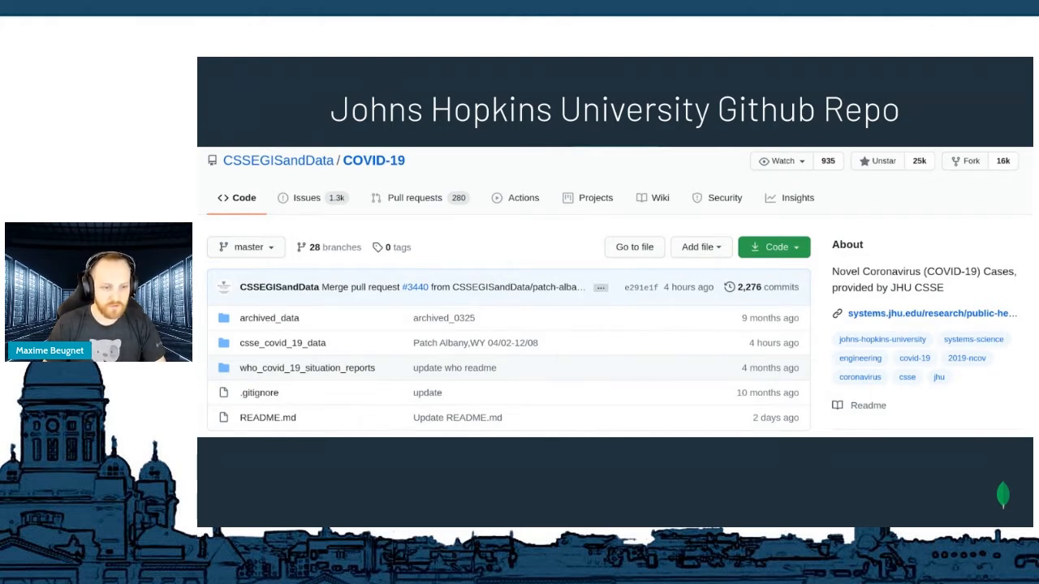
- Leave the slideshow and show the 'GraphQL & REST demos' slide in the Slides editor
{"action": "key", "text": "Right"}
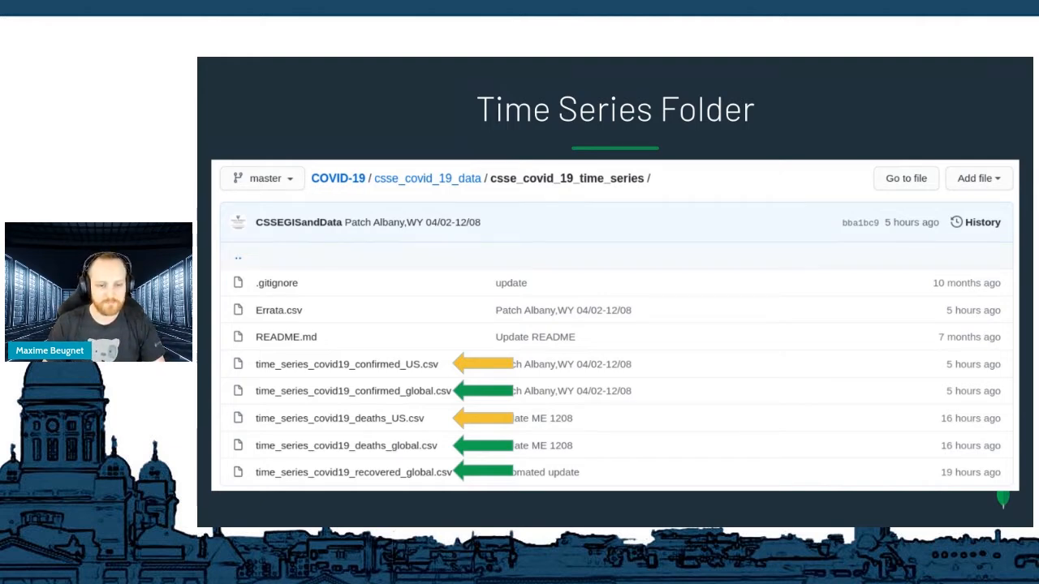
{"action": "left_click", "coordinate": [354, 390]}
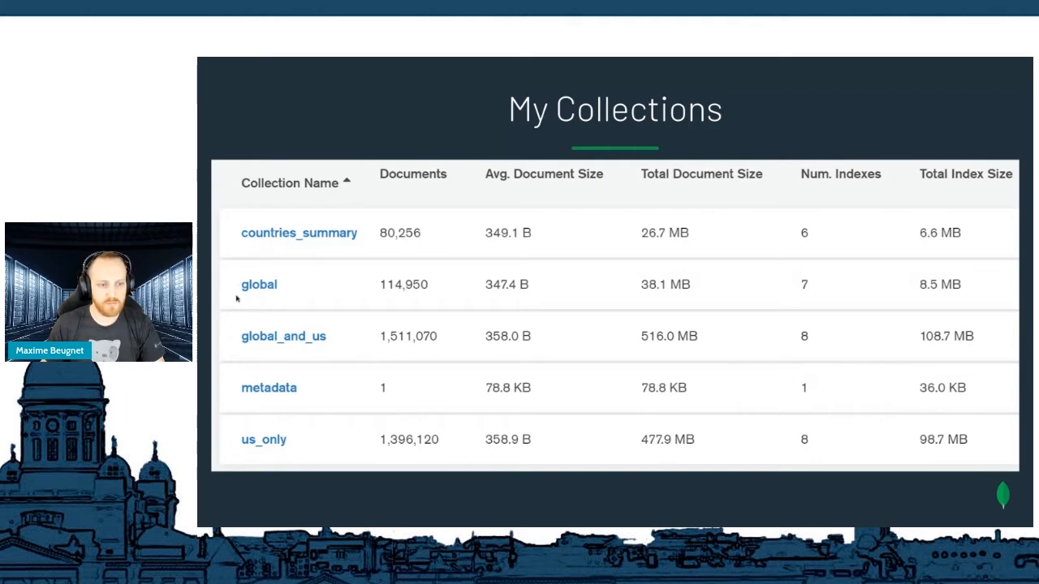
{"action": "mouse_move", "coordinate": [269, 295]}
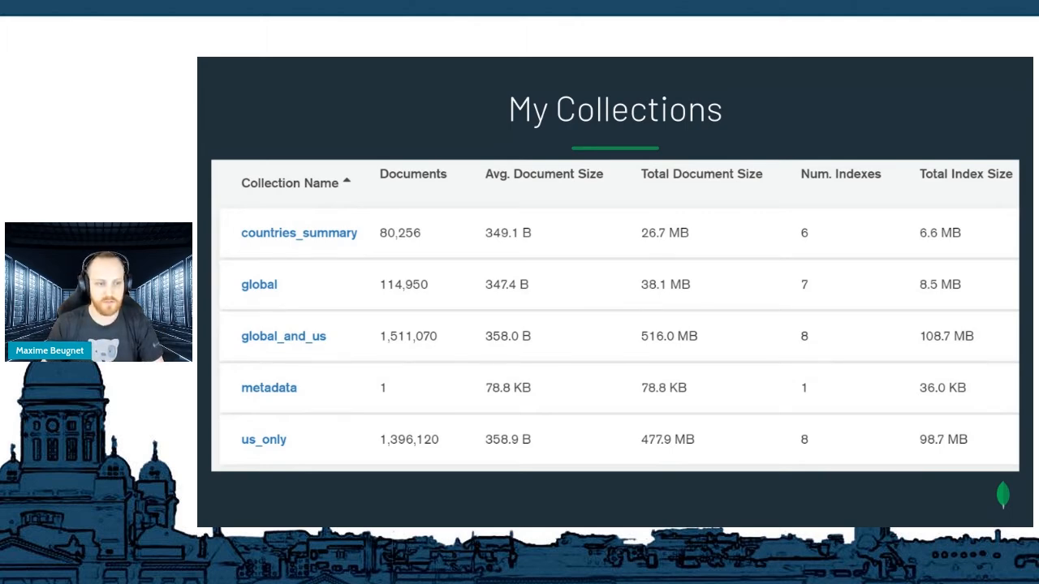
{"action": "mouse_move", "coordinate": [285, 289]}
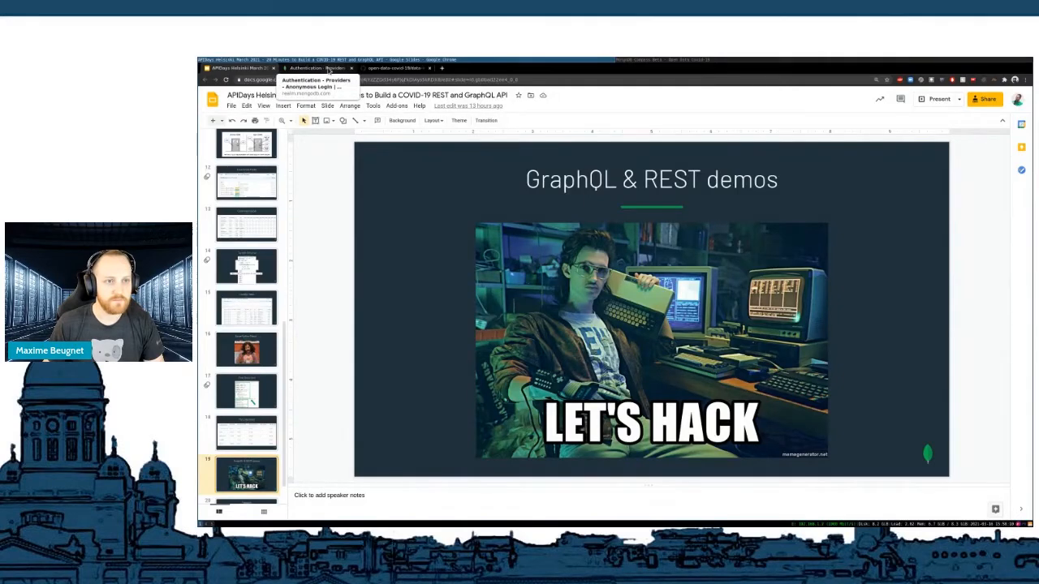
- Switch to the MongoDB tab and show the Clusters overview with the covid-19 cluster metrics
{"action": "left_click", "coordinate": [316, 68]}
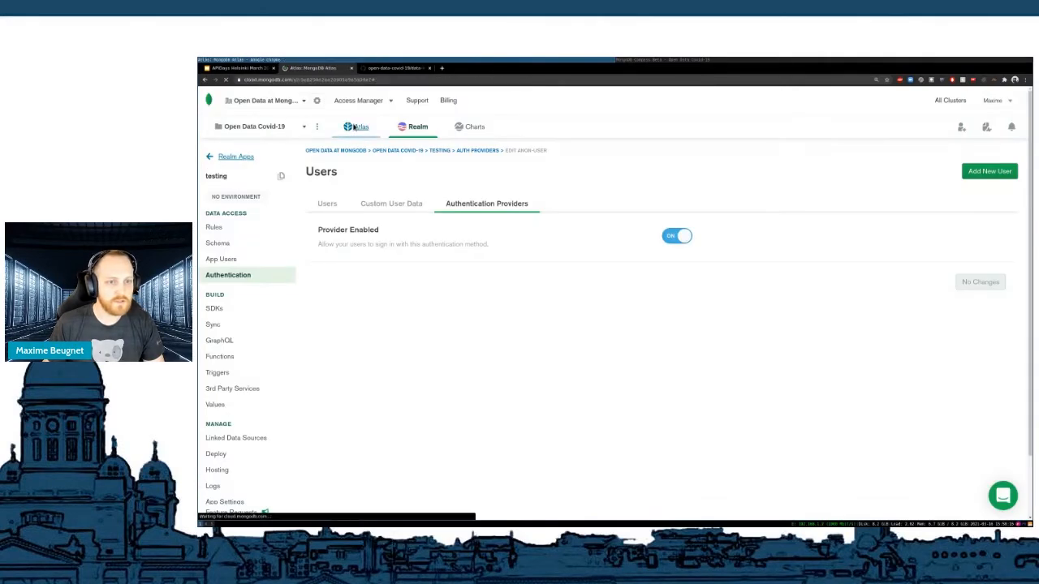
{"action": "left_click", "coordinate": [359, 126]}
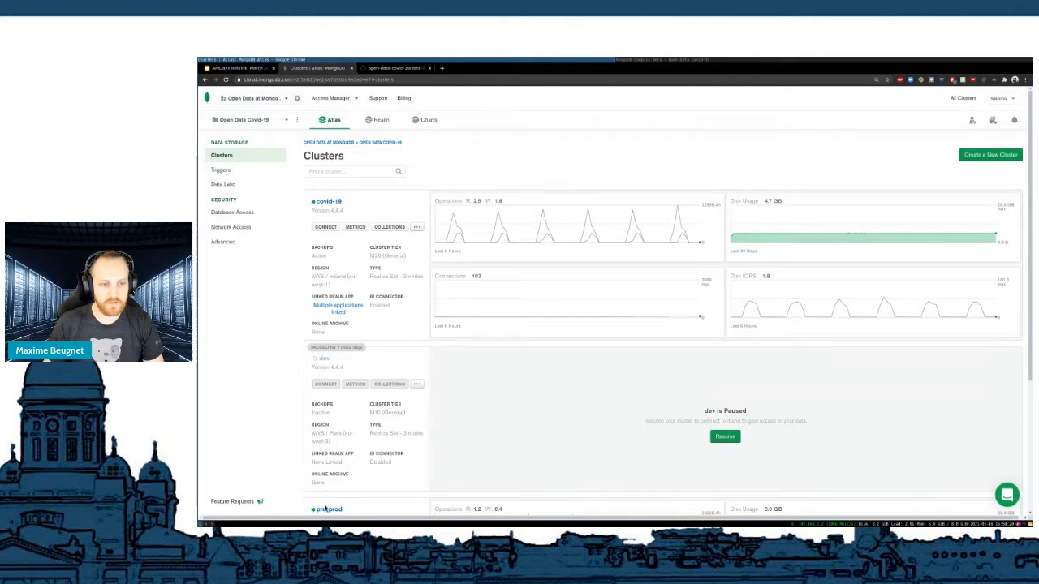
{"action": "scroll", "scroll_direction": "down", "scroll_amount": 3}
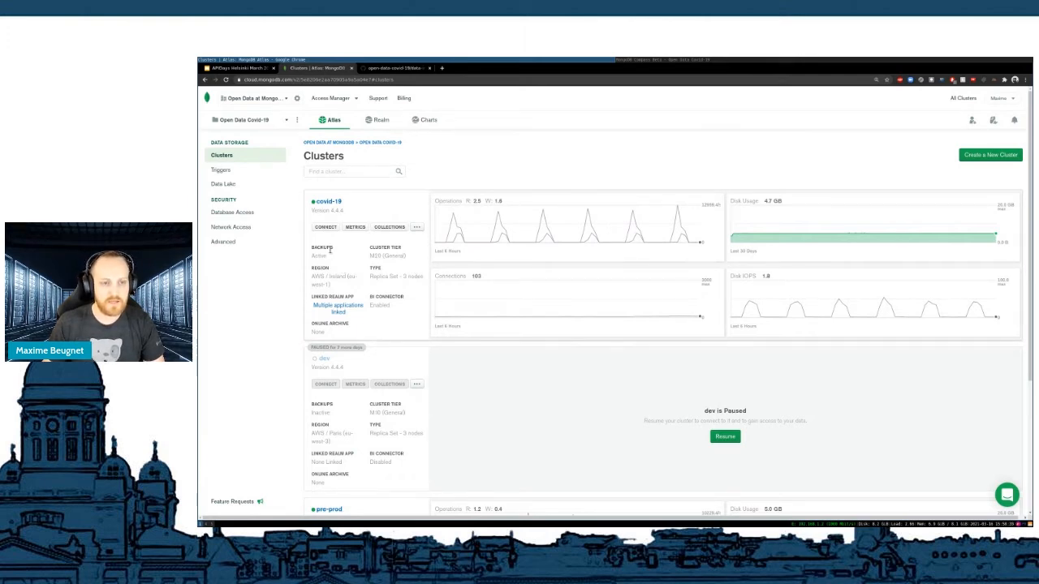
{"action": "mouse_move", "coordinate": [550, 236]}
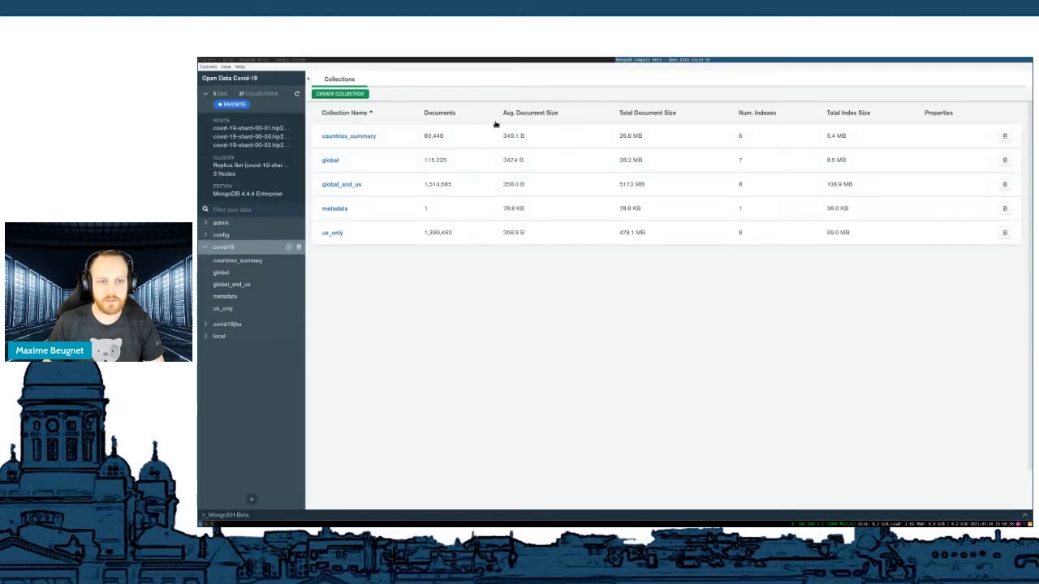
{"action": "mouse_move", "coordinate": [245, 221]}
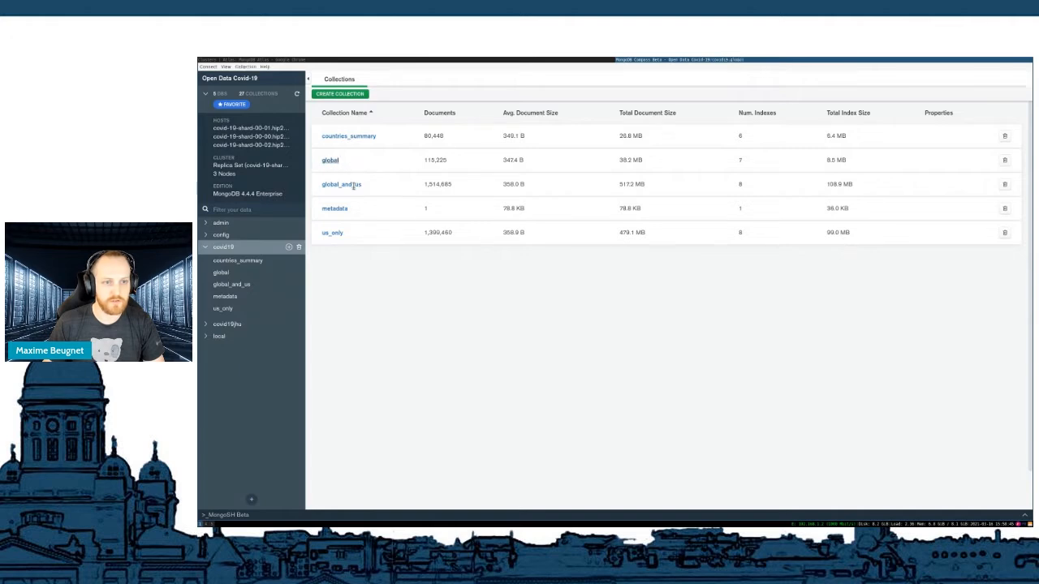
- View the documents of the covid19.global collection in Compass
{"action": "left_click", "coordinate": [331, 161]}
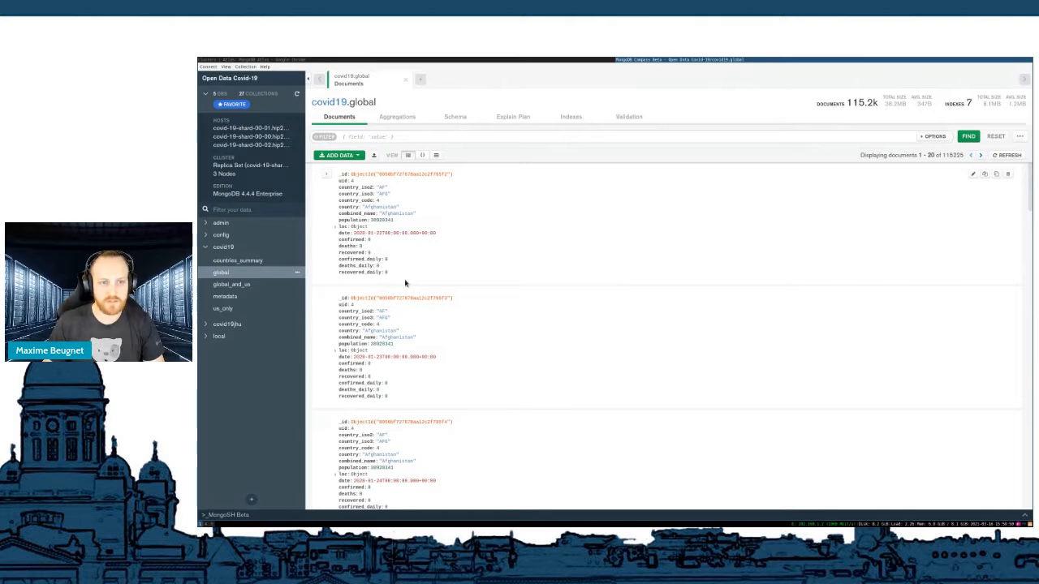
{"action": "mouse_move", "coordinate": [420, 221]}
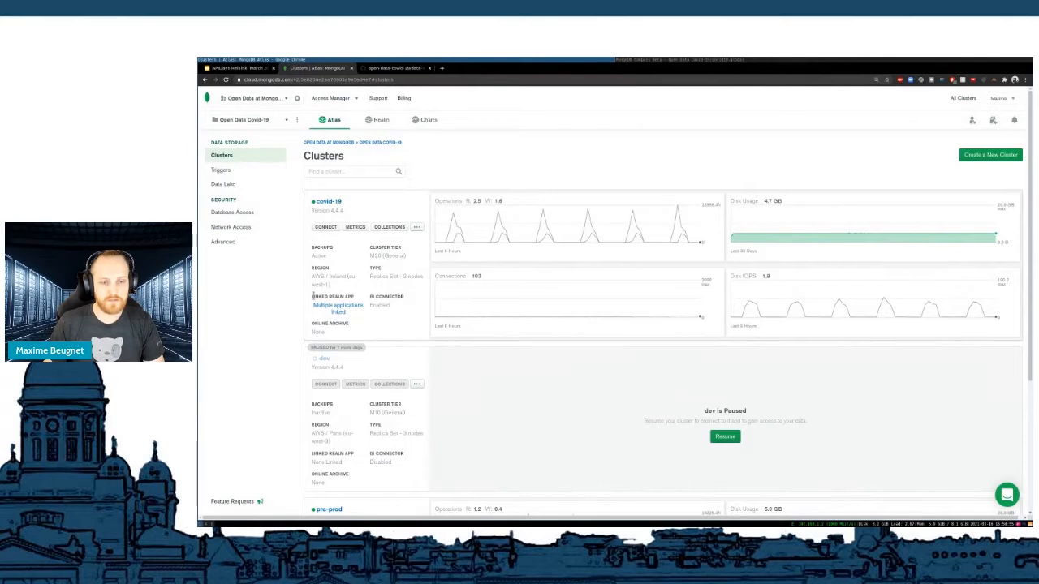
{"action": "mouse_move", "coordinate": [347, 272]}
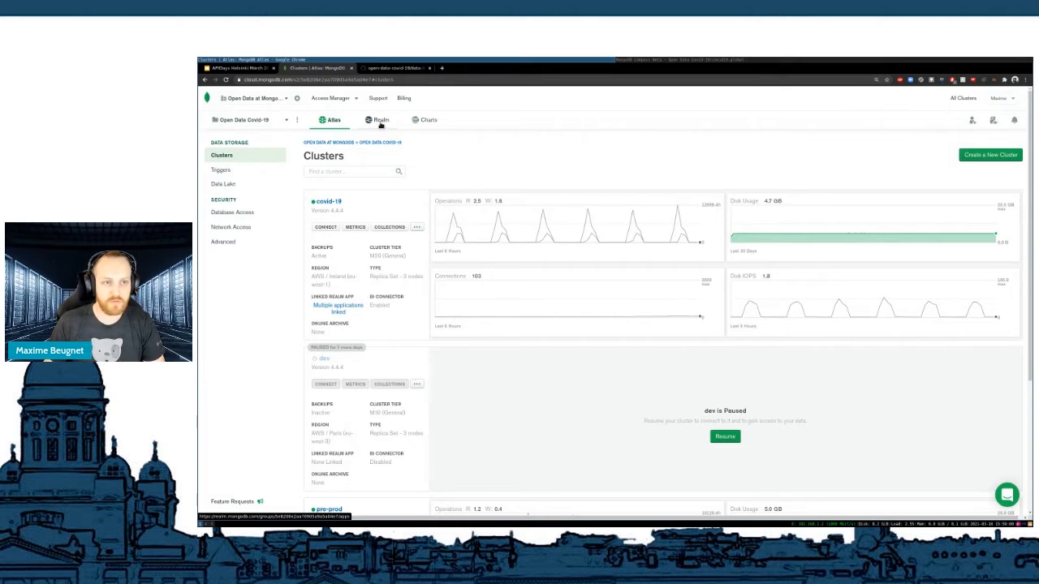
- Show the Realm Applications list for the Open Data Covid-19 project
{"action": "left_click", "coordinate": [379, 120]}
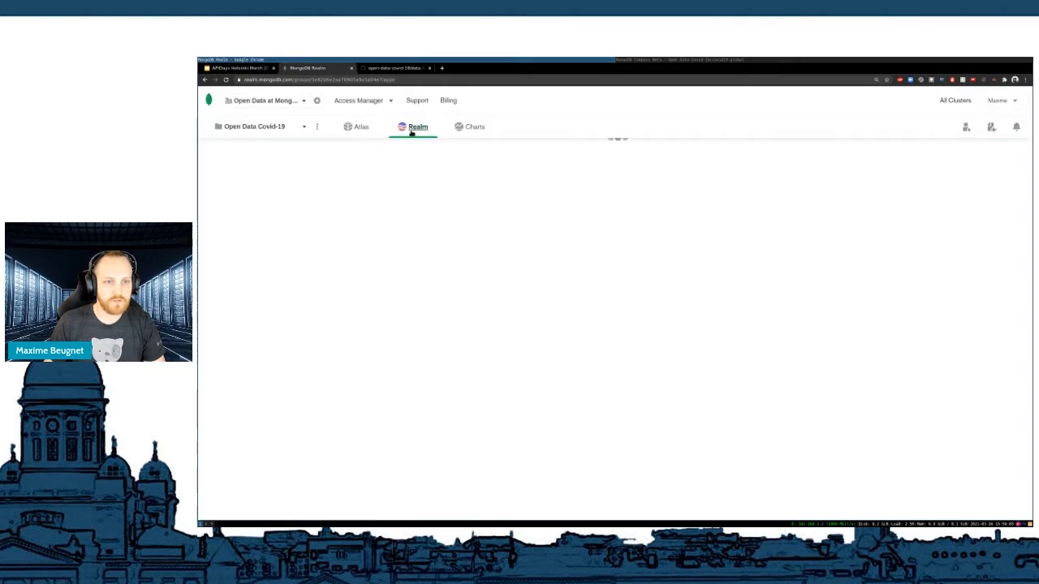
{"action": "left_click", "coordinate": [419, 126]}
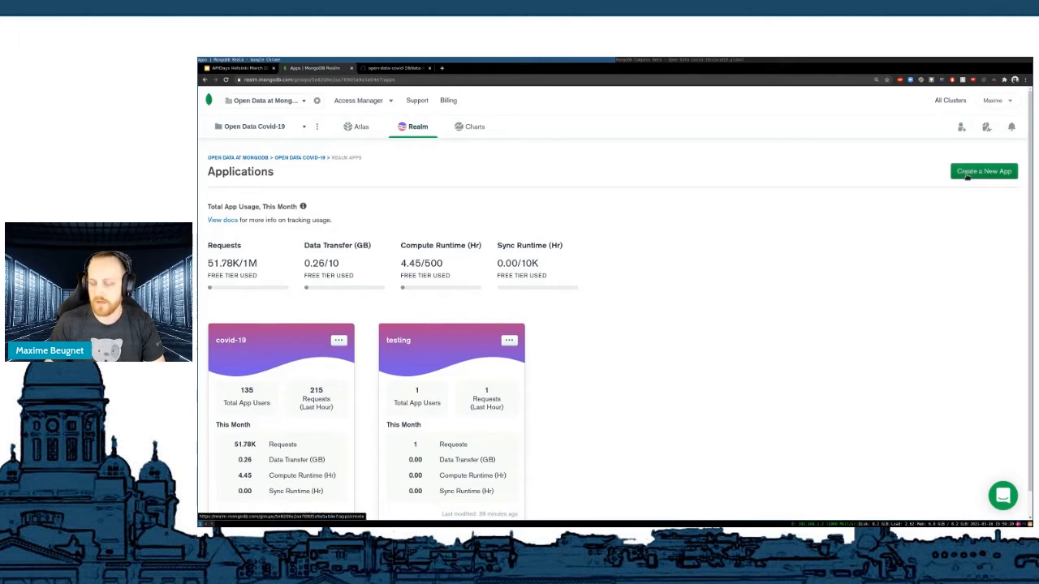
- Create a new Realm app named APIDaysHelsinki linked to the covid-19 cluster
{"action": "left_click", "coordinate": [984, 172]}
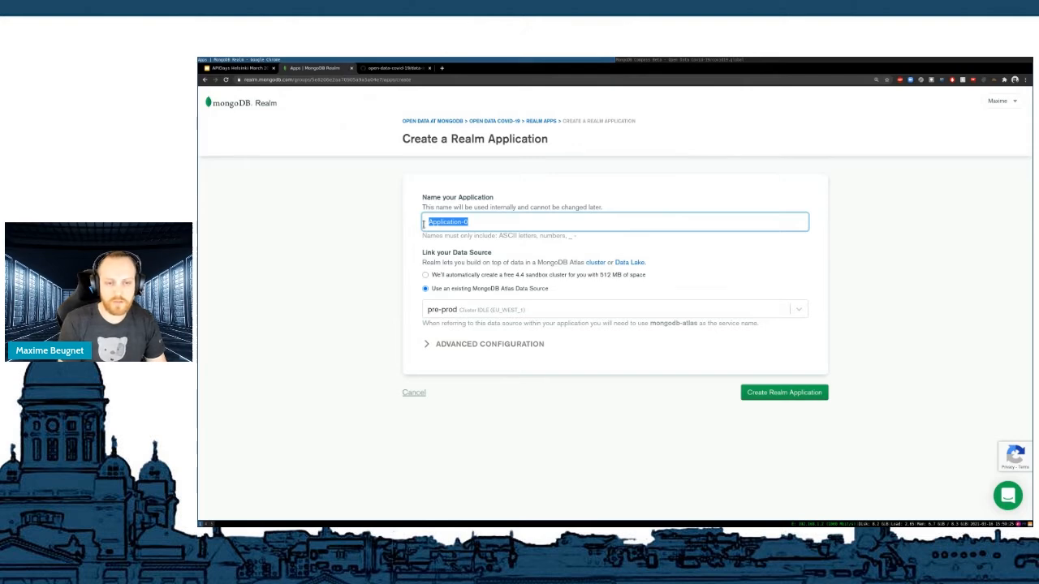
{"action": "type", "text": "APIDays"}
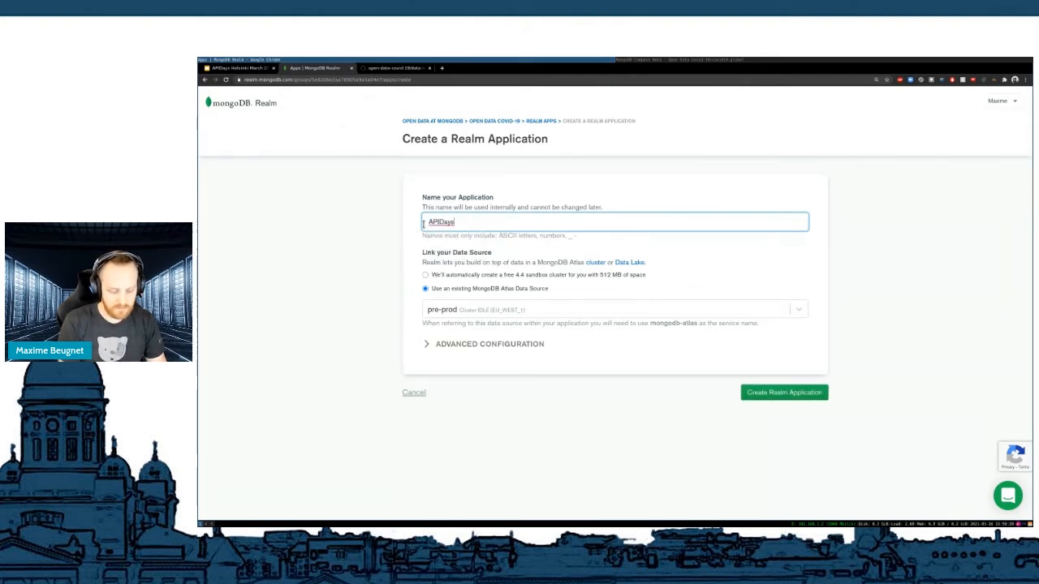
{"action": "type", "text": "Helsinki"}
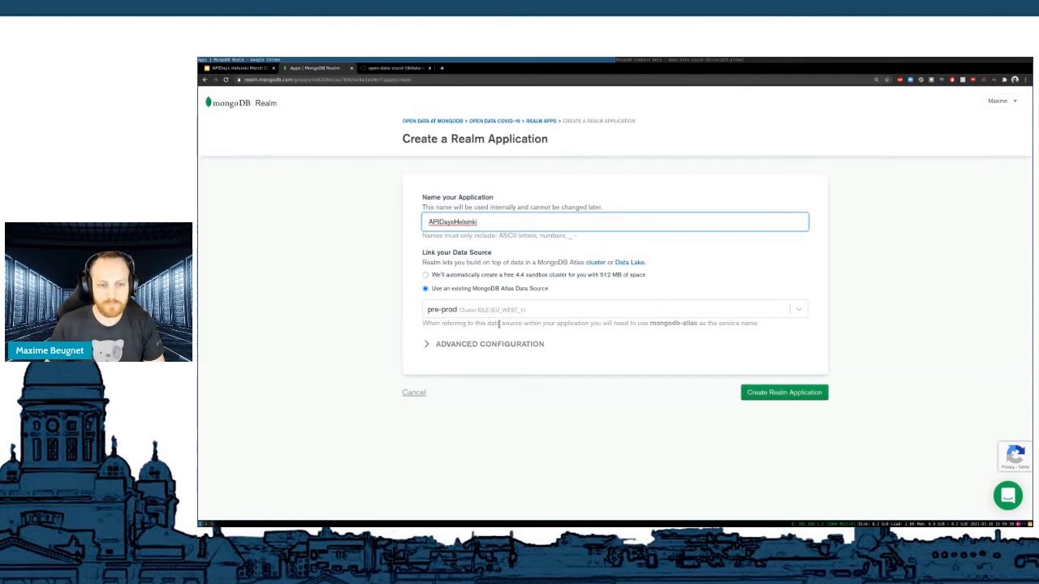
{"action": "left_click", "coordinate": [613, 308]}
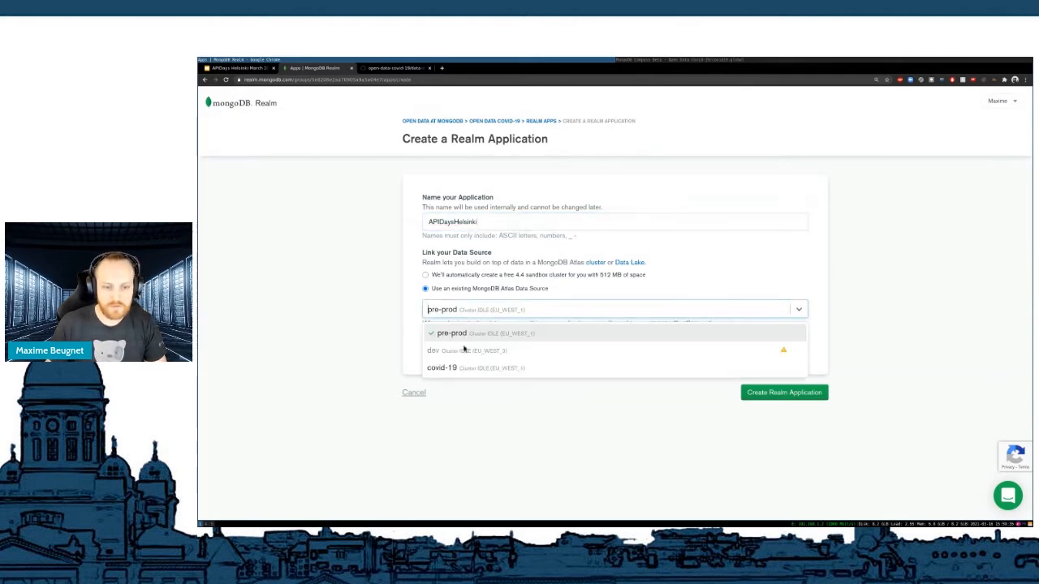
{"action": "left_click", "coordinate": [441, 367]}
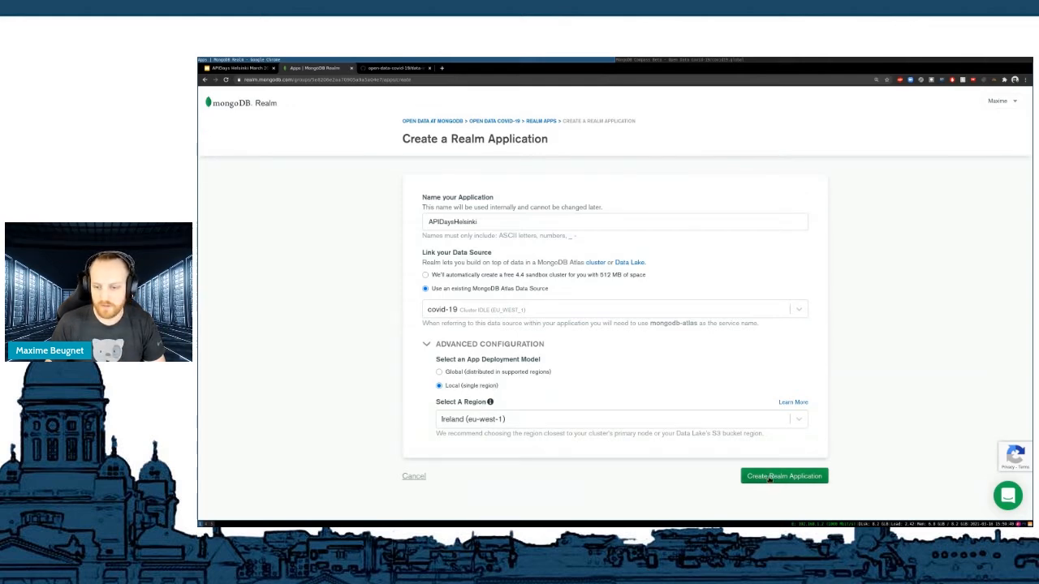
{"action": "left_click", "coordinate": [782, 477]}
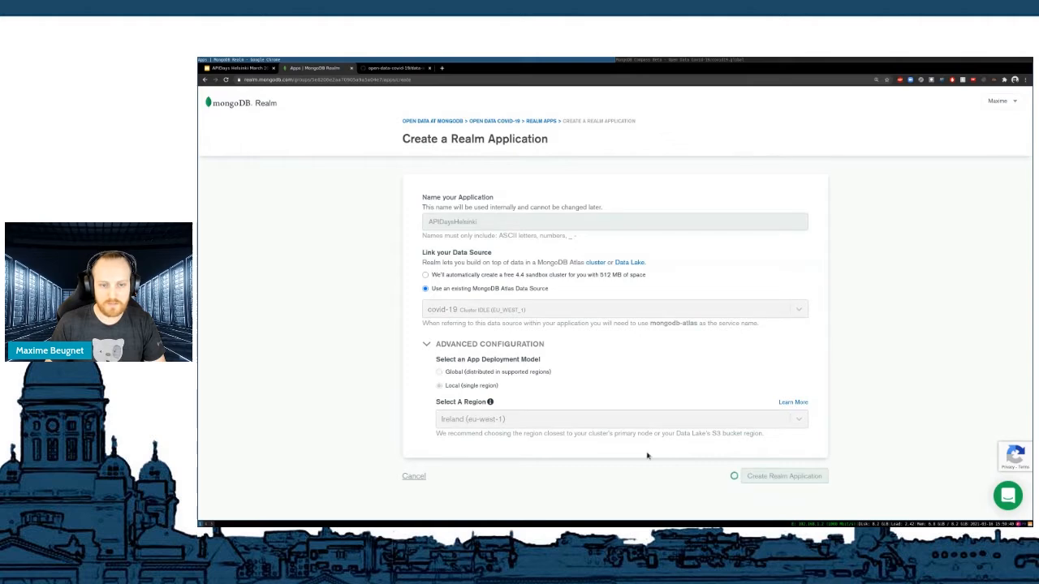
{"action": "left_click", "coordinate": [782, 475]}
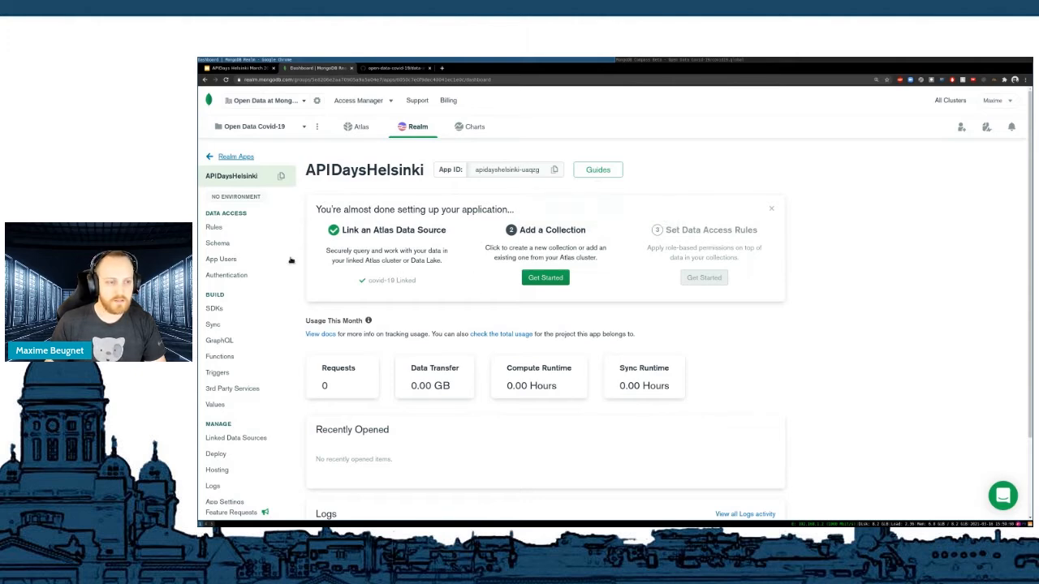
- Show the APIDaysHelsinki app's empty 3rd Party Services page
{"action": "scroll", "scroll_direction": "down", "scroll_amount": 3}
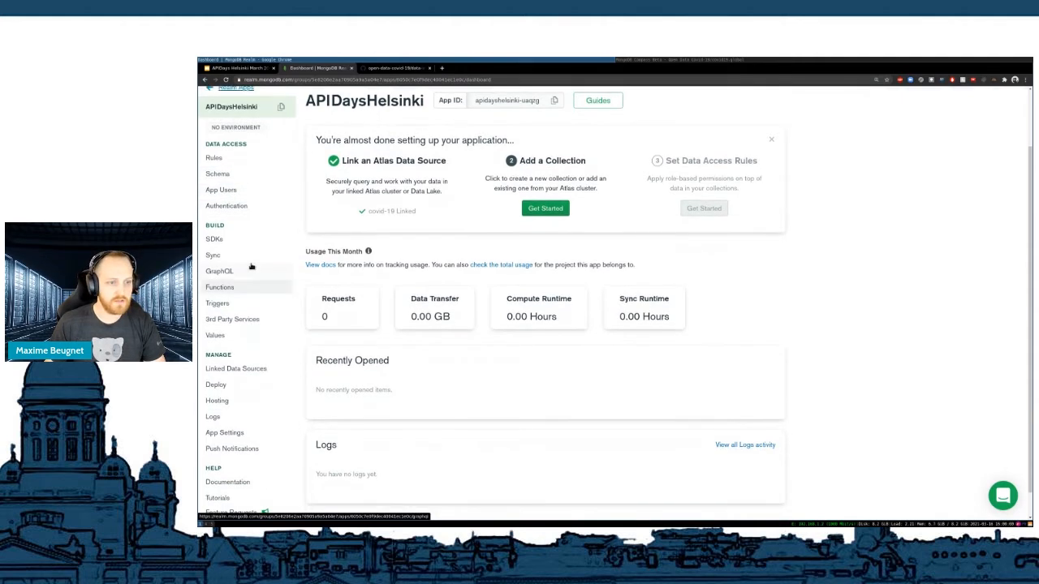
{"action": "scroll", "scroll_direction": "down", "scroll_amount": 3}
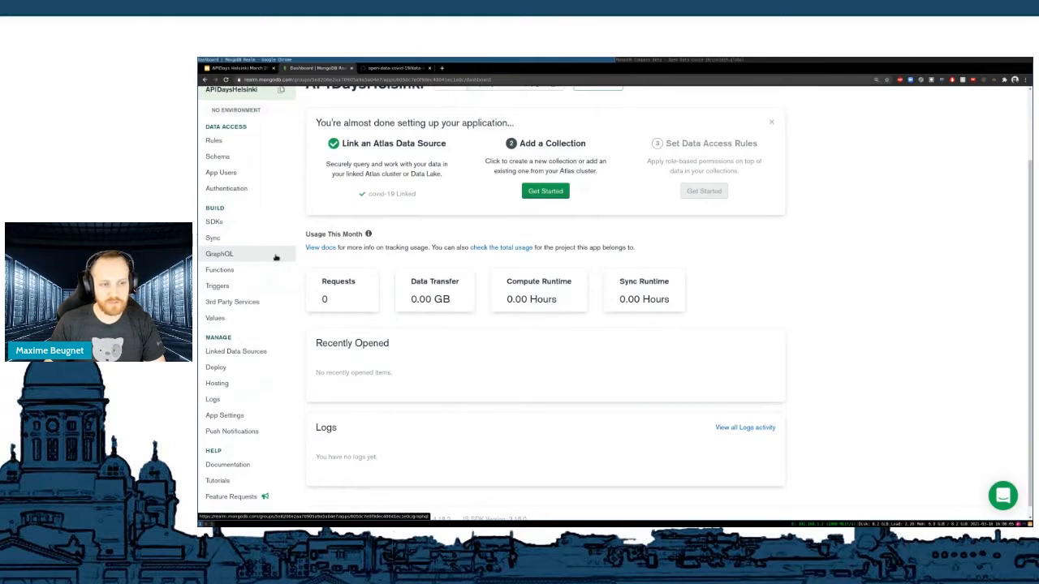
{"action": "mouse_move", "coordinate": [268, 273]}
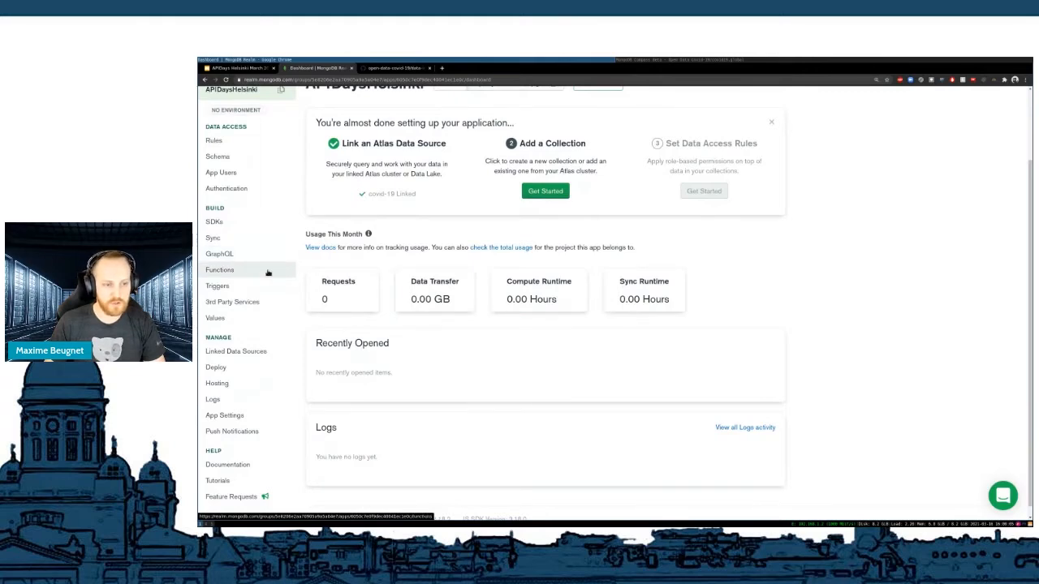
{"action": "mouse_move", "coordinate": [232, 302]}
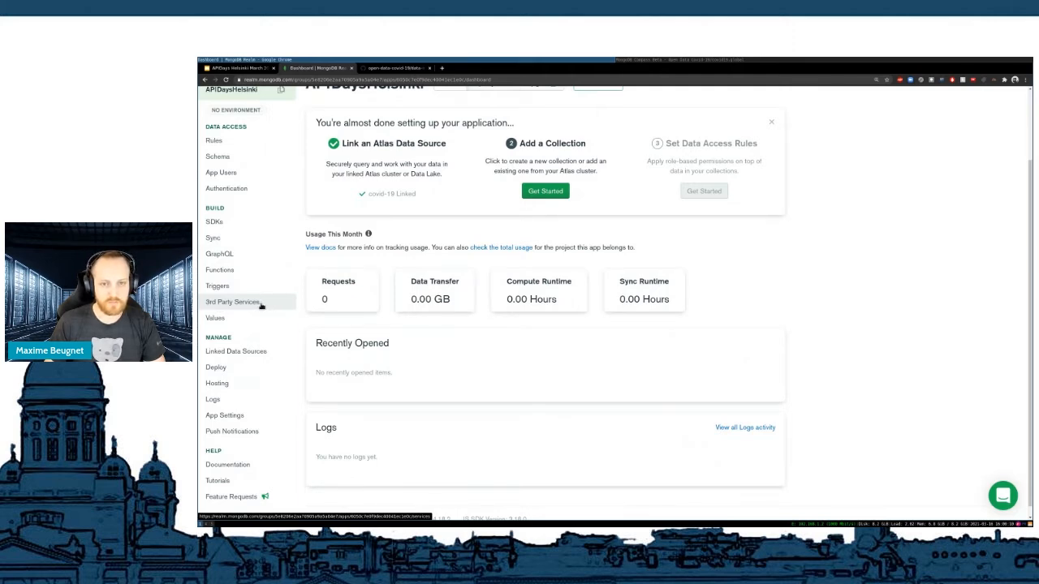
{"action": "left_click", "coordinate": [234, 300]}
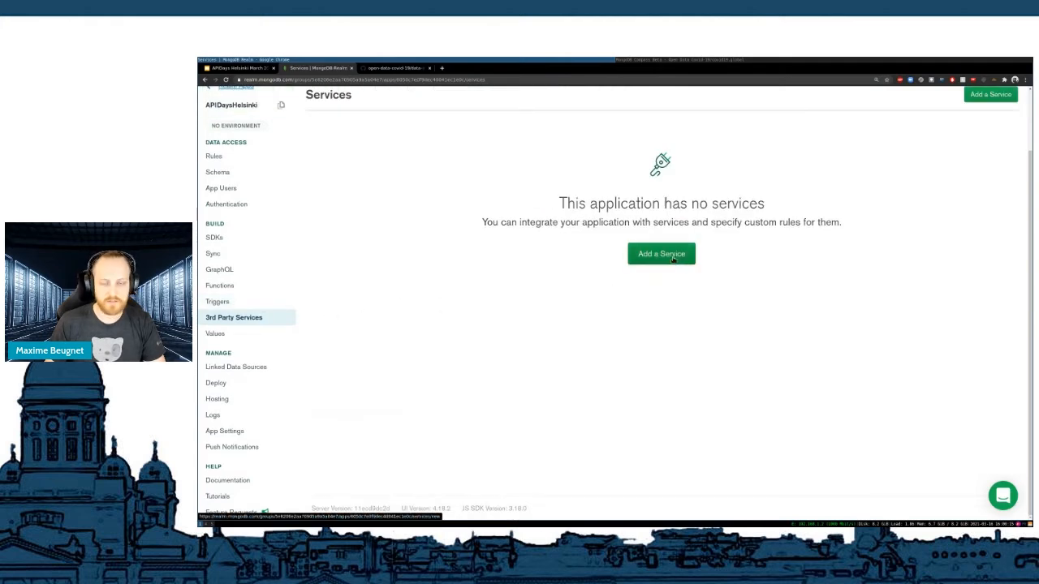
- Start adding a service and choose the HTTP service type
{"action": "left_click", "coordinate": [662, 253]}
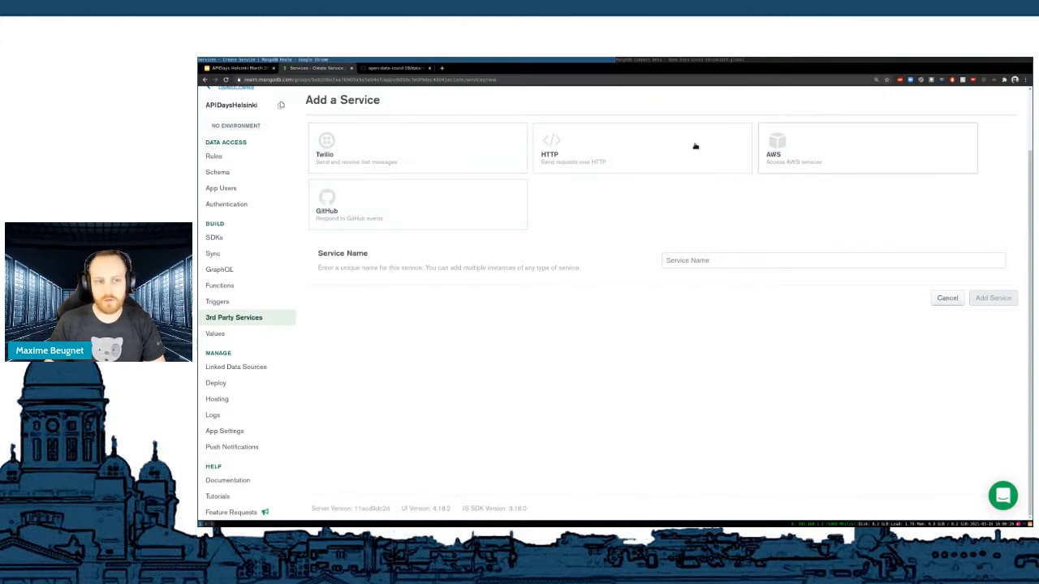
{"action": "mouse_move", "coordinate": [617, 169]}
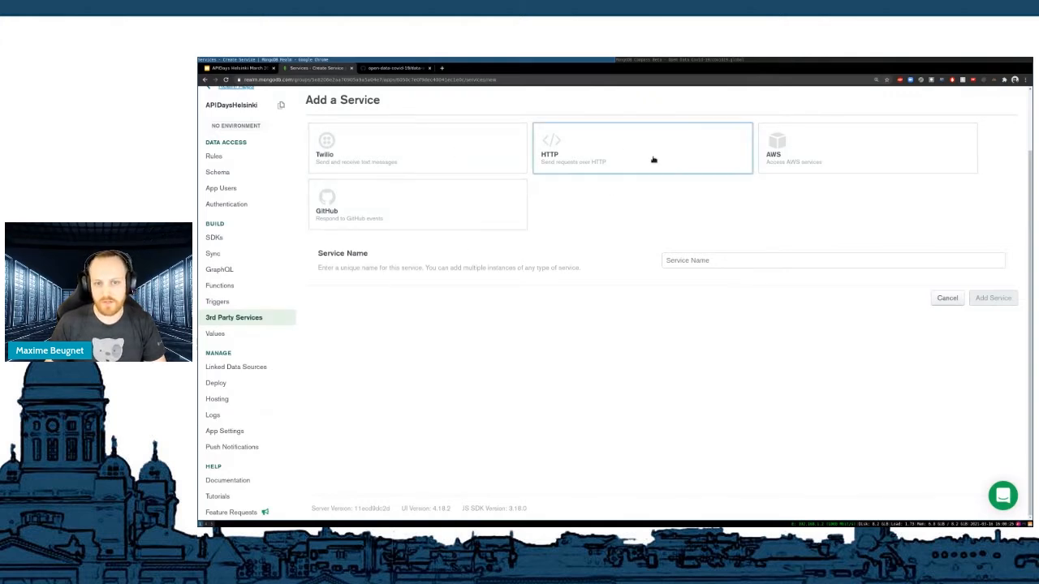
{"action": "left_click", "coordinate": [641, 148]}
{"action": "type", "text": "REST-API"}
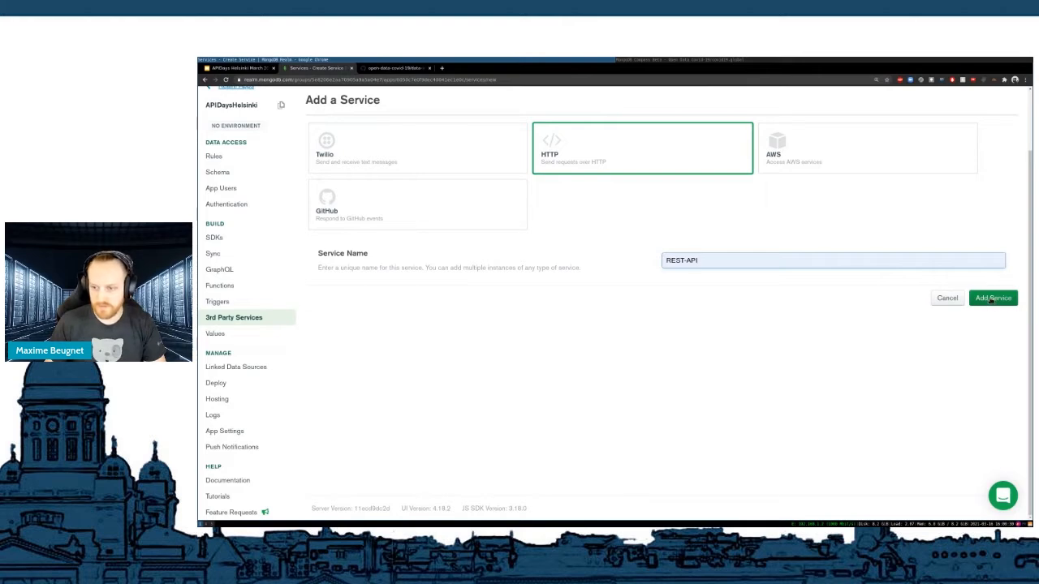
- Create the HTTP service named REST-API
{"action": "left_click", "coordinate": [993, 299]}
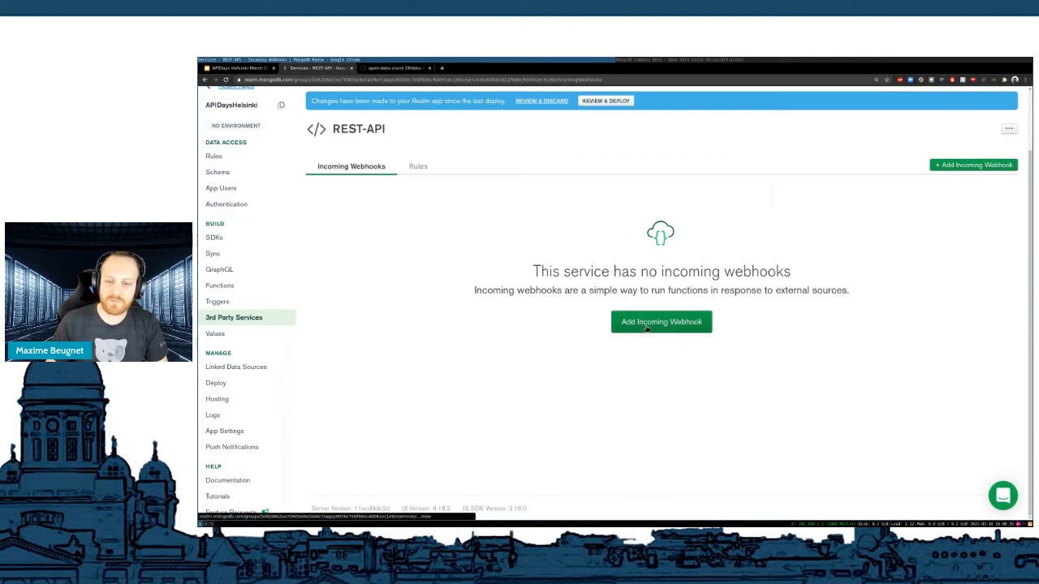
- Add an incoming webhook named global with function-argument logging turned on
{"action": "left_click", "coordinate": [660, 322]}
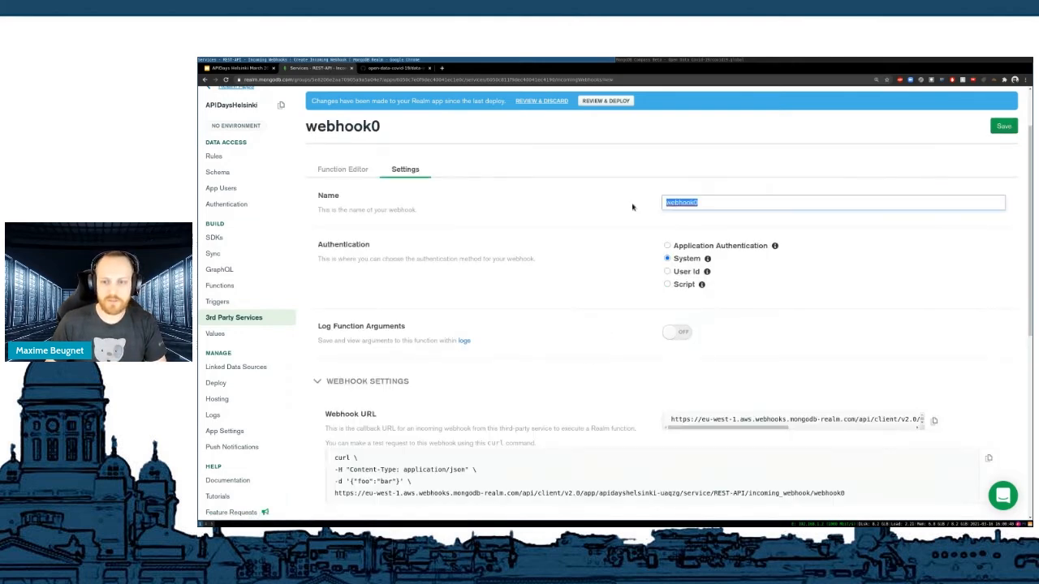
{"action": "type", "text": "global"}
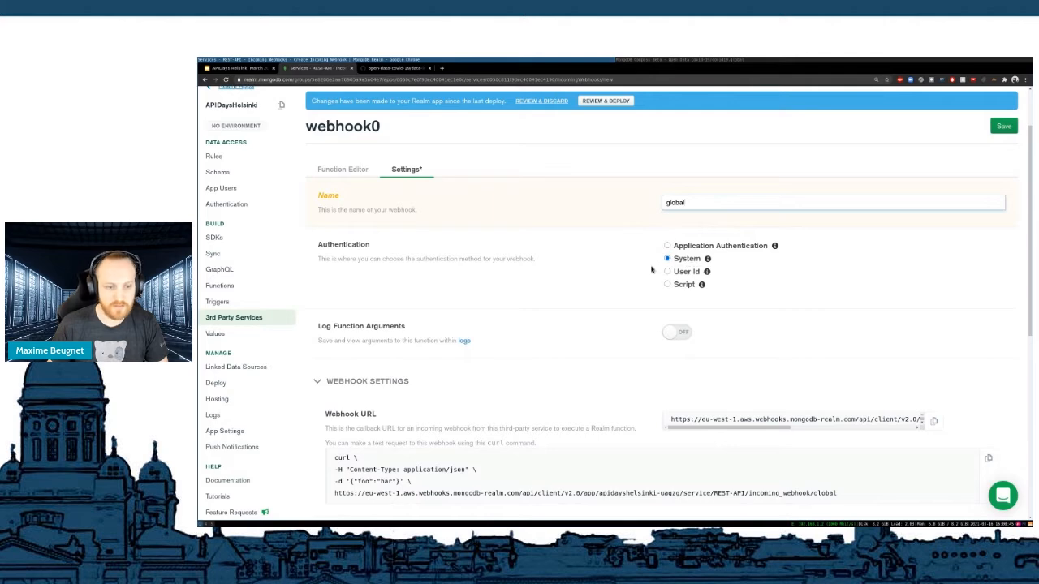
{"action": "left_click", "coordinate": [677, 331]}
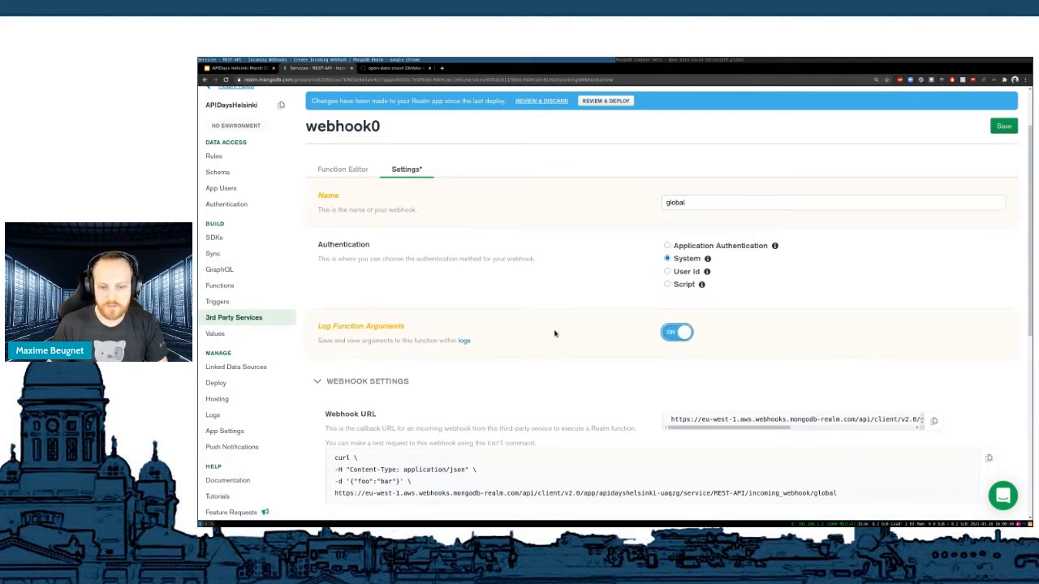
{"action": "scroll", "scroll_direction": "down", "scroll_amount": 3}
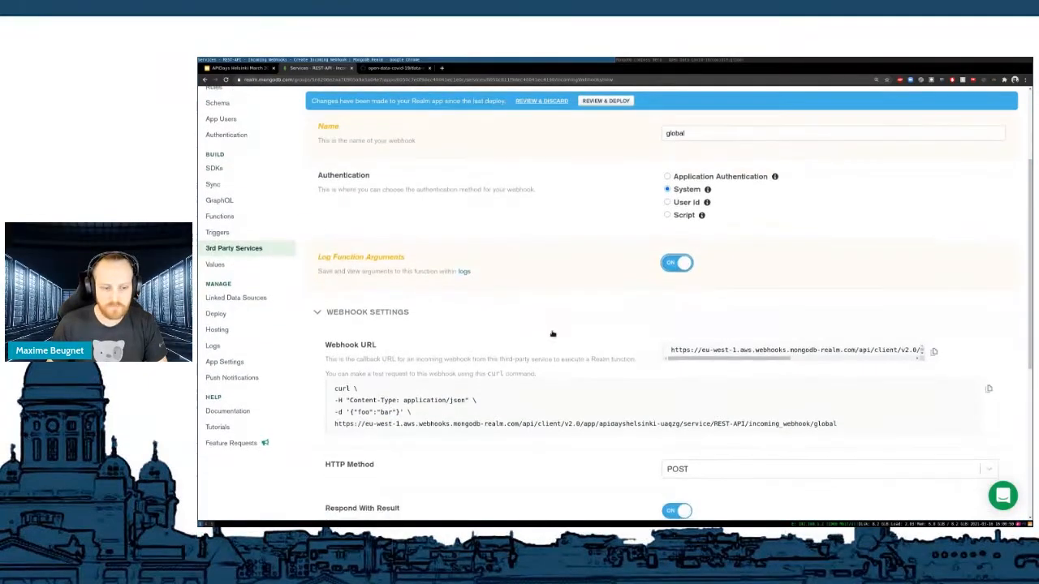
{"action": "scroll", "scroll_direction": "down", "scroll_amount": 3}
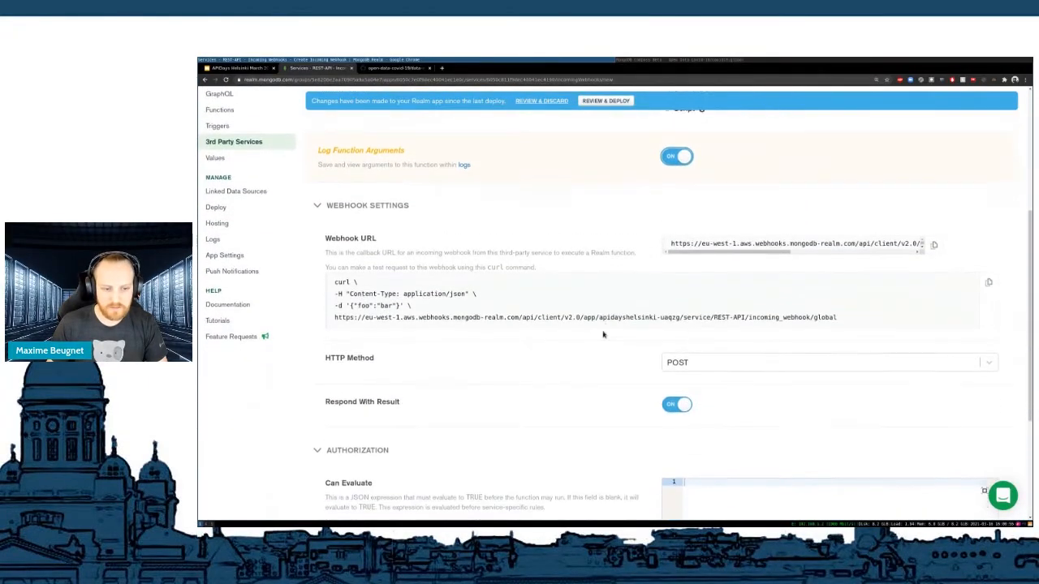
{"action": "double_click", "coordinate": [349, 342]}
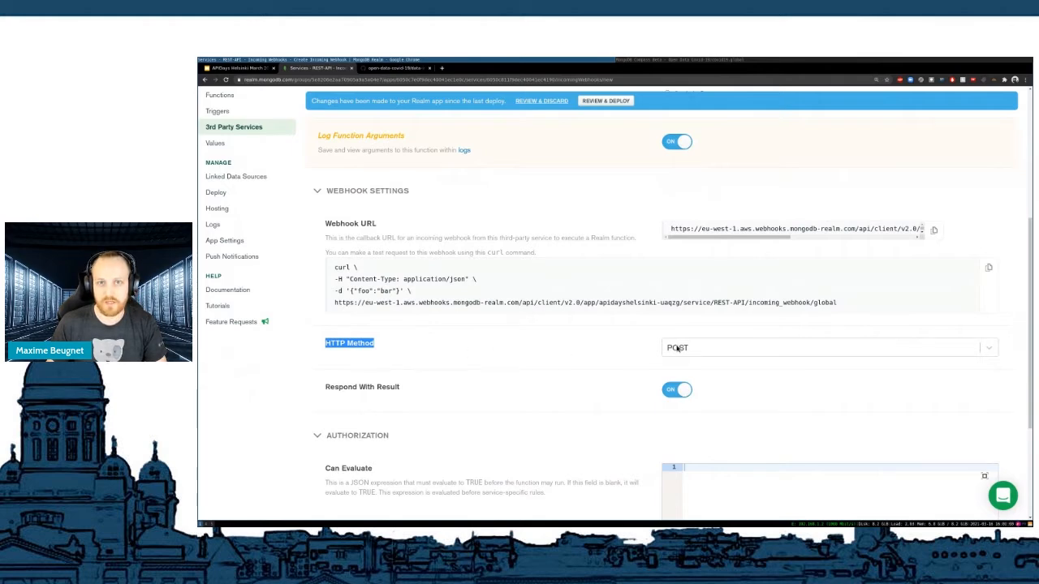
- Make the global webhook accept GET requests with no additional authorization
{"action": "left_click", "coordinate": [828, 347]}
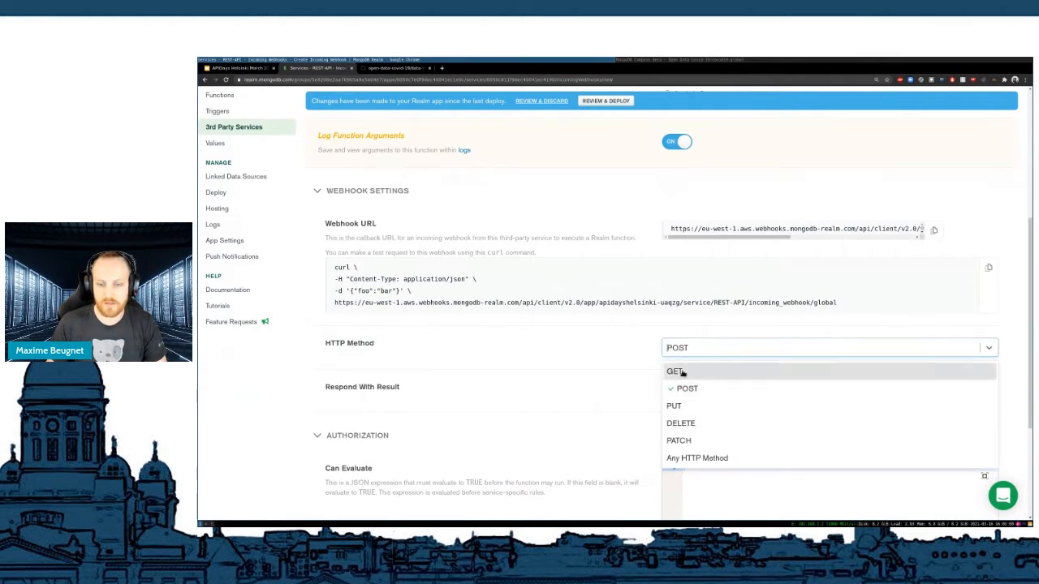
{"action": "left_click", "coordinate": [675, 370]}
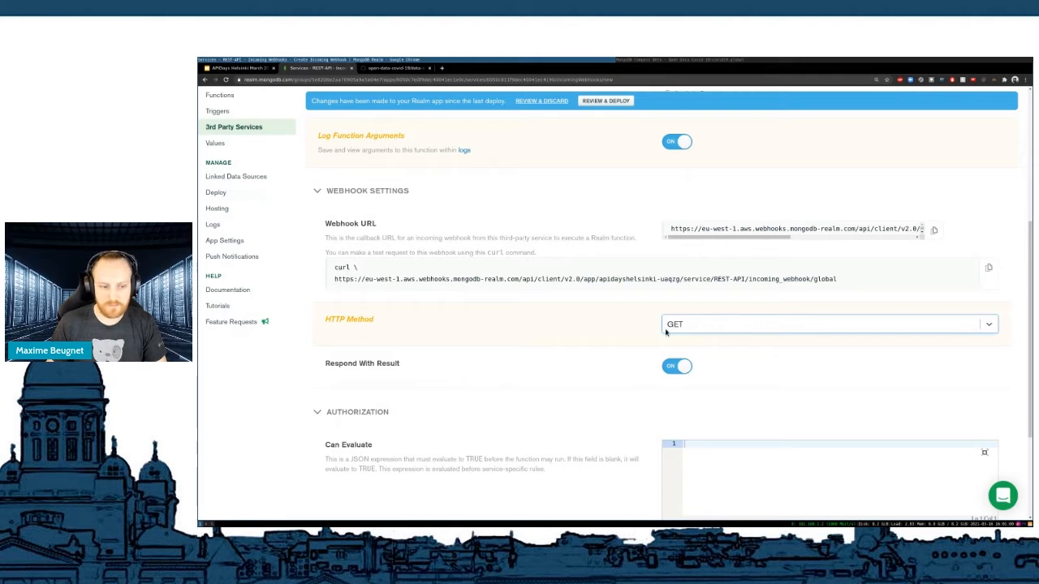
{"action": "double_click", "coordinate": [361, 363]}
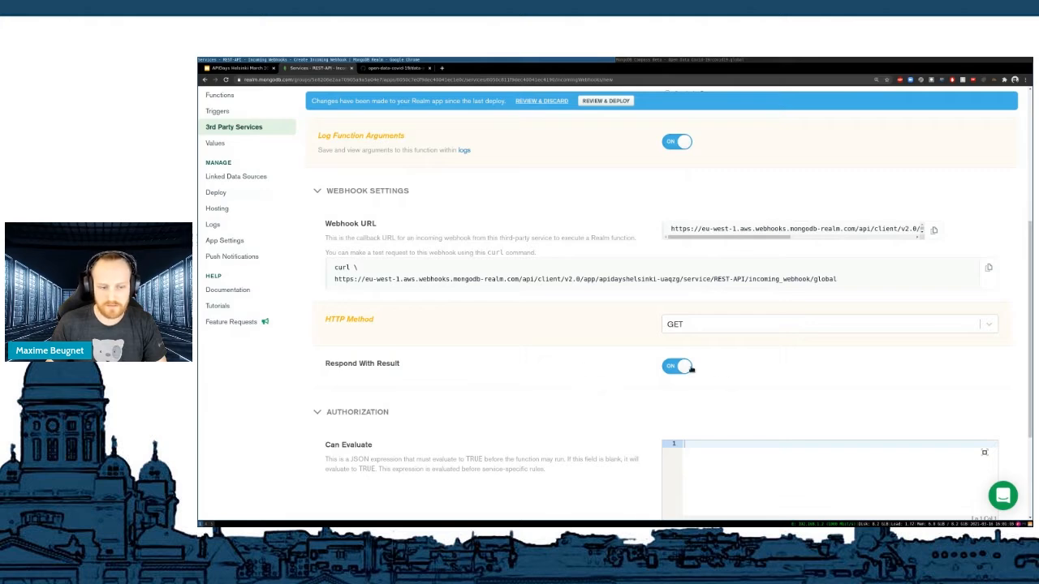
{"action": "scroll", "scroll_direction": "down", "scroll_amount": 3}
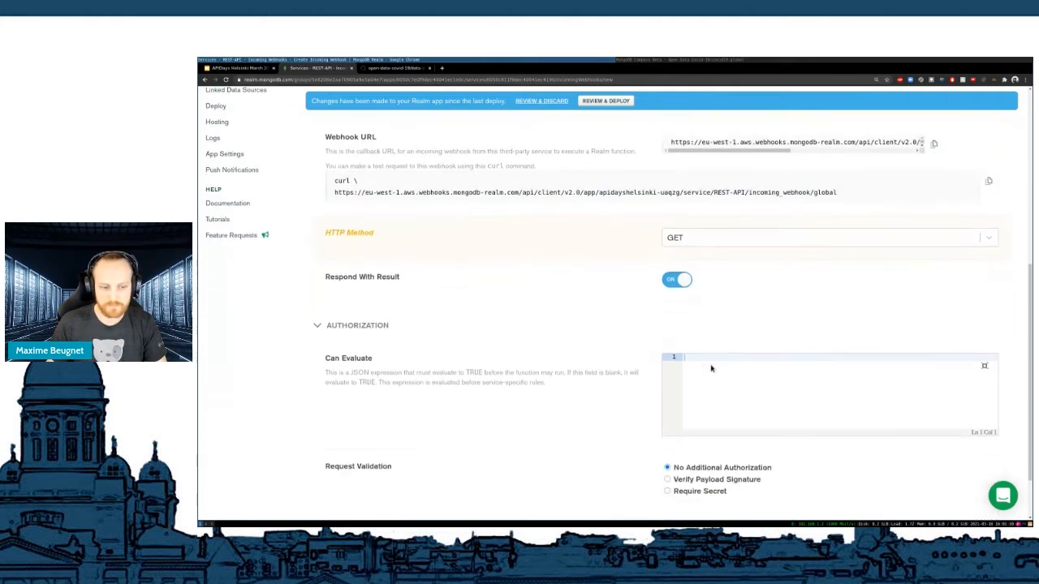
{"action": "scroll", "scroll_direction": "down", "scroll_amount": 3}
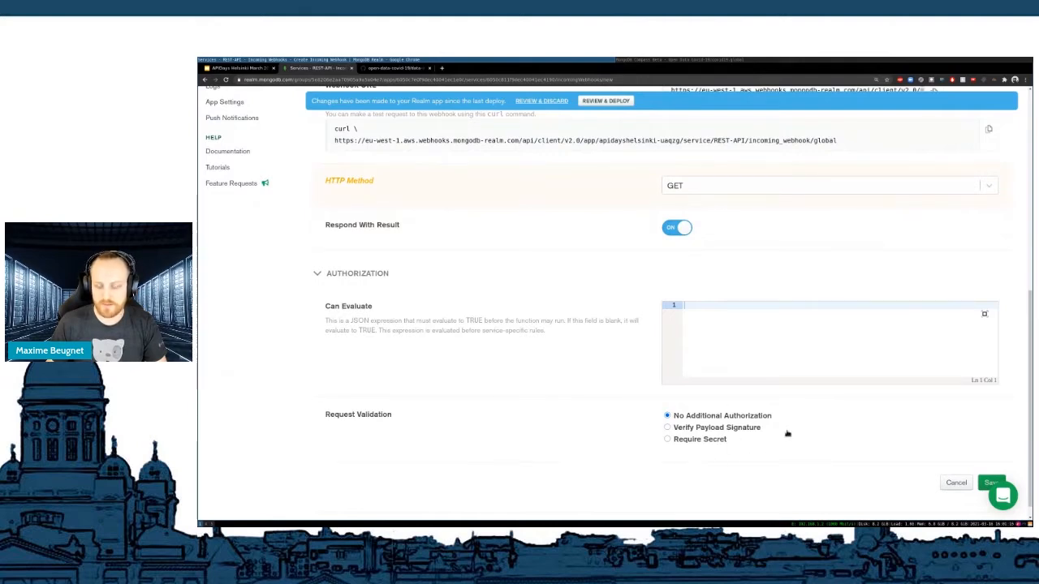
{"action": "mouse_move", "coordinate": [769, 405]}
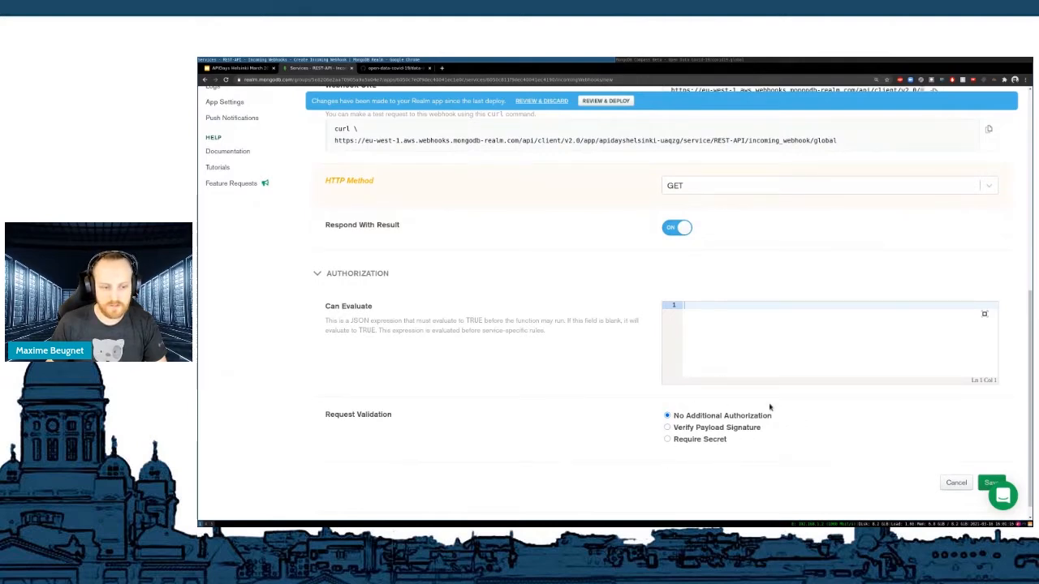
{"action": "mouse_move", "coordinate": [605, 426]}
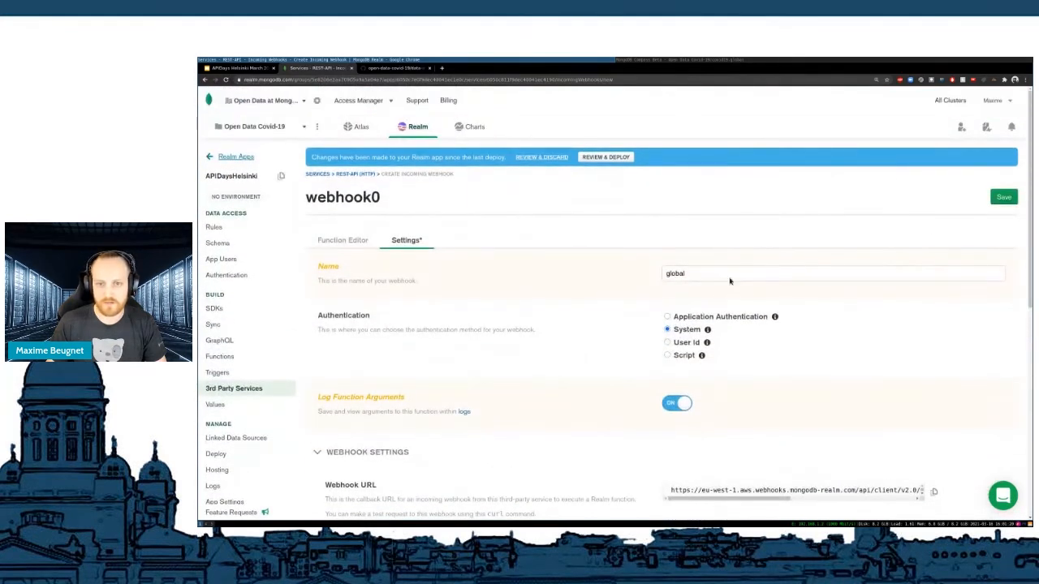
- Save the global webhook settings and return to its function code
{"action": "left_click", "coordinate": [342, 240]}
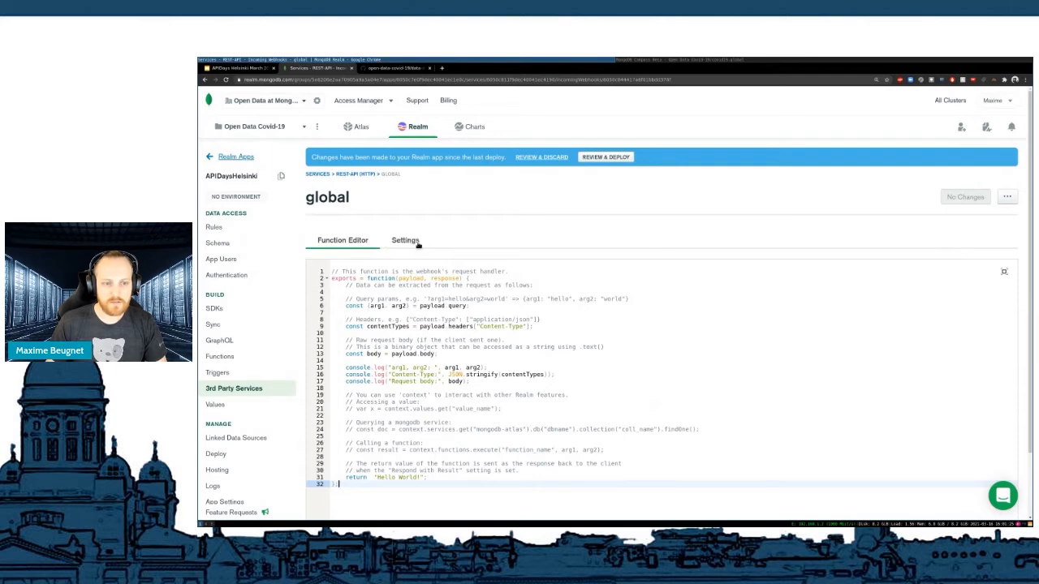
{"action": "left_click", "coordinate": [406, 240]}
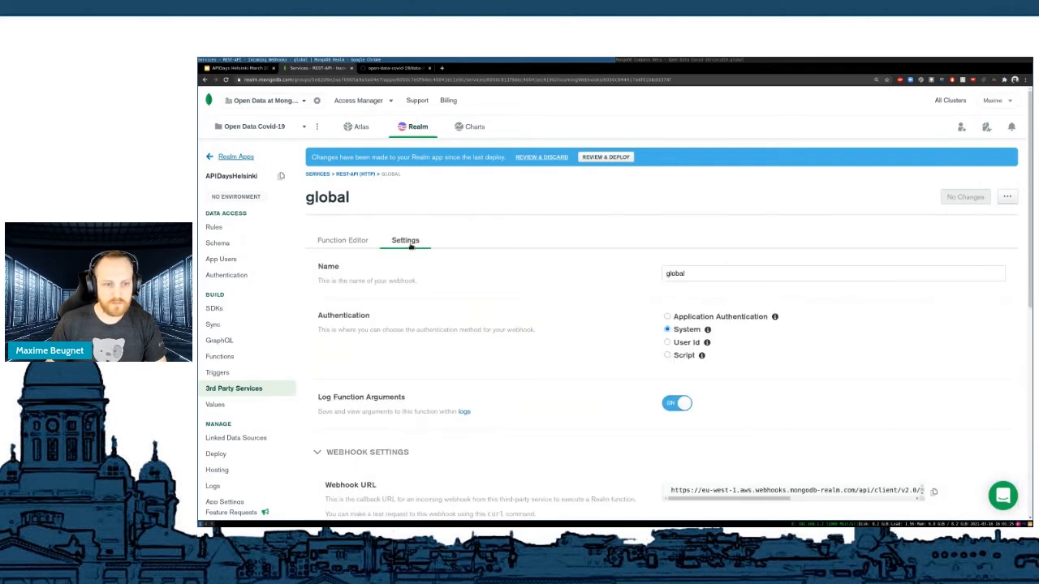
{"action": "left_click", "coordinate": [342, 240]}
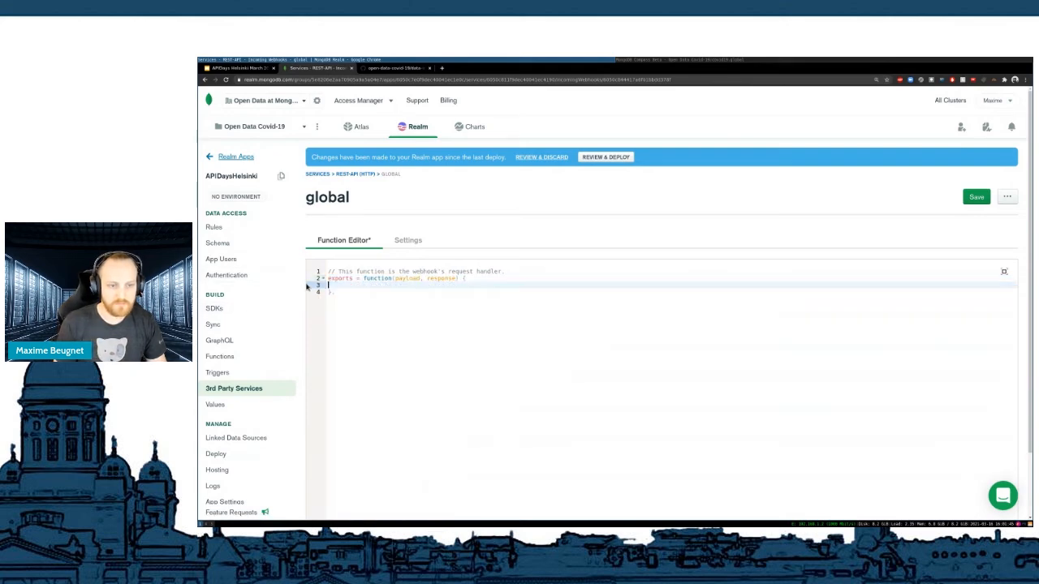
- Rewrite the function to return findOne() from the mongodb-atlas covid19 global collection
{"action": "type", "text": "context.services.get(\"mongodb-atlas\").db(\"dbname\").collection(\"coll_name\").findOne();"}
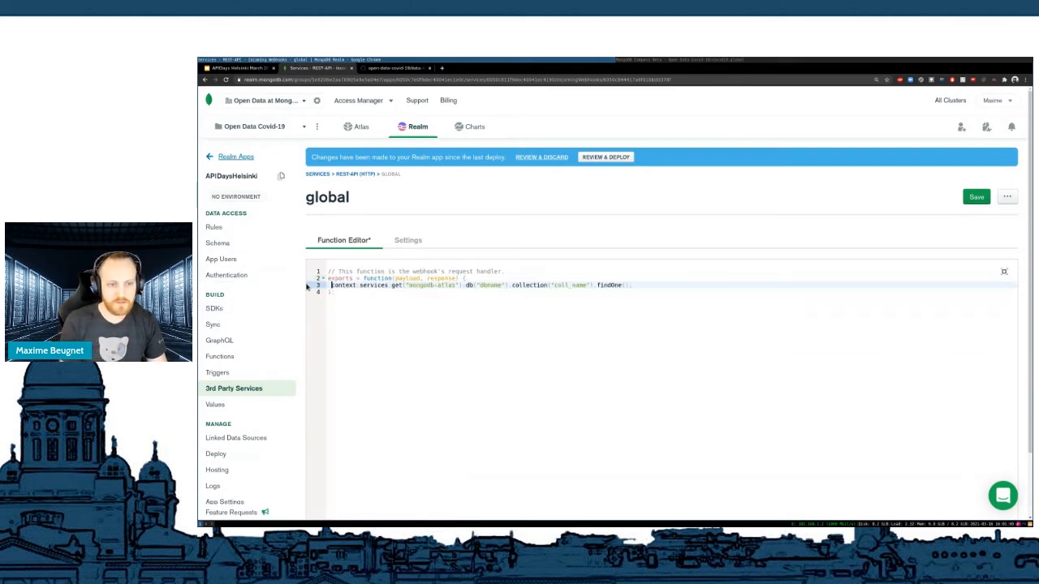
{"action": "type", "text": "return"}
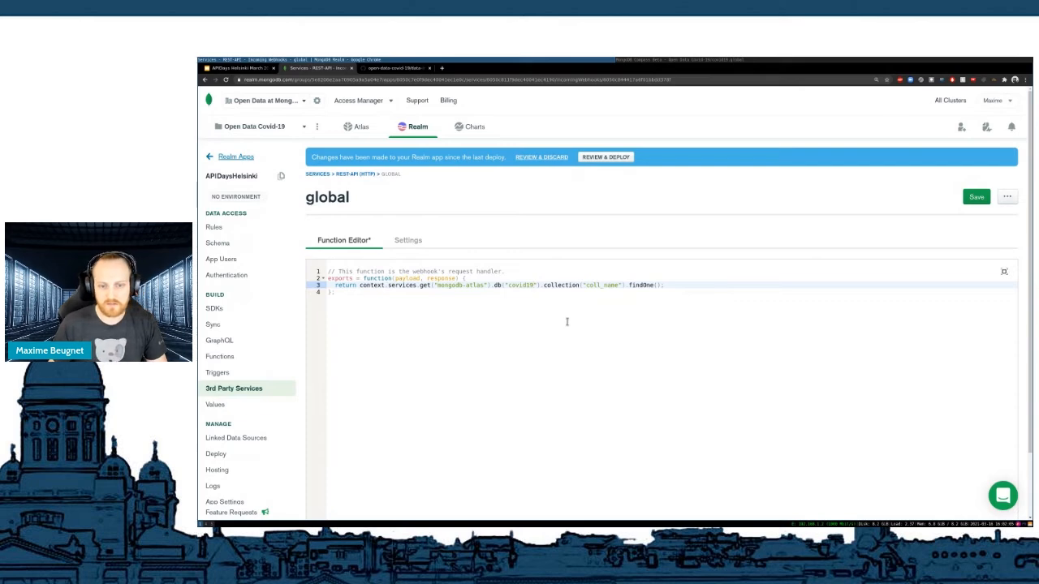
{"action": "type", "text": "globa"}
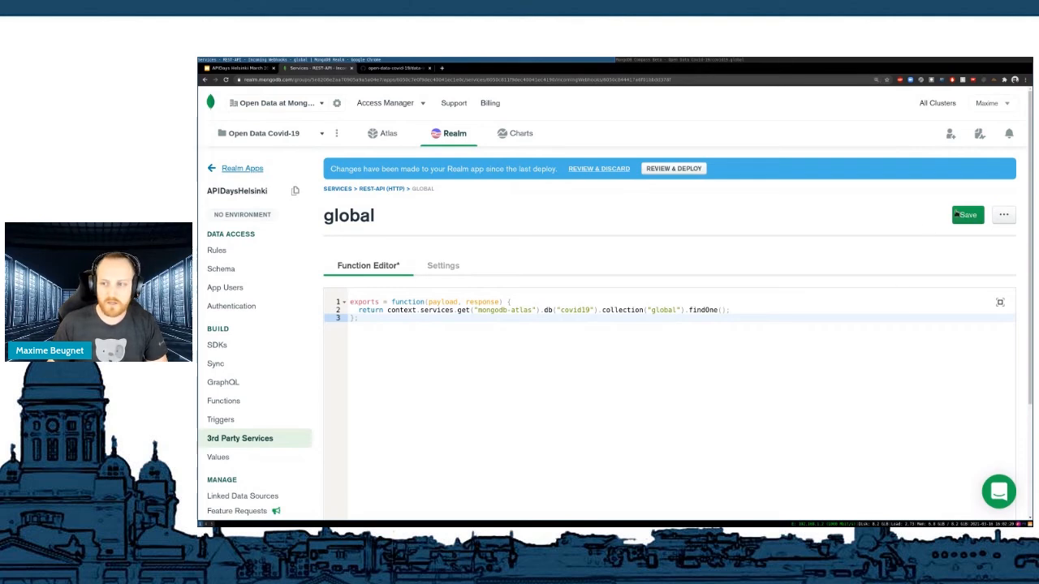
- Save the findOne webhook function, review the diff and deploy the pending changes
{"action": "left_click", "coordinate": [967, 214]}
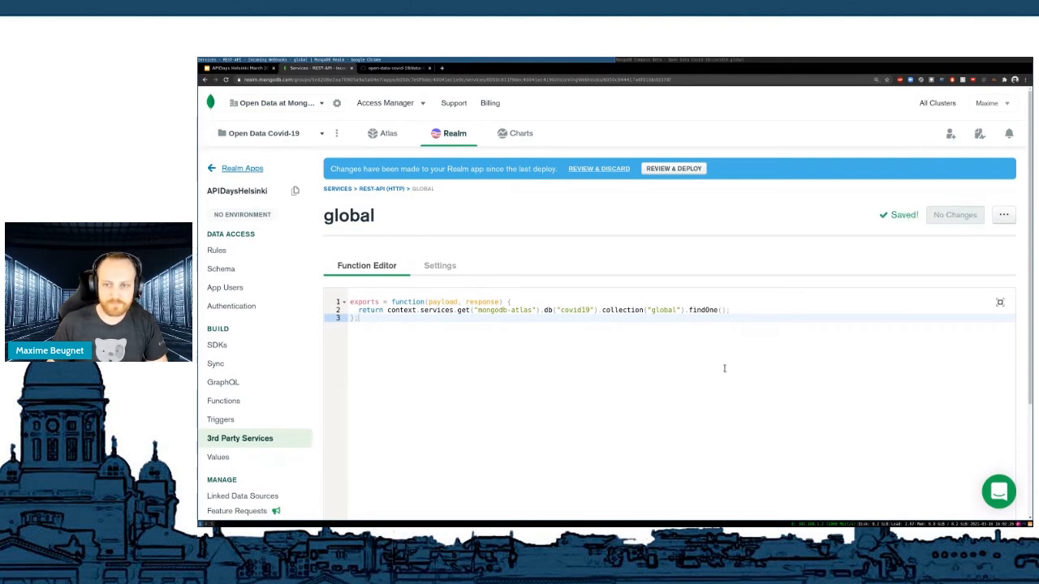
{"action": "left_click", "coordinate": [671, 167]}
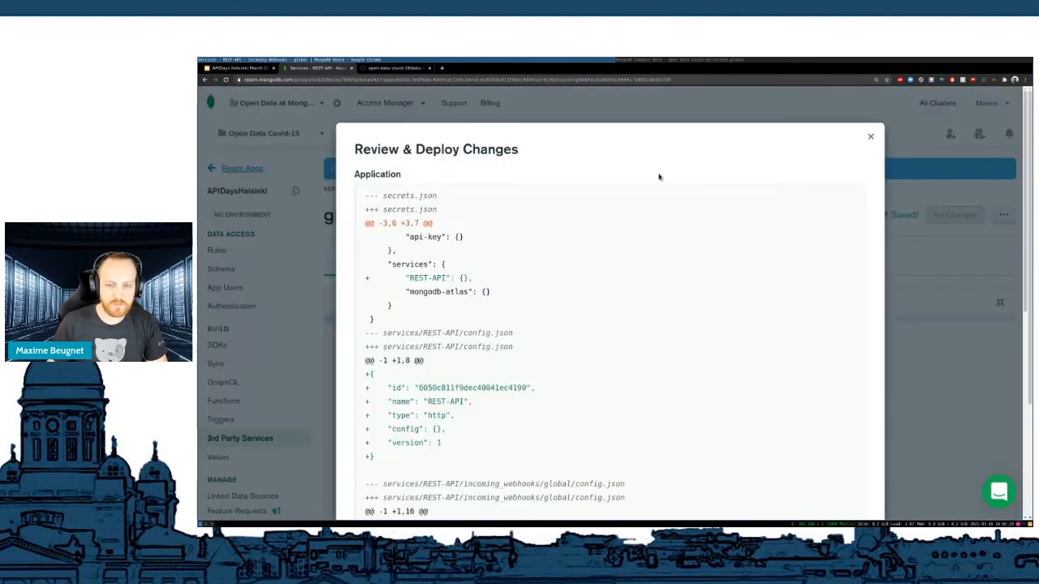
{"action": "scroll", "scroll_direction": "down", "scroll_amount": 3}
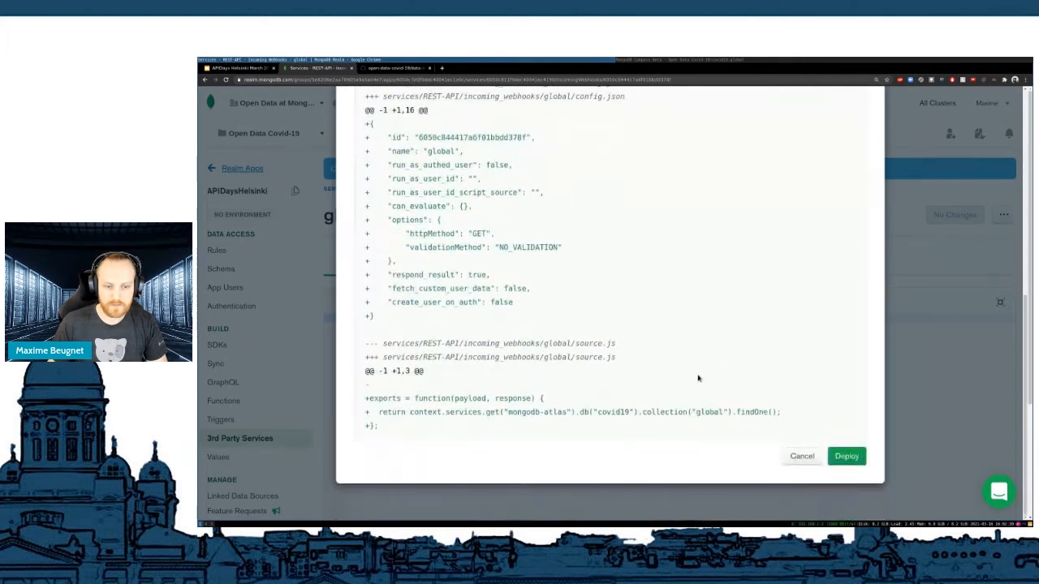
{"action": "left_click", "coordinate": [846, 456]}
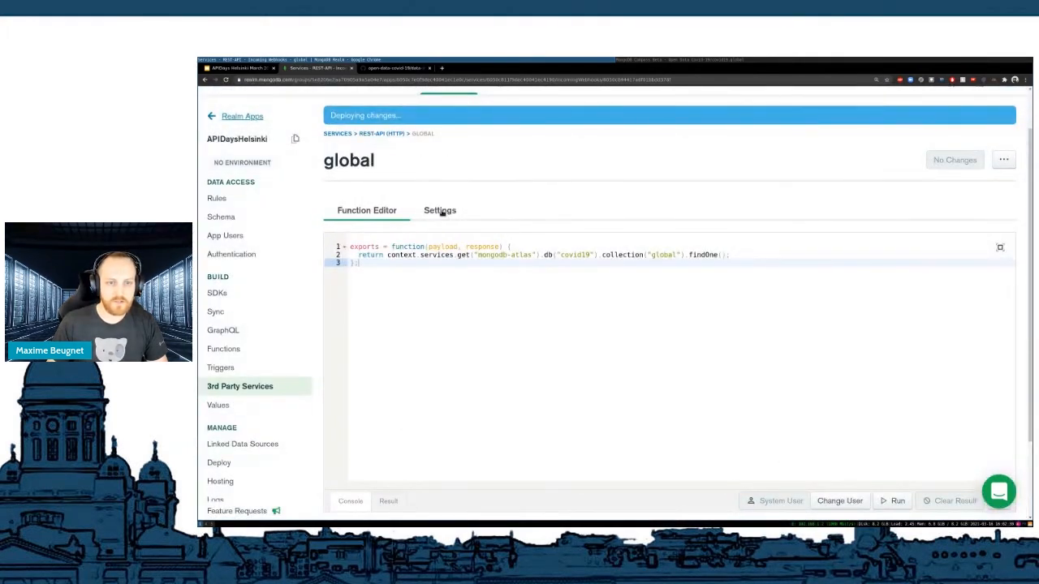
- Copy the global webhook's URL from its Webhook Settings
{"action": "left_click", "coordinate": [438, 211]}
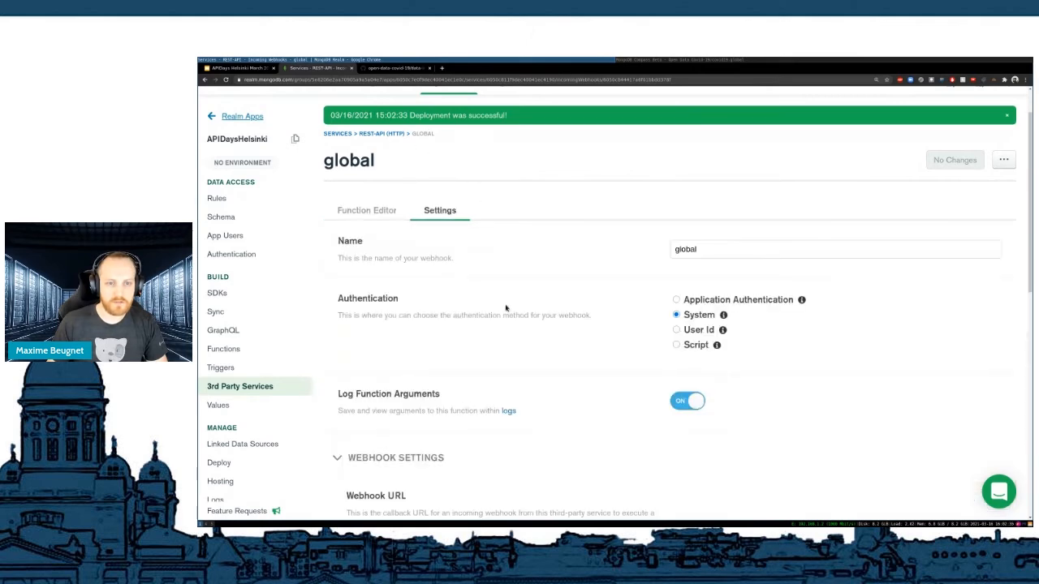
{"action": "scroll", "scroll_direction": "down", "scroll_amount": 3}
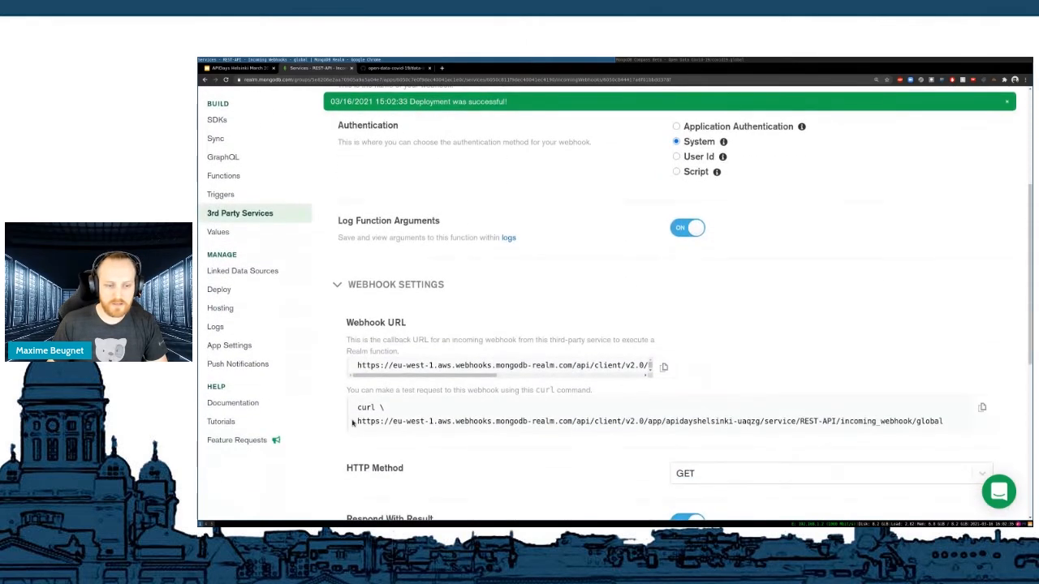
{"action": "mouse_move", "coordinate": [573, 435]}
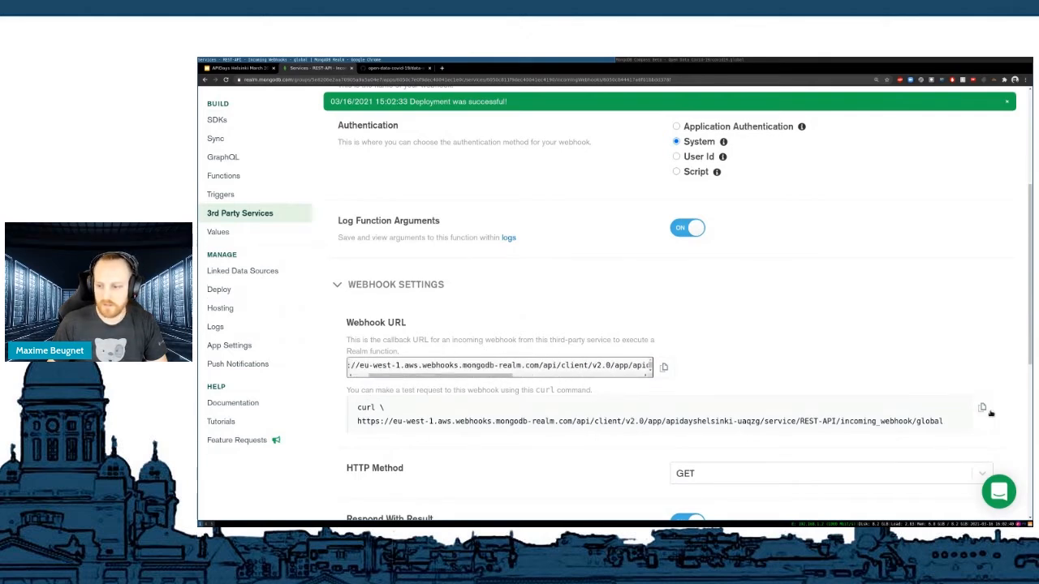
{"action": "left_click", "coordinate": [982, 406]}
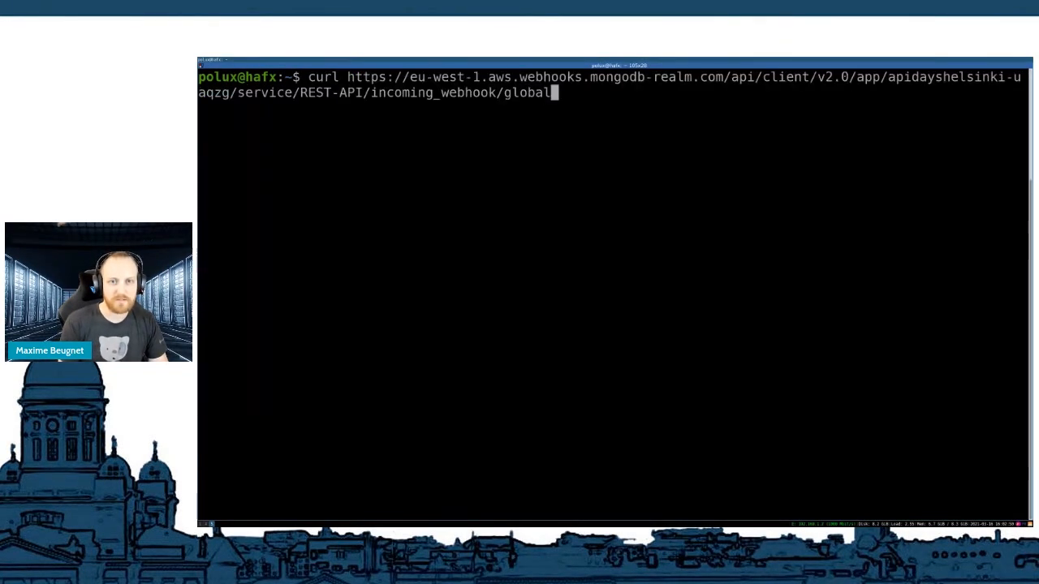
- Pipe the curl call to the webhook URL through python3 -m json.tool
{"action": "type", "text": "| python3"}
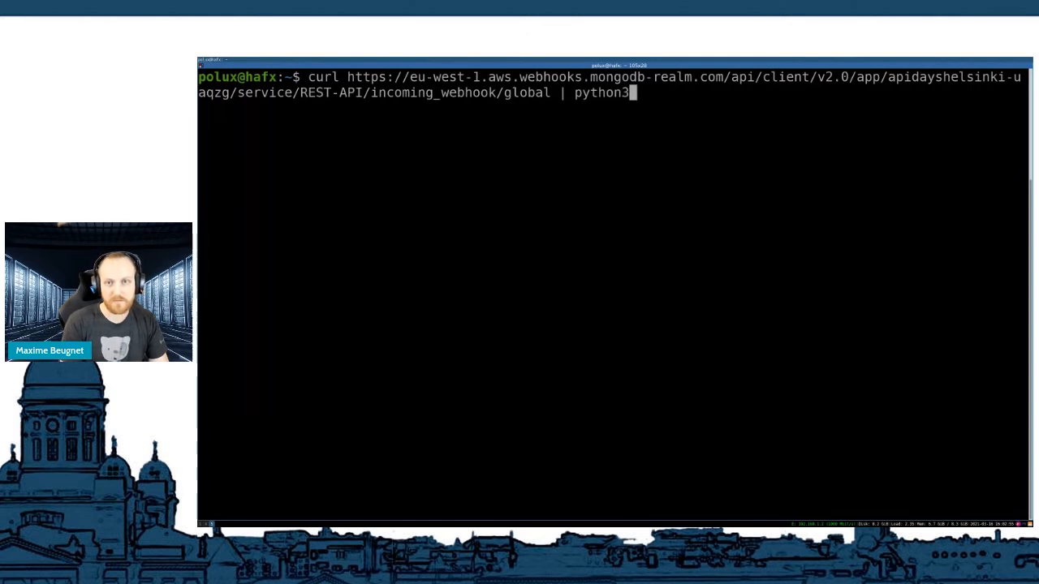
{"action": "type", "text": "-m j"}
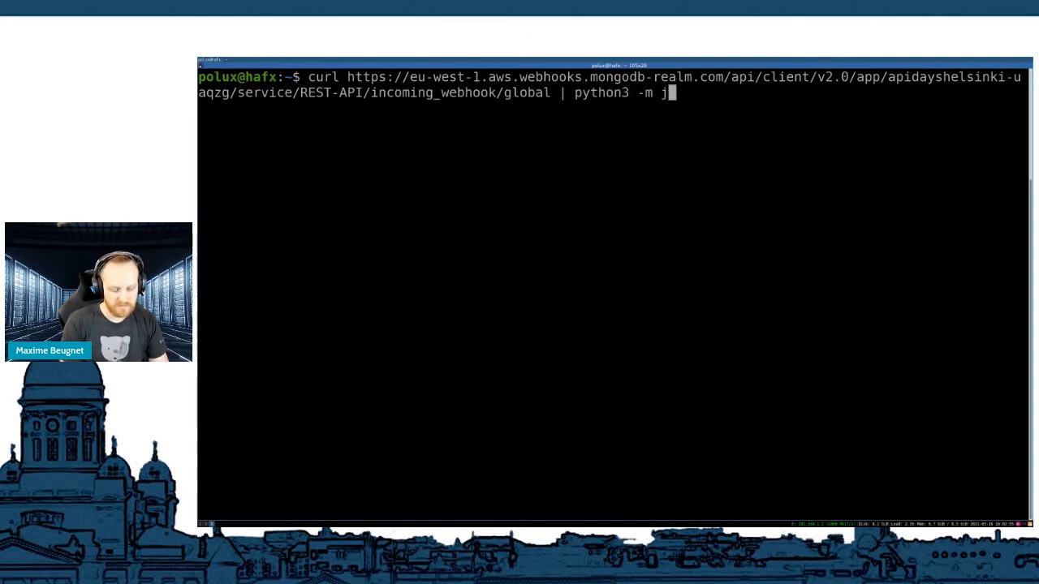
{"action": "type", "text": "so"}
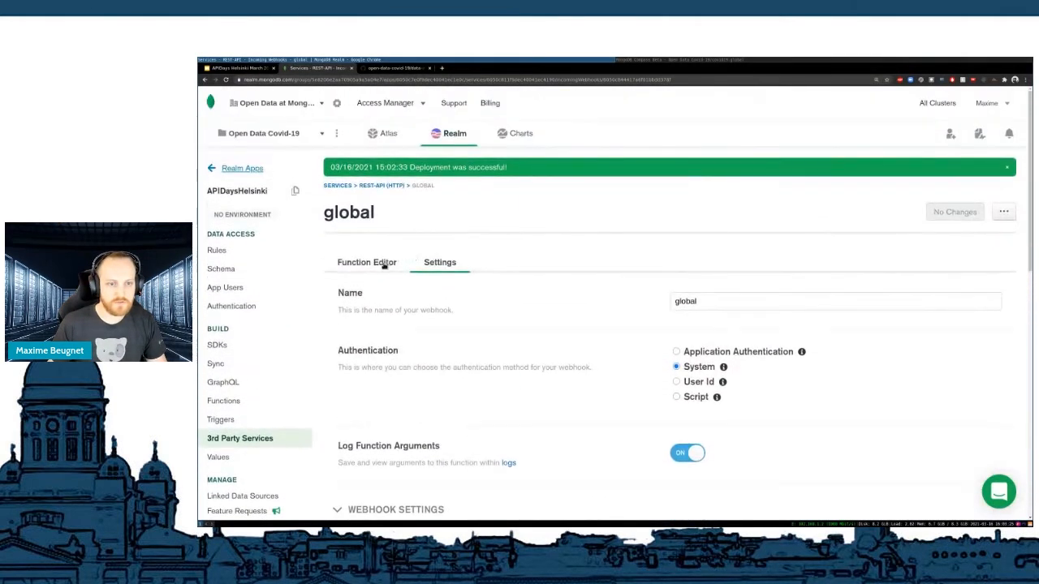
- Review the new function code: the payload parameter, the find call and the response body
{"action": "left_click", "coordinate": [367, 263]}
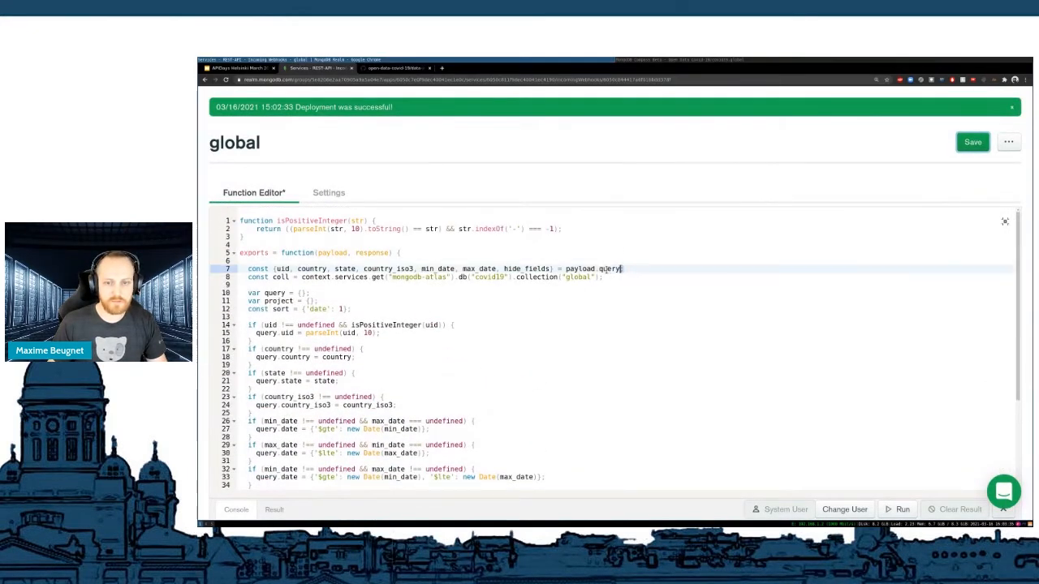
{"action": "double_click", "coordinate": [333, 253]}
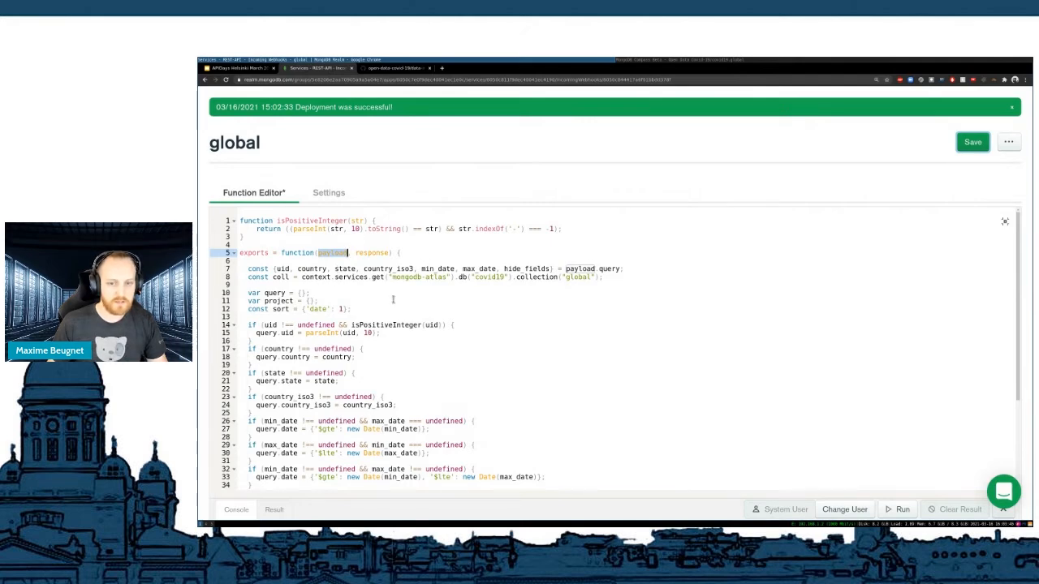
{"action": "scroll", "scroll_direction": "down", "scroll_amount": 3}
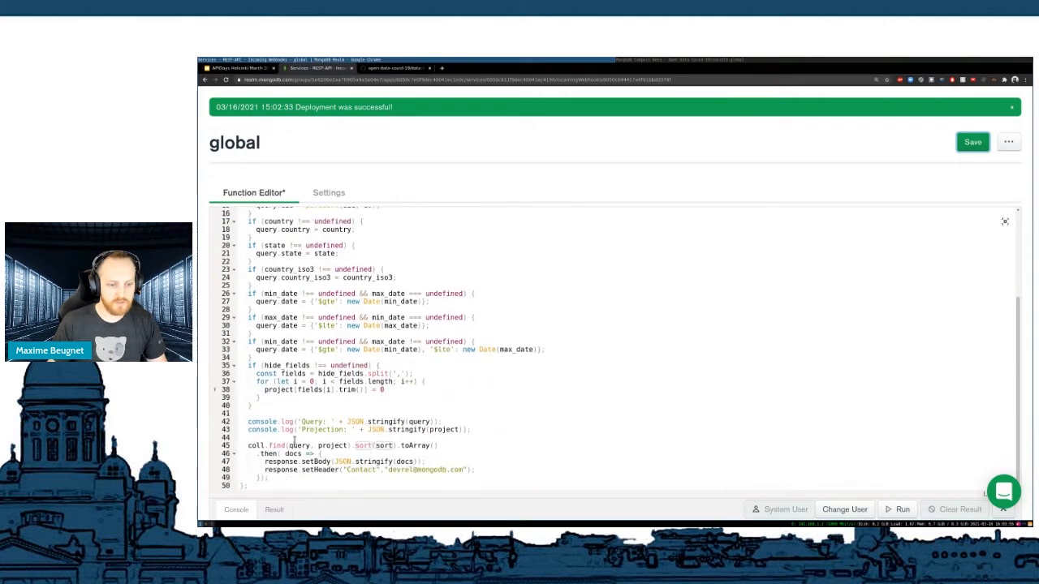
{"action": "left_click_drag", "start_coordinate": [250, 445], "coordinate": [270, 478]}
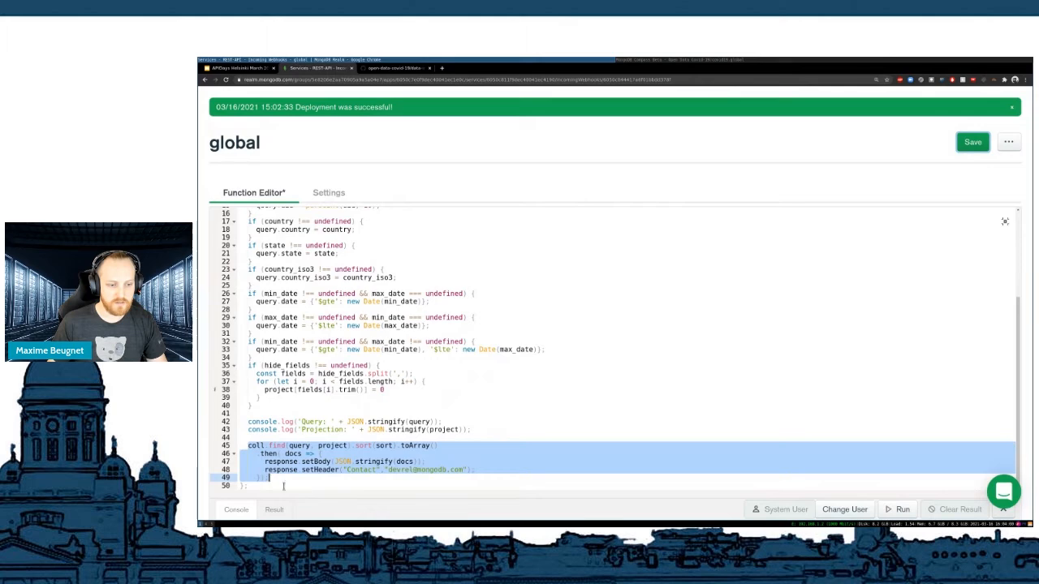
{"action": "double_click", "coordinate": [298, 444]}
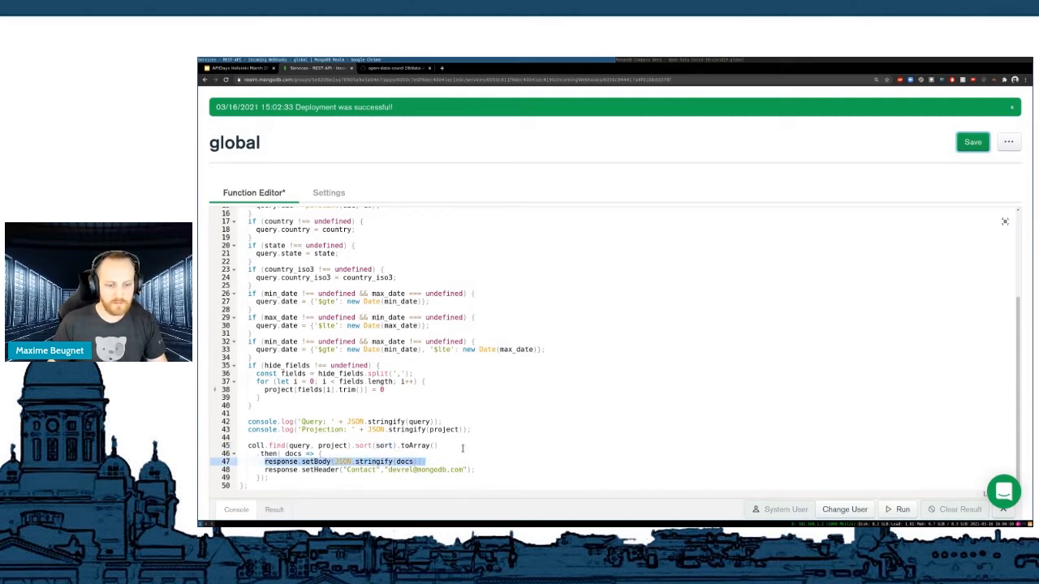
- Save the query-parameter webhook function and deploy it
{"action": "left_click", "coordinate": [970, 142]}
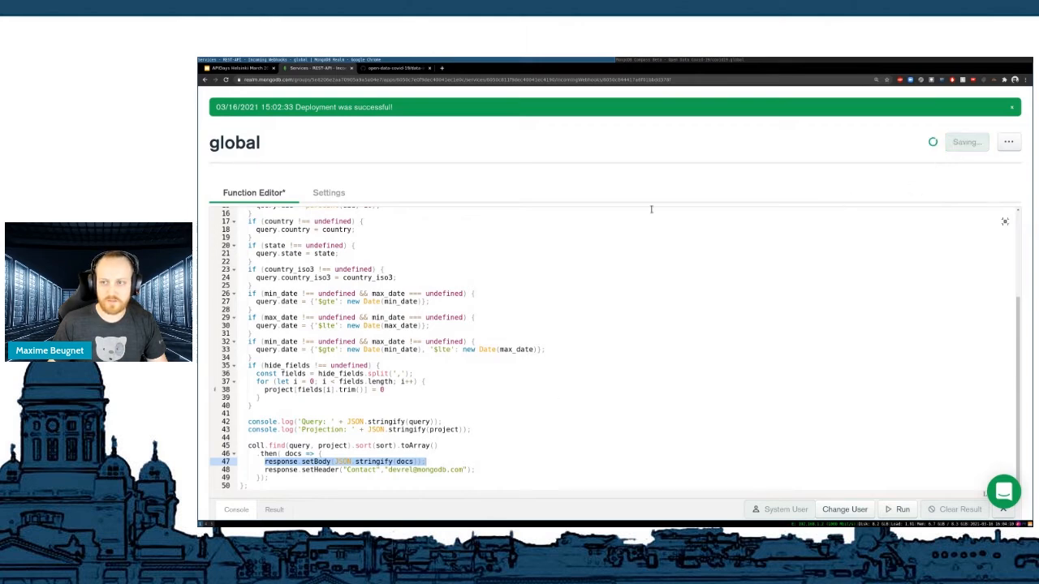
{"action": "left_click", "coordinate": [558, 107]}
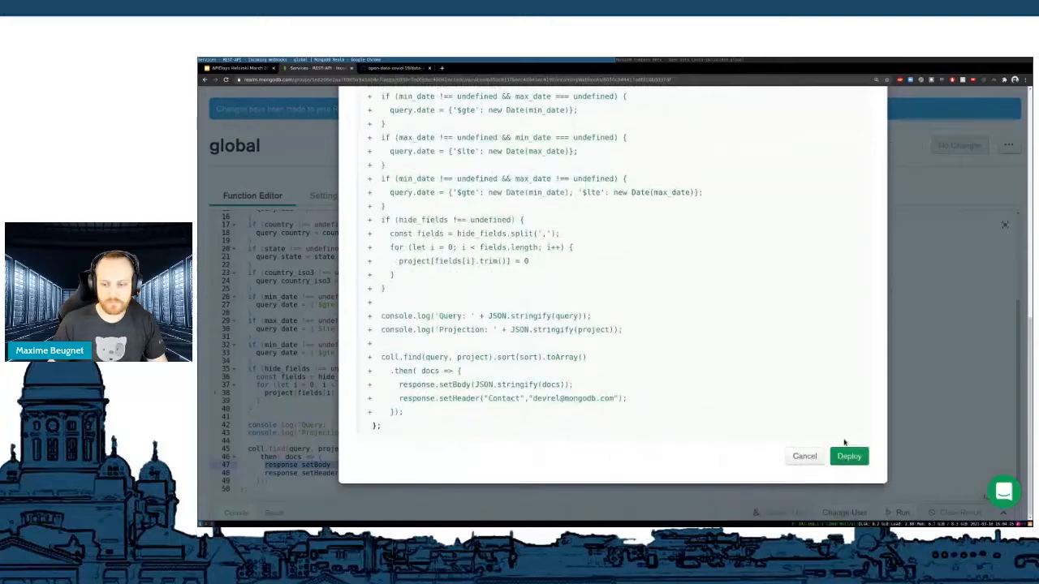
{"action": "left_click", "coordinate": [849, 455]}
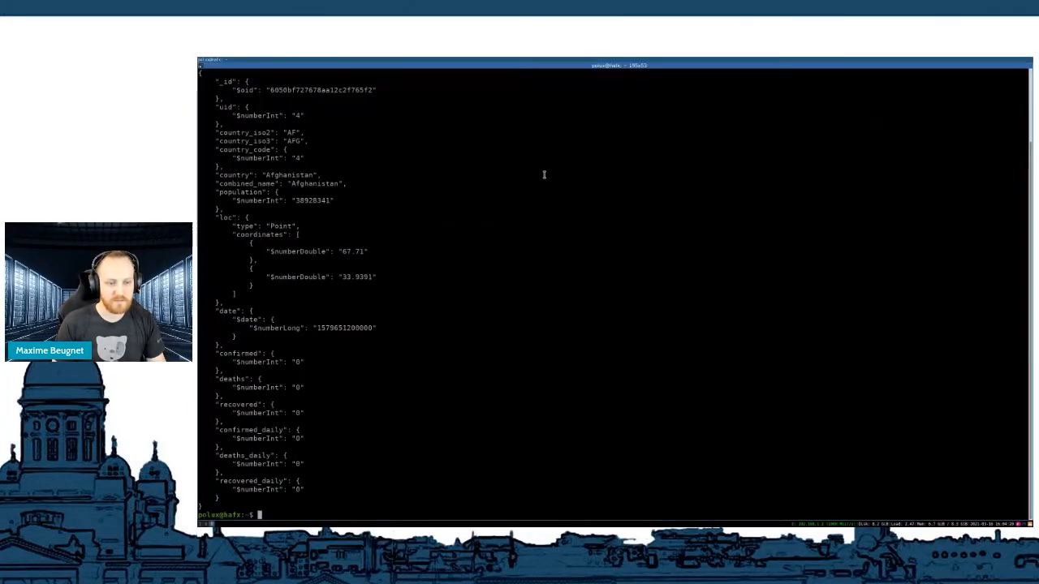
- Curl the webhook with ?country=France and scroll through the pretty-printed French documents
{"action": "type", "text": "curl https://eu-west-1.aws.webhooks.mongodb-realm.com/api/client/v2.0/app/apidayshelsinki-uaqzg/service/REST-API/incoming_webhook/global | python3 -m json.tool"}
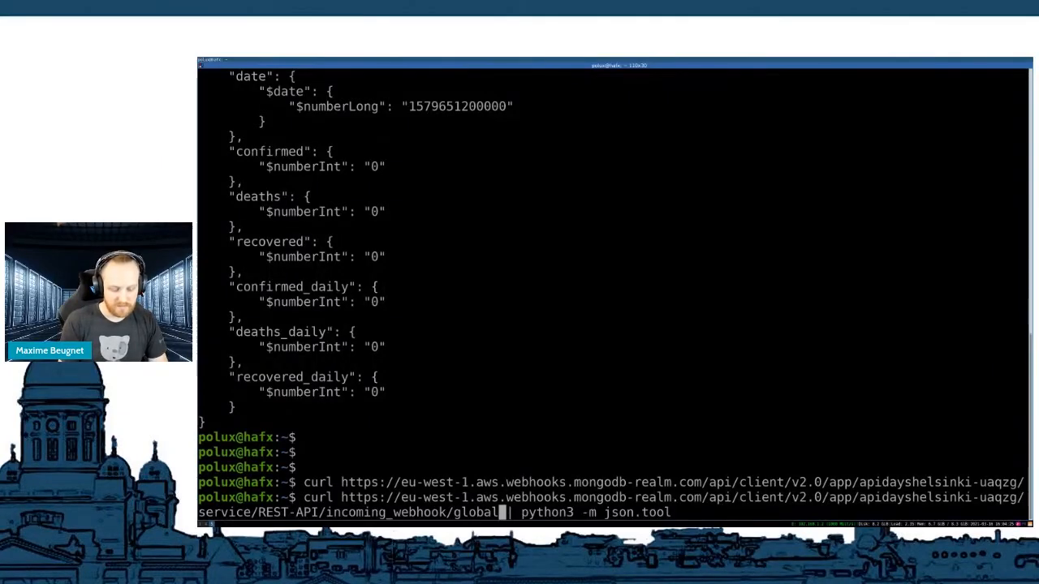
{"action": "type", "text": "?country"}
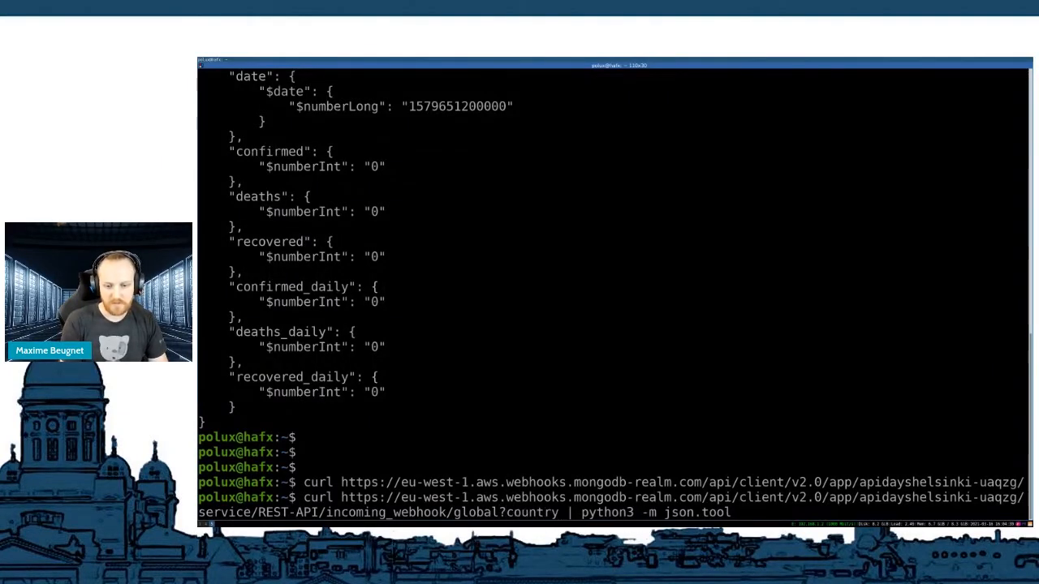
{"action": "type", "text": "=France"}
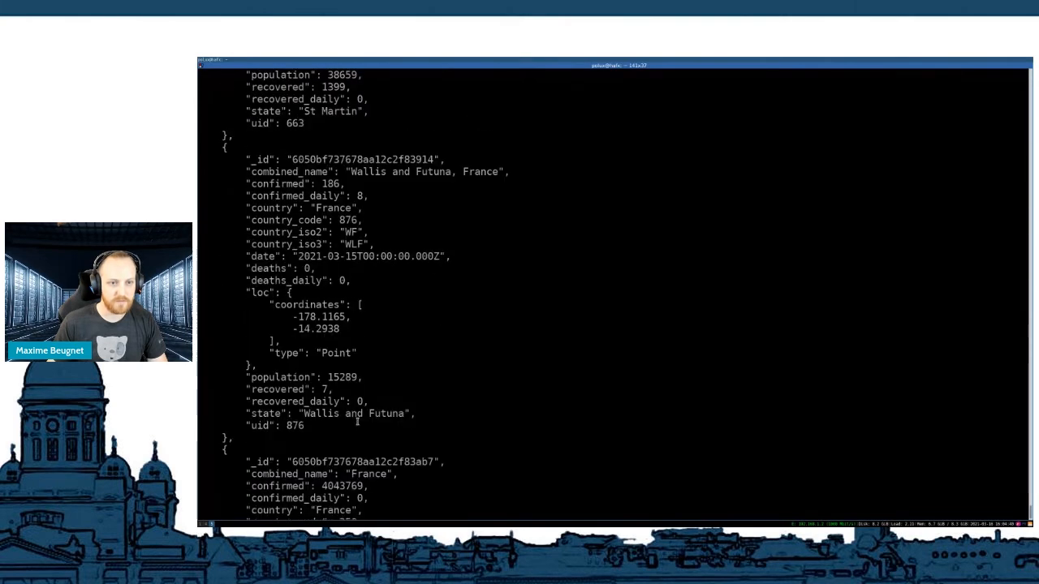
{"action": "scroll", "scroll_direction": "down", "scroll_amount": 3}
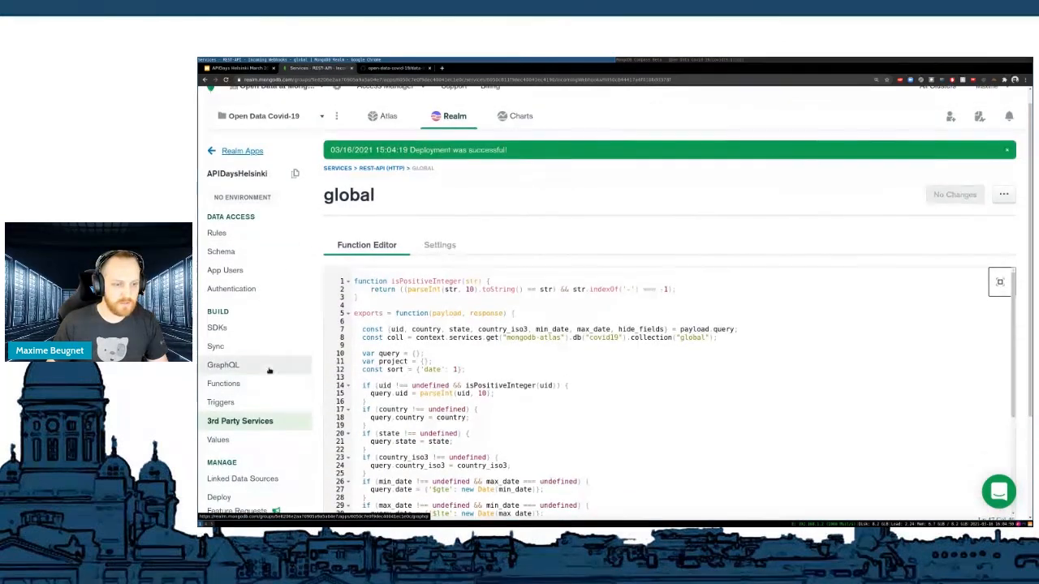
- From the GraphQL section's Generate JSON Schema prompt, go to the data access Rules page
{"action": "left_click", "coordinate": [224, 364]}
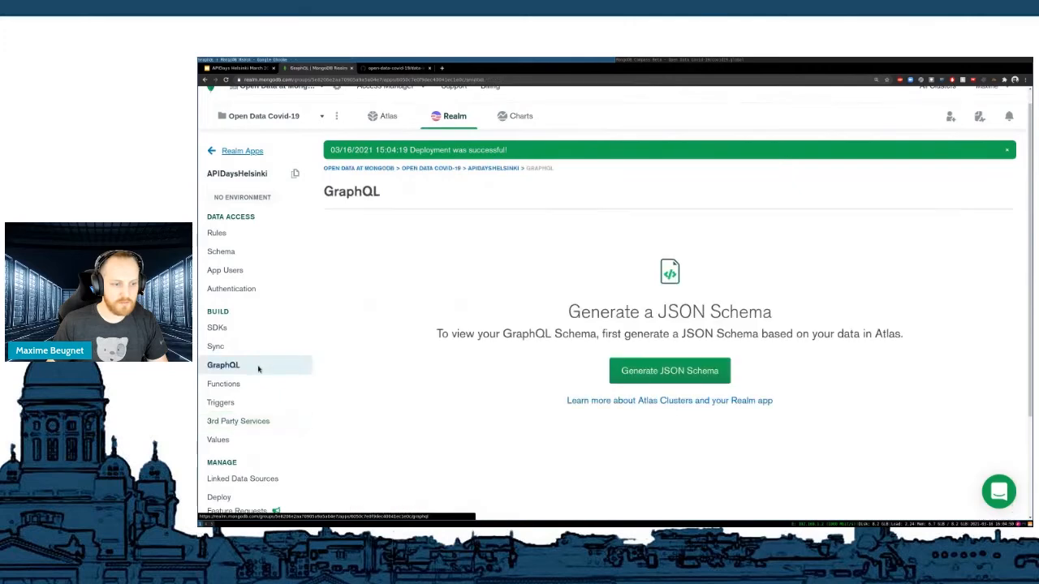
{"action": "mouse_move", "coordinate": [340, 380]}
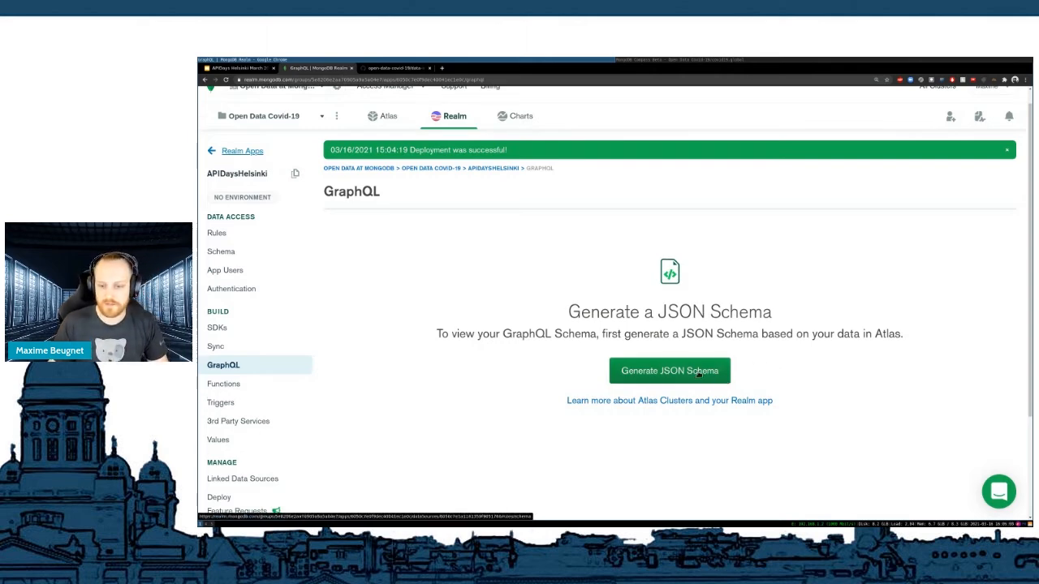
{"action": "left_click", "coordinate": [221, 250]}
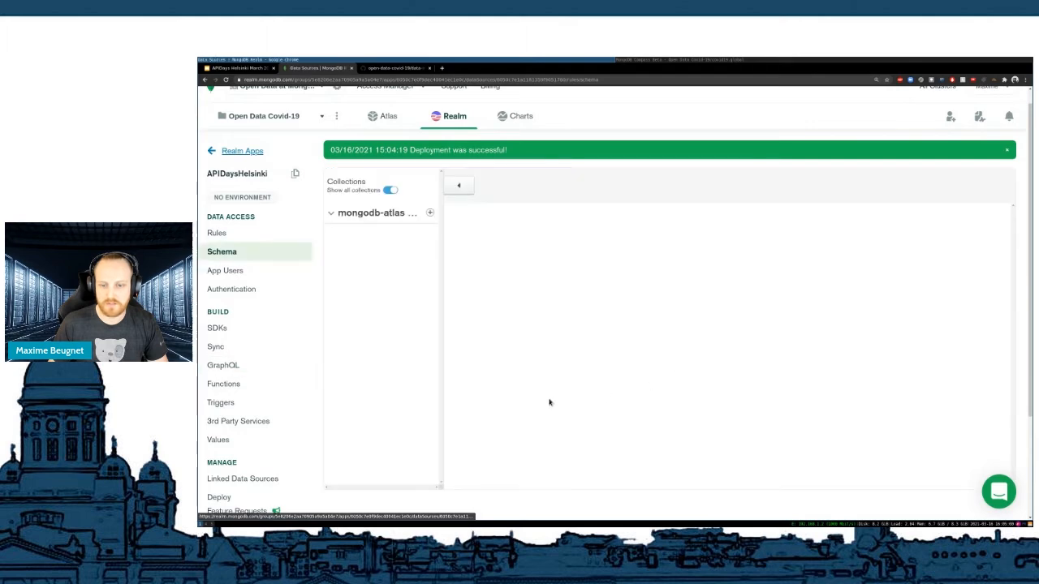
{"action": "left_click", "coordinate": [217, 234]}
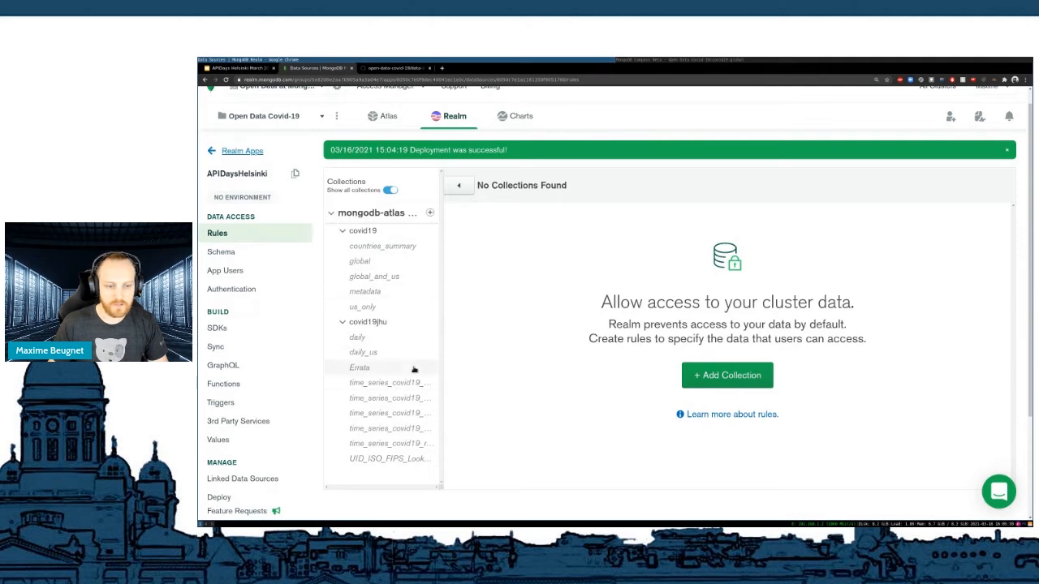
{"action": "mouse_move", "coordinate": [367, 261]}
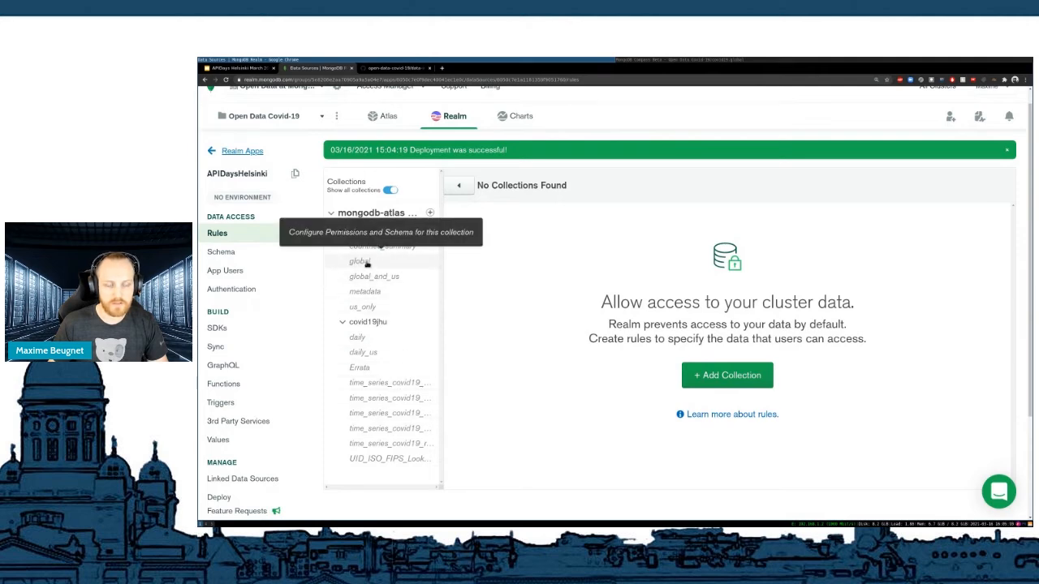
- Configure covid19.global with the 'Users can only read all data' permission template
{"action": "left_click", "coordinate": [360, 261]}
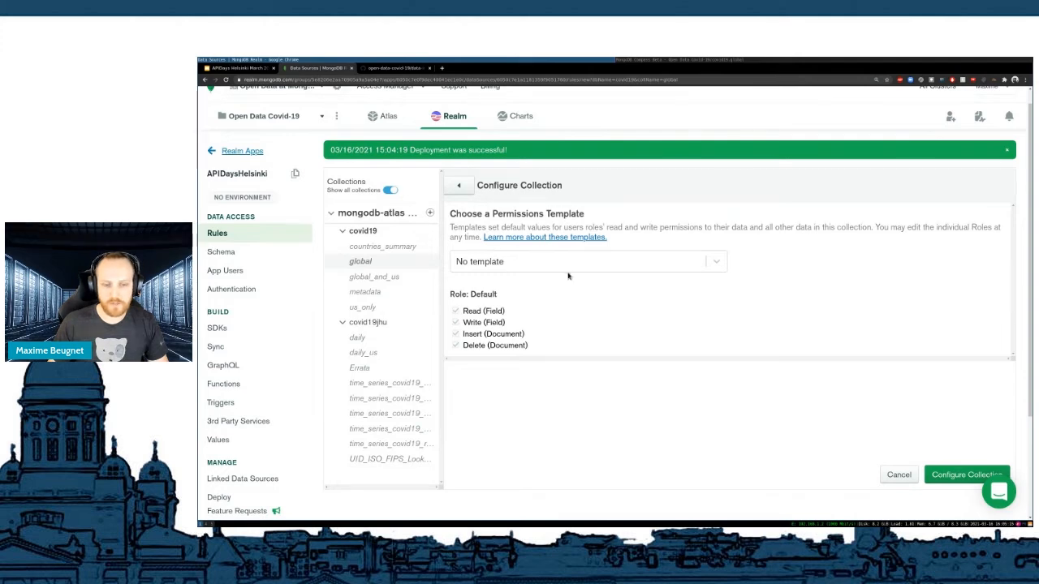
{"action": "left_click", "coordinate": [586, 262]}
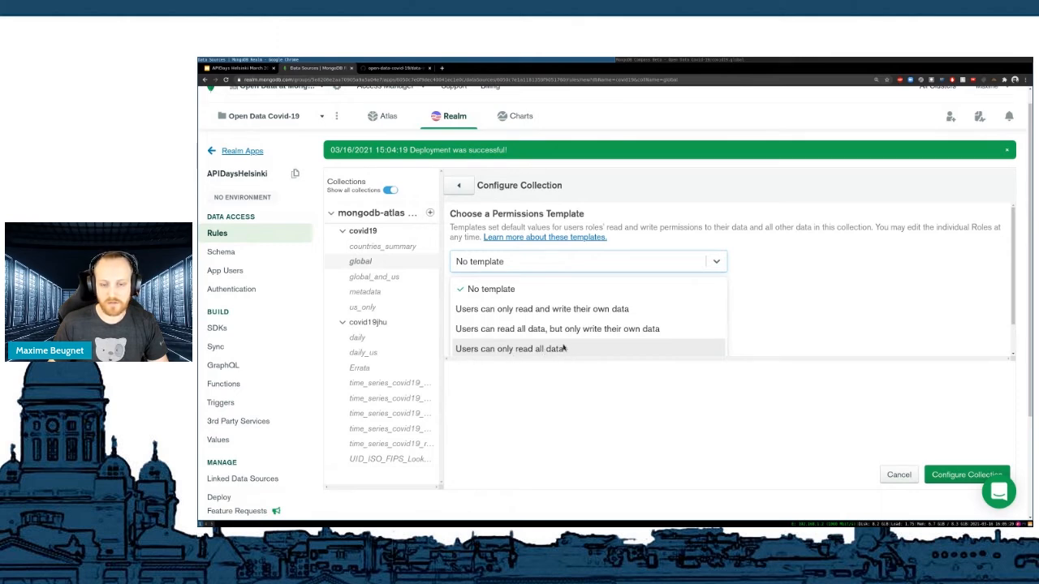
{"action": "left_click", "coordinate": [510, 347]}
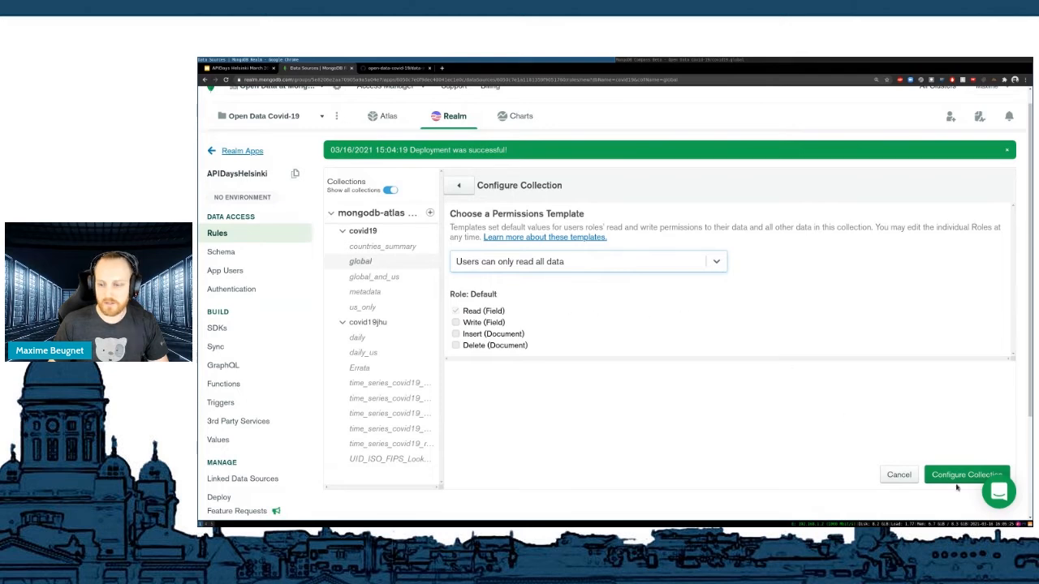
{"action": "left_click", "coordinate": [966, 474]}
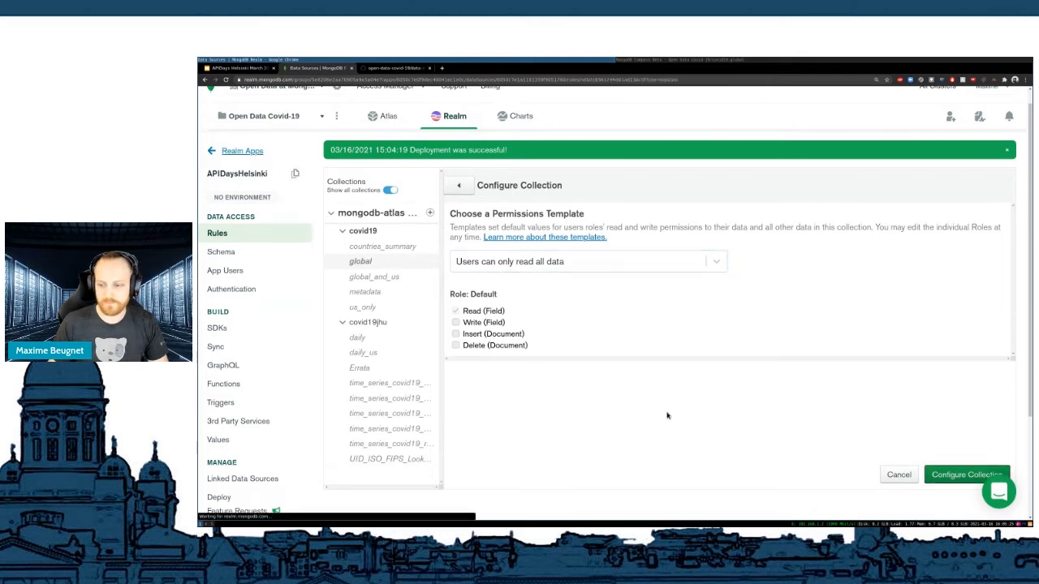
{"action": "left_click", "coordinate": [966, 474]}
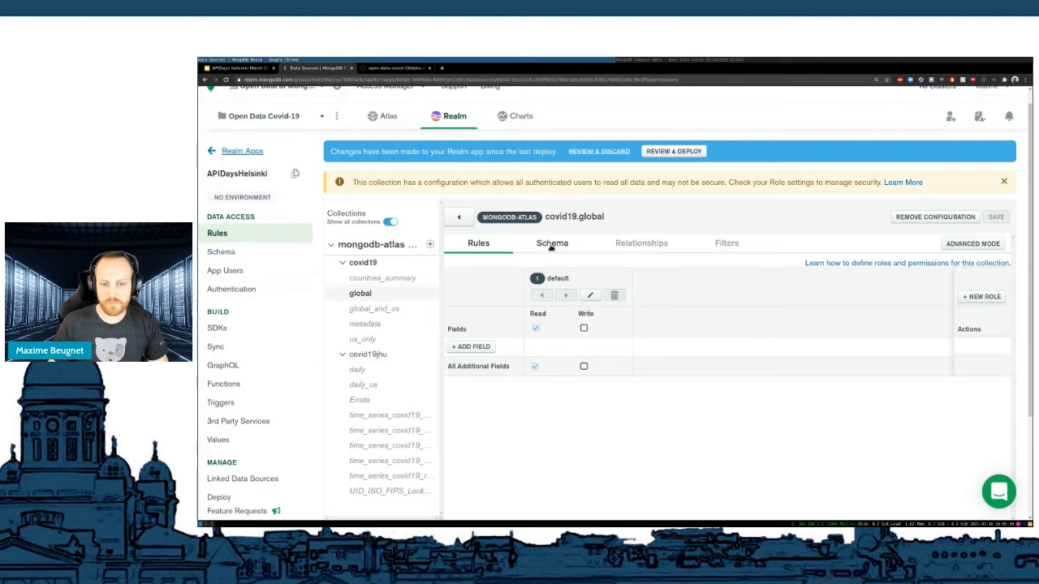
- Generate a schema for covid19.global from 1000 sampled documents and view it in the editor
{"action": "left_click", "coordinate": [552, 243]}
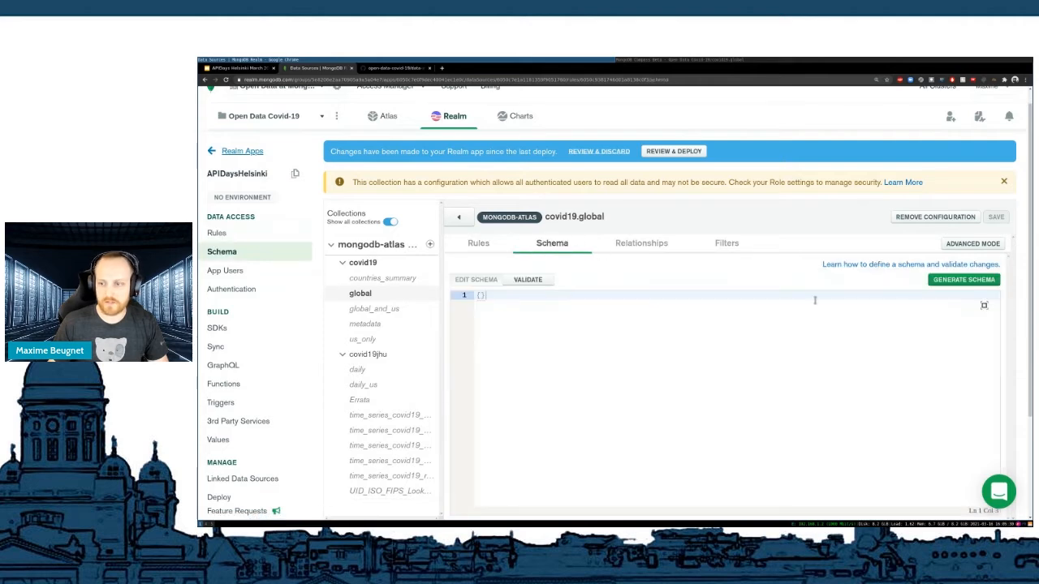
{"action": "left_click", "coordinate": [964, 279]}
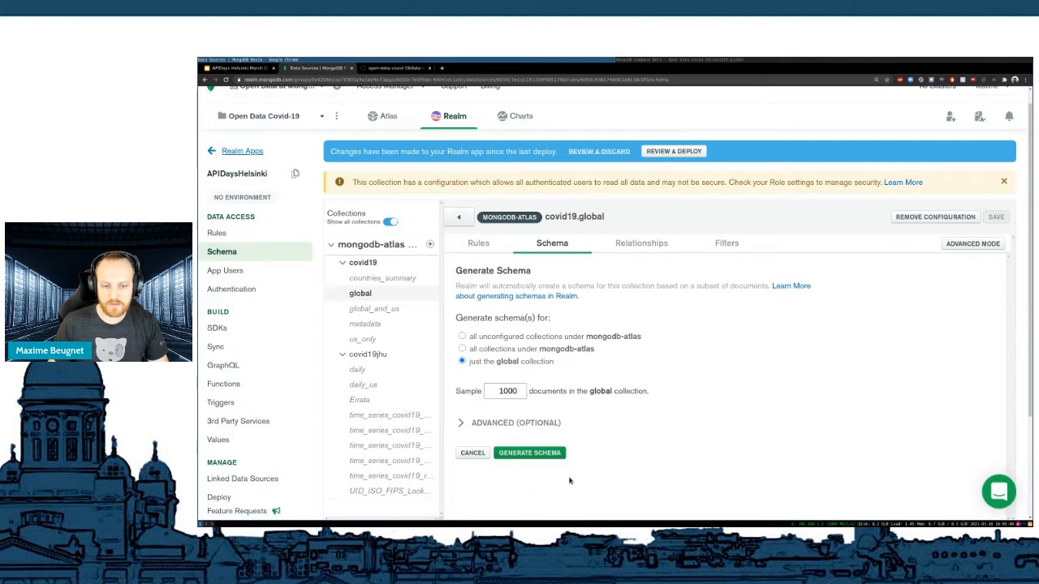
{"action": "left_click", "coordinate": [529, 453]}
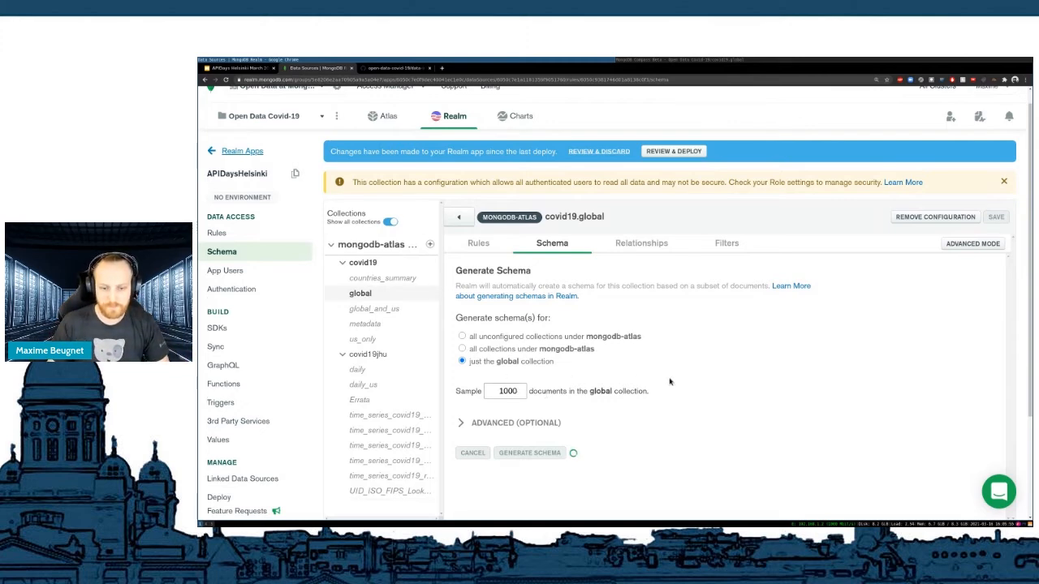
{"action": "left_click", "coordinate": [529, 453]}
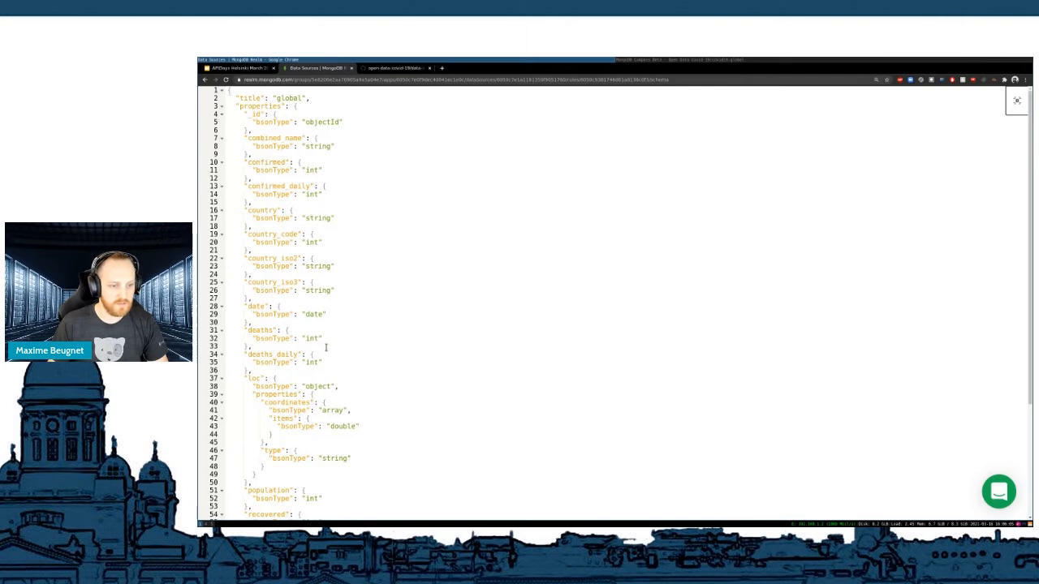
- Add a 'state' string property to the generated schema and save it
{"action": "scroll", "scroll_direction": "down", "scroll_amount": 3}
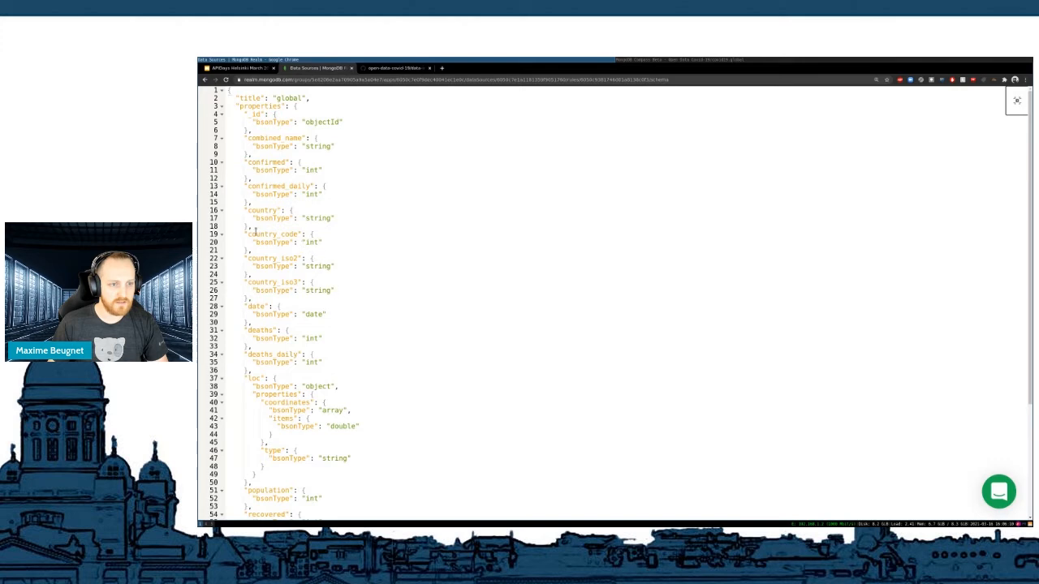
{"action": "left_click", "coordinate": [276, 214]}
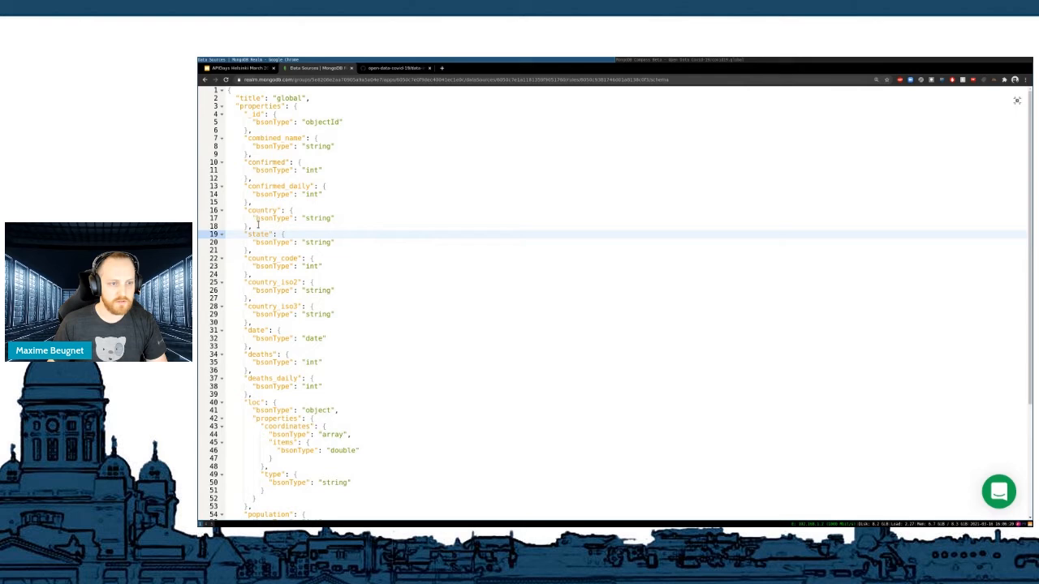
{"action": "scroll", "scroll_direction": "down", "scroll_amount": 3}
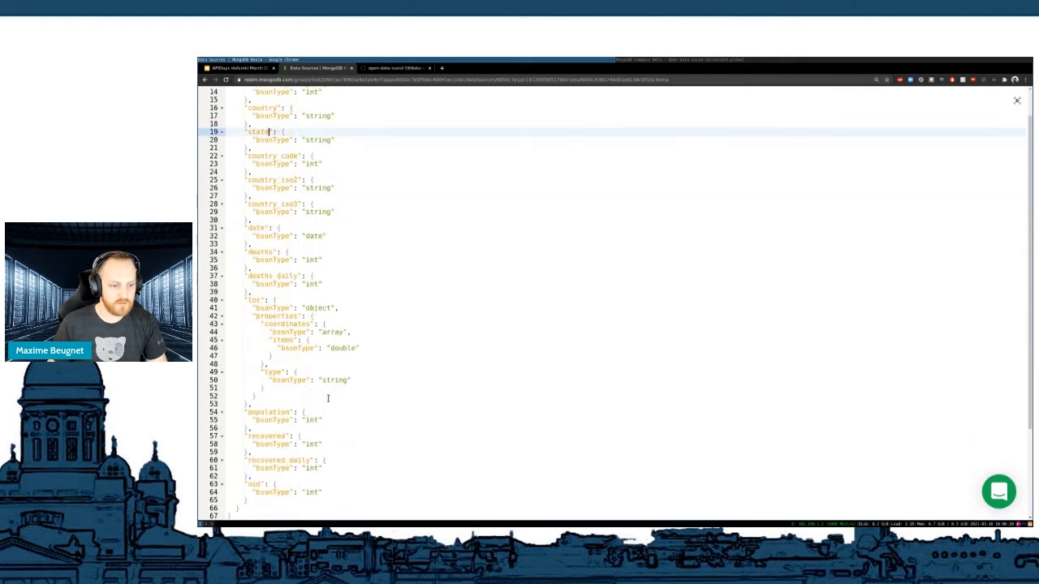
{"action": "scroll", "scroll_direction": "up", "scroll_amount": 3}
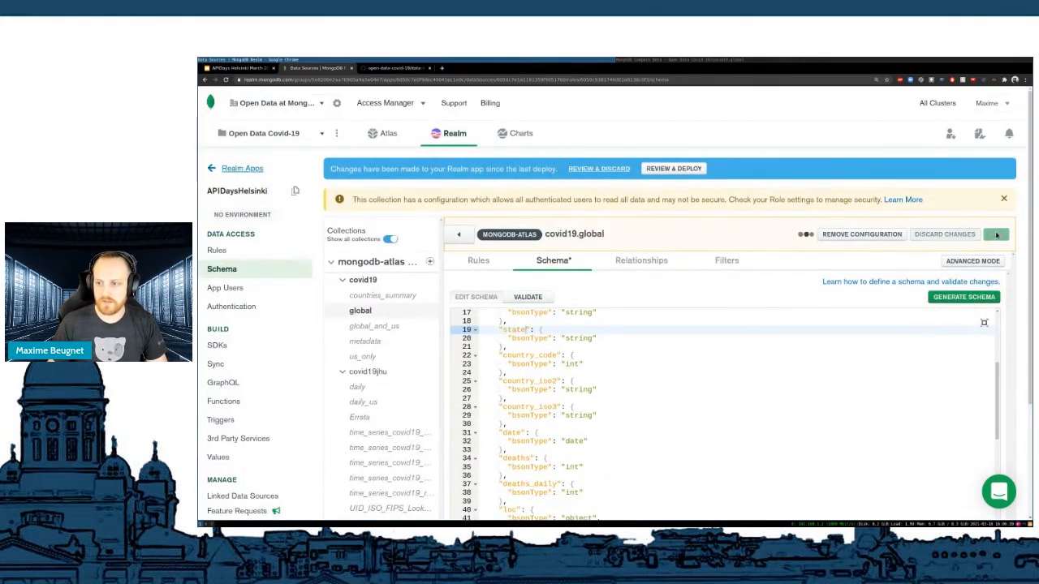
{"action": "left_click", "coordinate": [996, 234]}
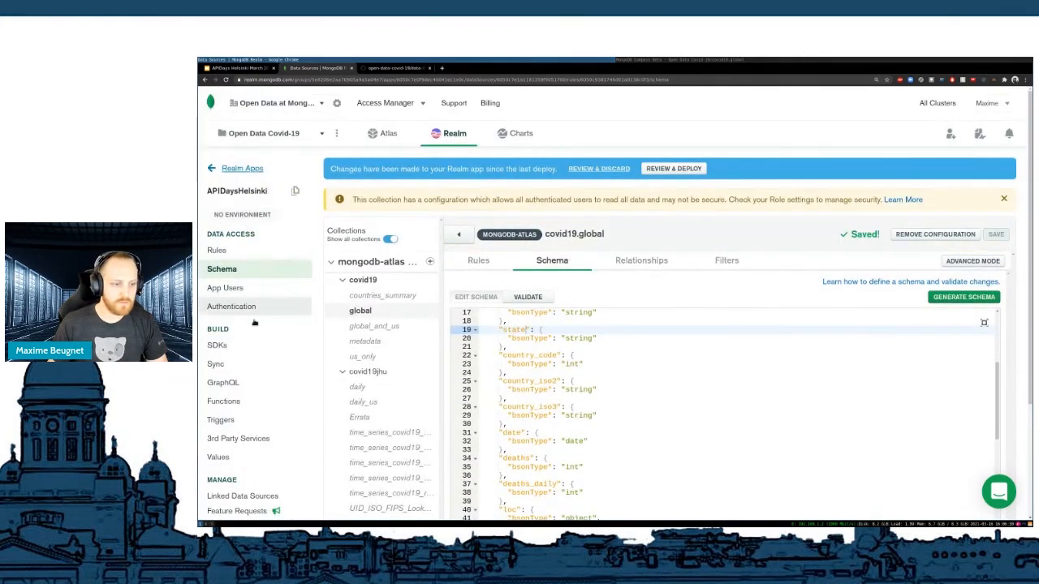
- Run a global query with a country filter in the GraphQL explorer, then bring up Review & Deploy
{"action": "left_click", "coordinate": [224, 383]}
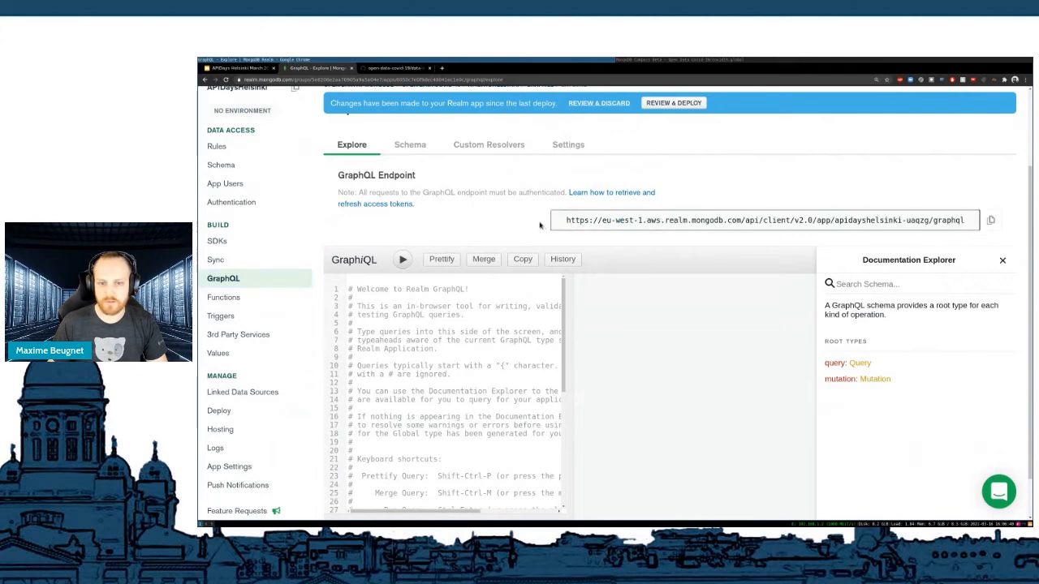
{"action": "scroll", "scroll_direction": "down", "scroll_amount": 3}
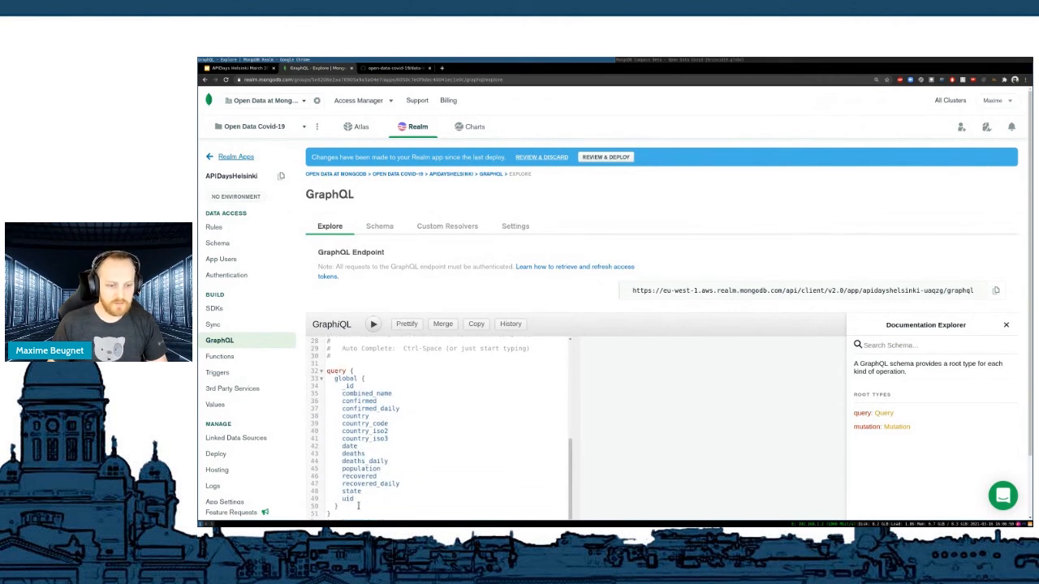
{"action": "left_click", "coordinate": [374, 325]}
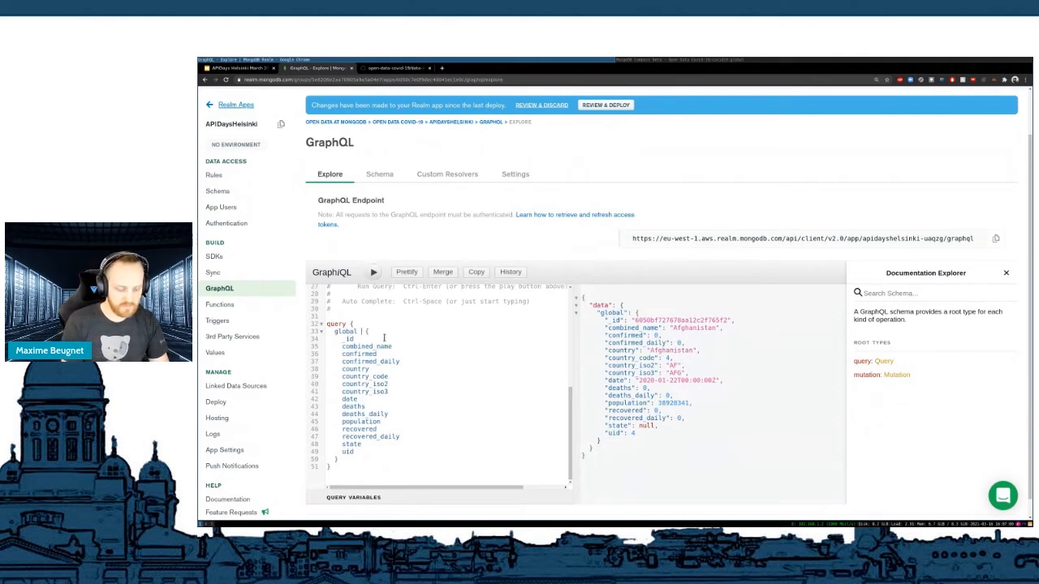
{"action": "type", "text": "(query)"}
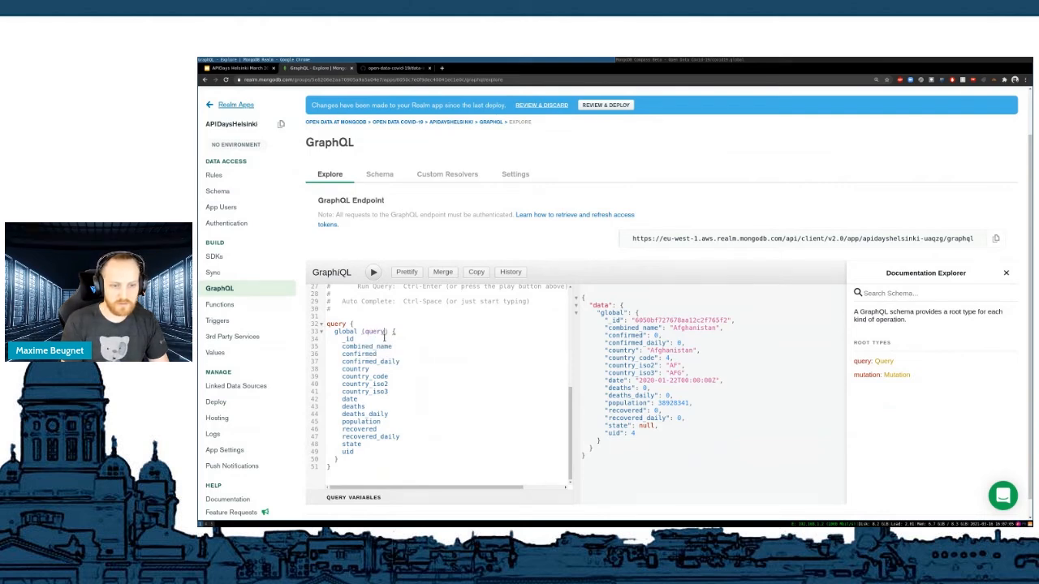
{"action": "type", "text": "country: \"France\"}"}
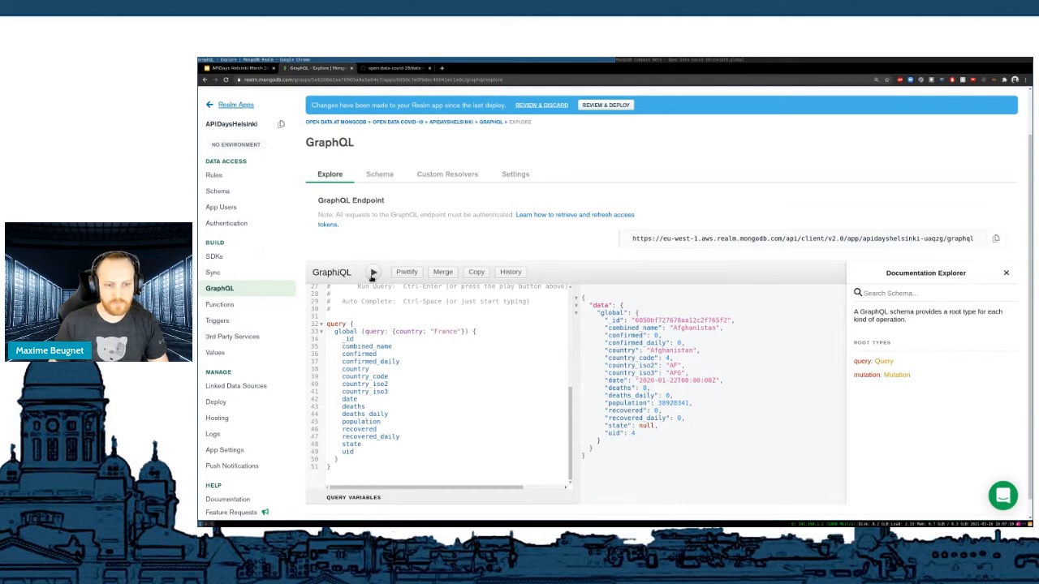
{"action": "left_click", "coordinate": [373, 273]}
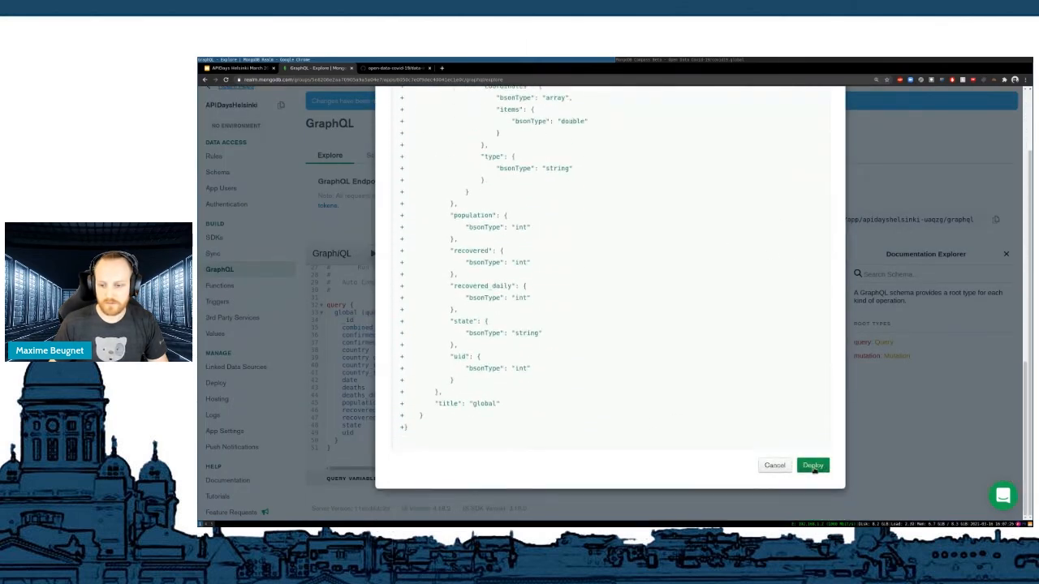
- Deploy the schema changes, note that requests need authentication, and go to Authentication Providers
{"action": "left_click", "coordinate": [811, 464]}
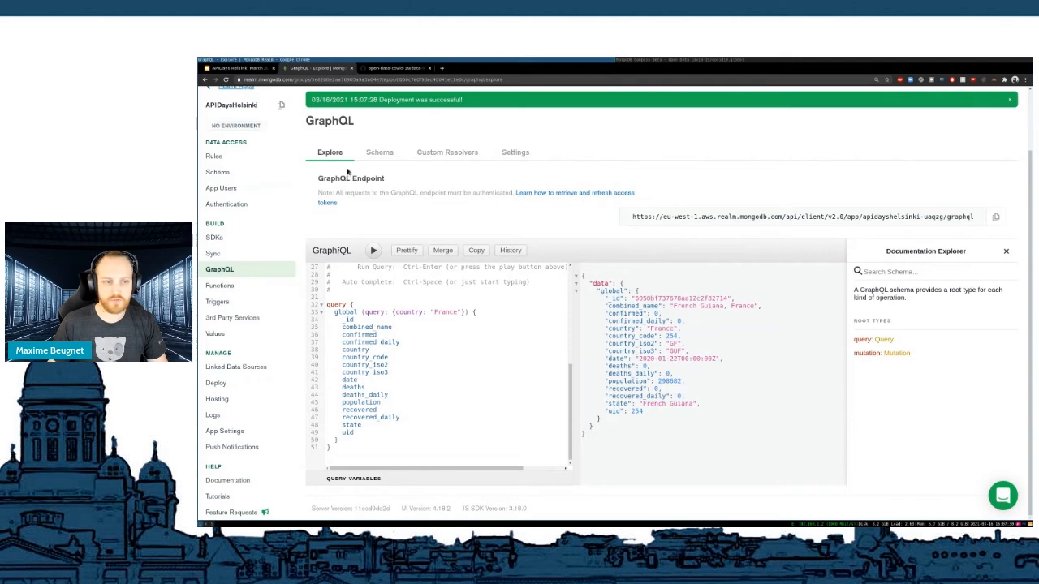
{"action": "left_click_drag", "start_coordinate": [435, 193], "coordinate": [516, 193]}
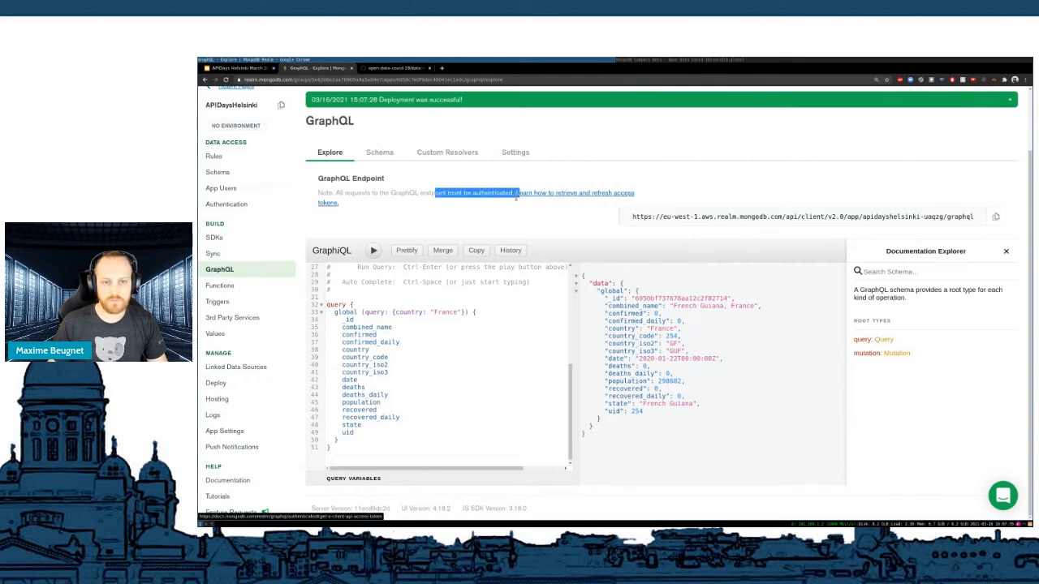
{"action": "left_click", "coordinate": [227, 204]}
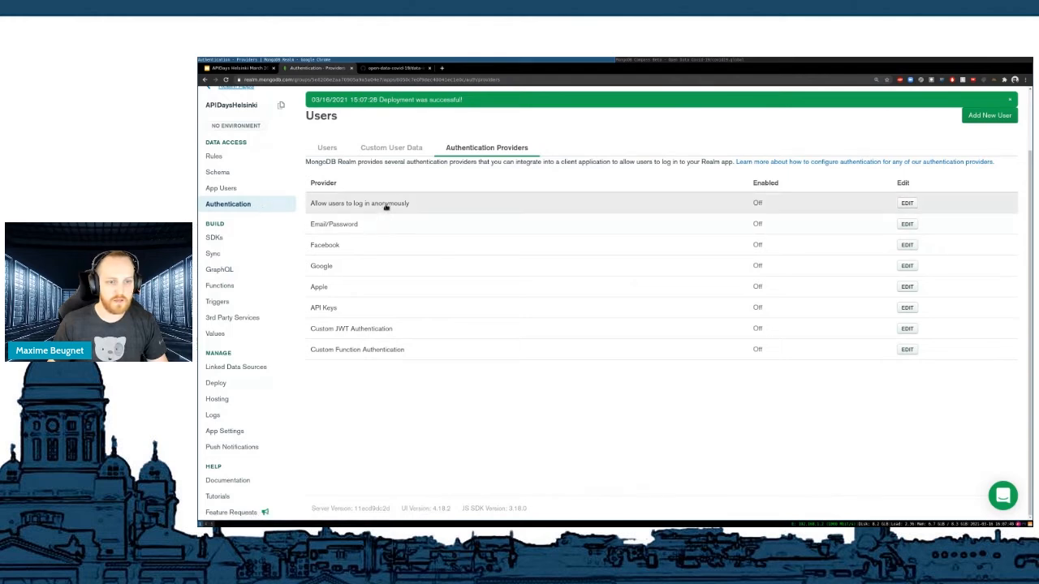
{"action": "mouse_move", "coordinate": [510, 299]}
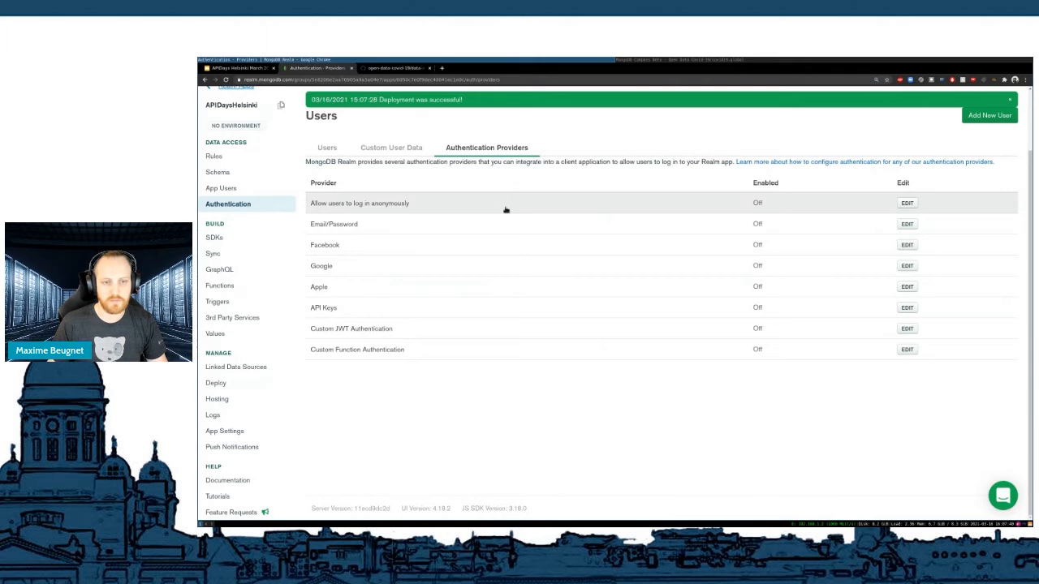
- Enable the Anonymous authentication provider, save it, and start Review & Deploy
{"action": "left_click", "coordinate": [906, 203]}
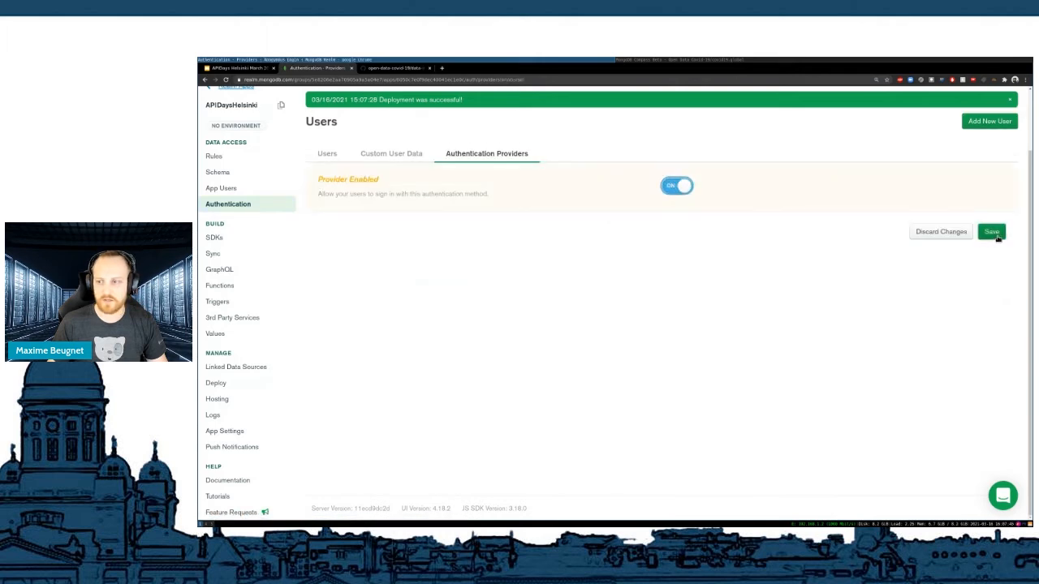
{"action": "left_click", "coordinate": [990, 231]}
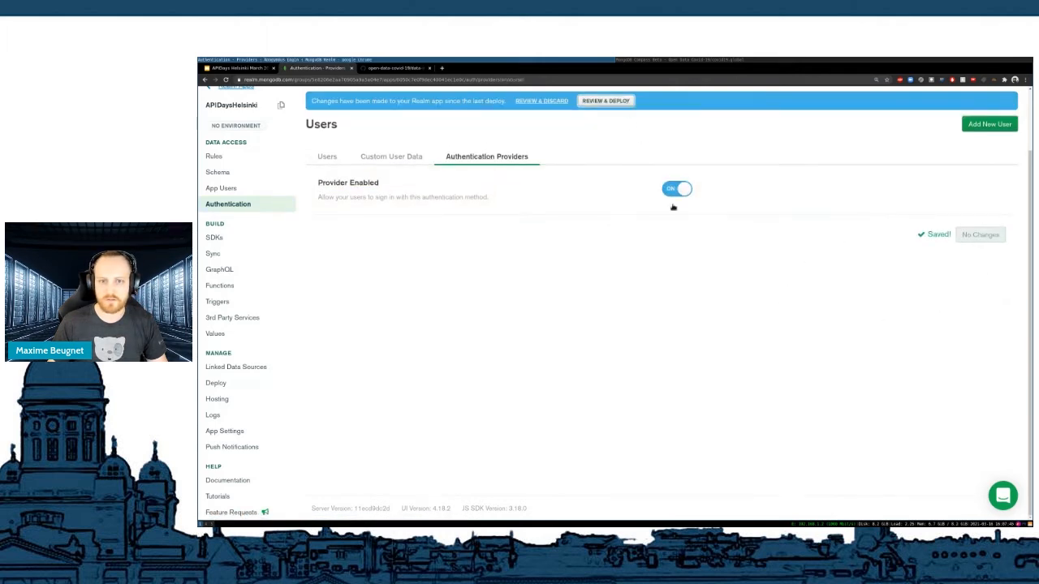
{"action": "left_click", "coordinate": [603, 100]}
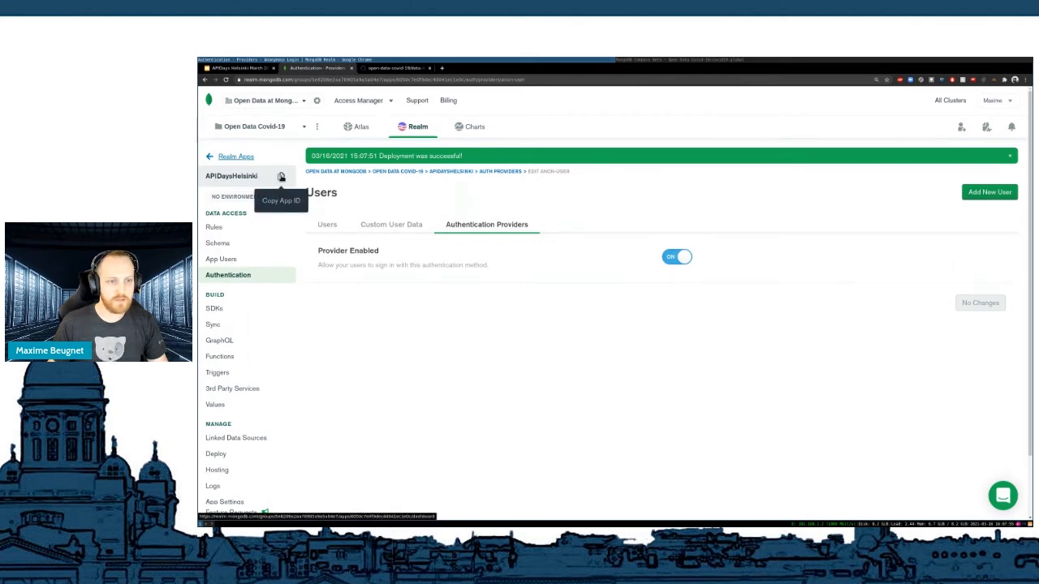
{"action": "mouse_move", "coordinate": [511, 181]}
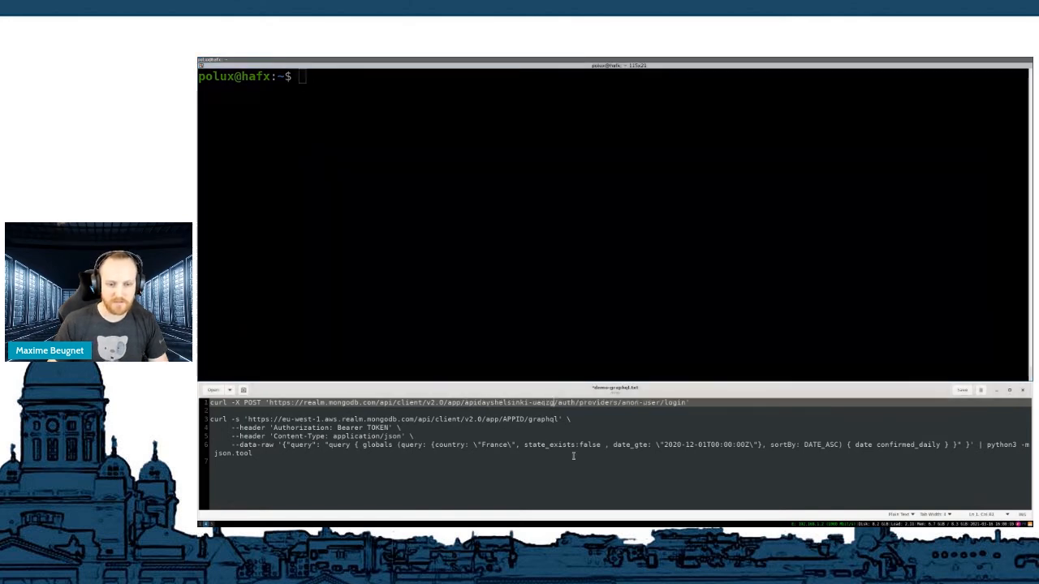
- Run the anonymous-login curl, reuse its access_token in the GraphQL curl, and view France's March 2021 daily counts
{"action": "double_click", "coordinate": [506, 402]}
{"action": "type", "text": "1-03"}
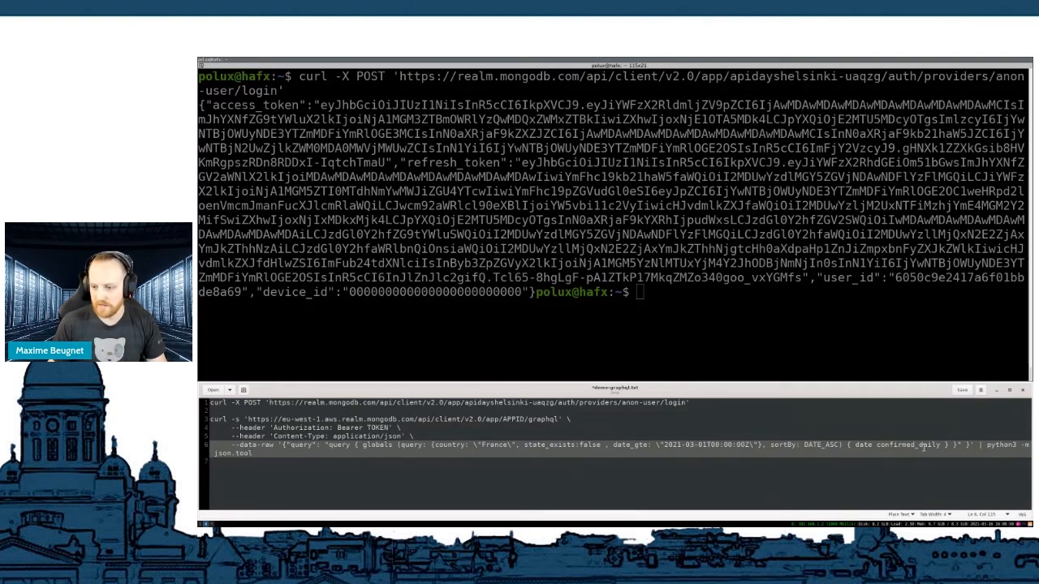
{"action": "double_click", "coordinate": [379, 428]}
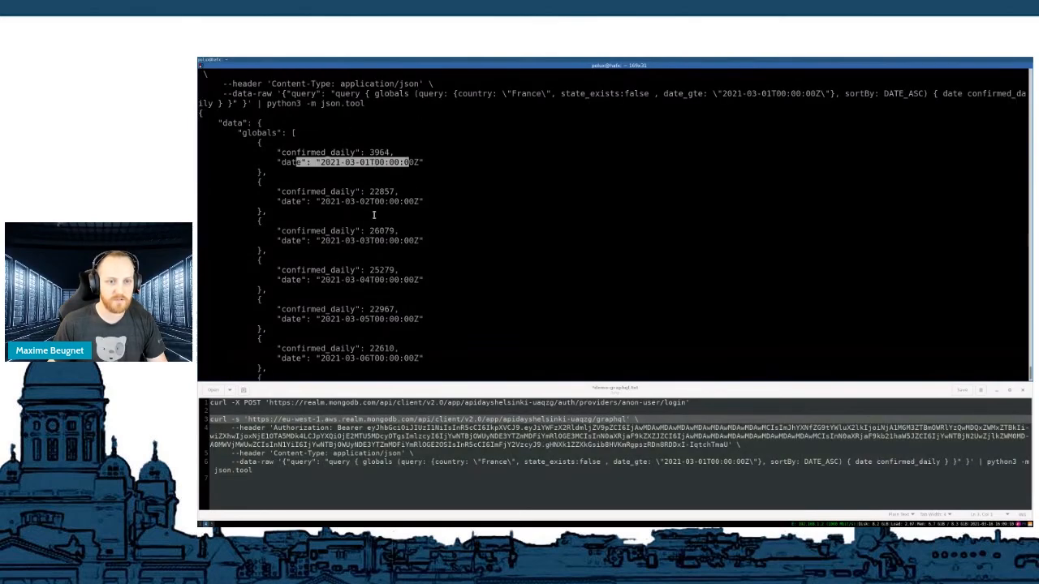
{"action": "scroll", "scroll_direction": "down", "scroll_amount": 3}
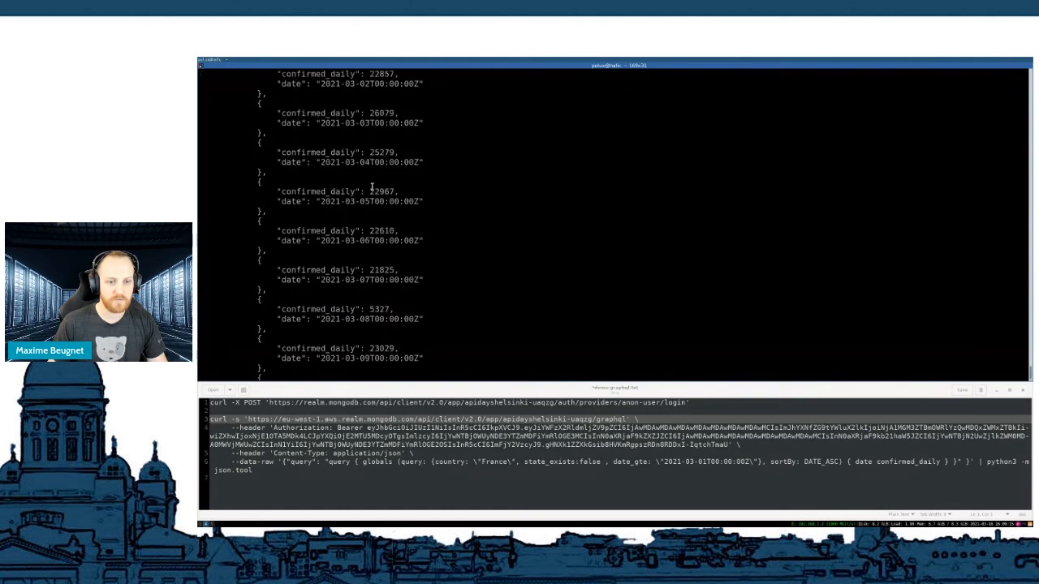
{"action": "scroll", "scroll_direction": "down", "scroll_amount": 3}
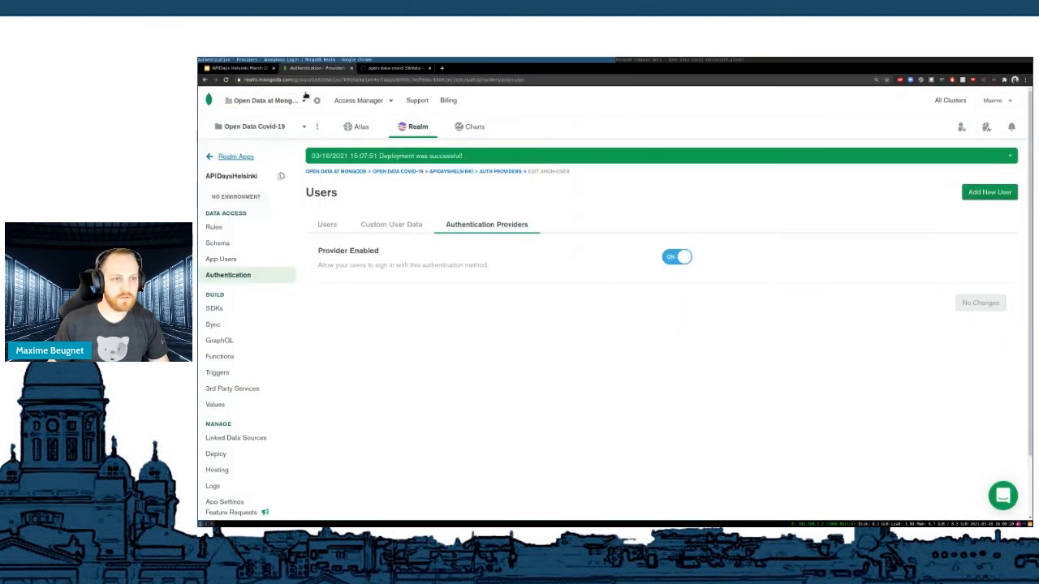
- Return to the slide deck, go to the closing 'Thank you' slide, and start presenting it
{"action": "left_click", "coordinate": [237, 68]}
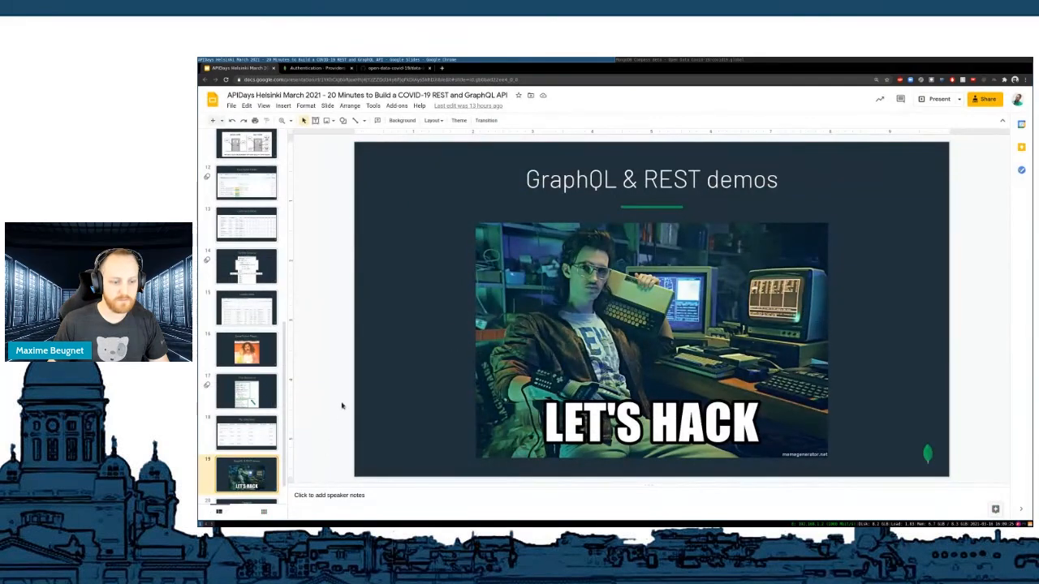
{"action": "left_click", "coordinate": [938, 99]}
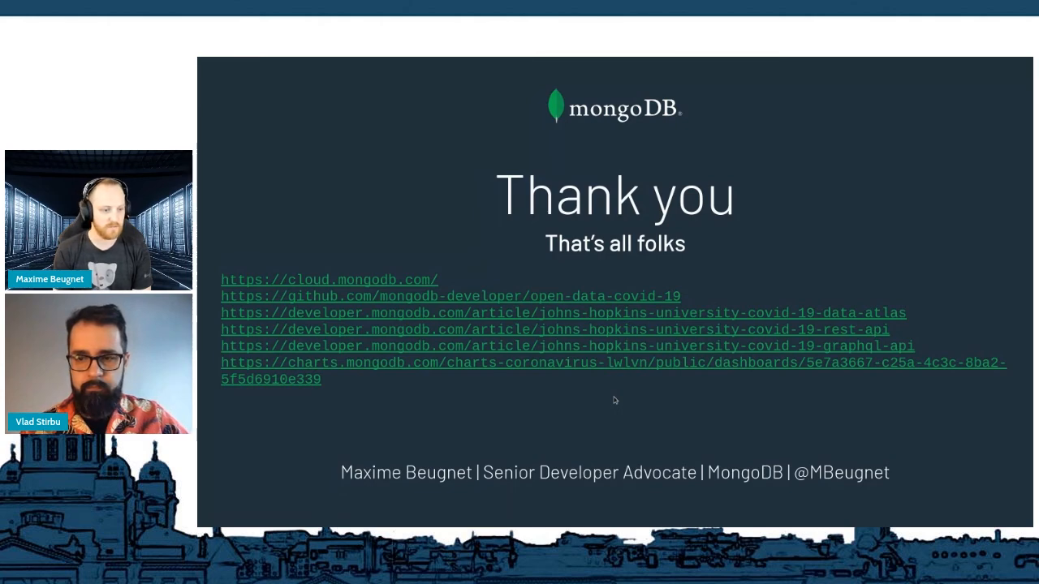
{"action": "mouse_move", "coordinate": [551, 425]}
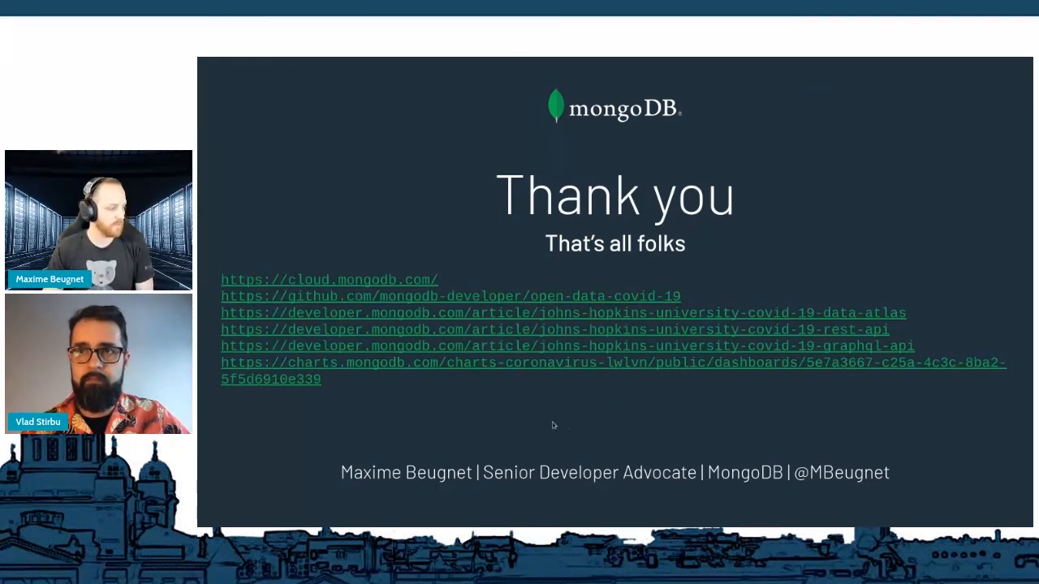
{"action": "mouse_move", "coordinate": [260, 346]}
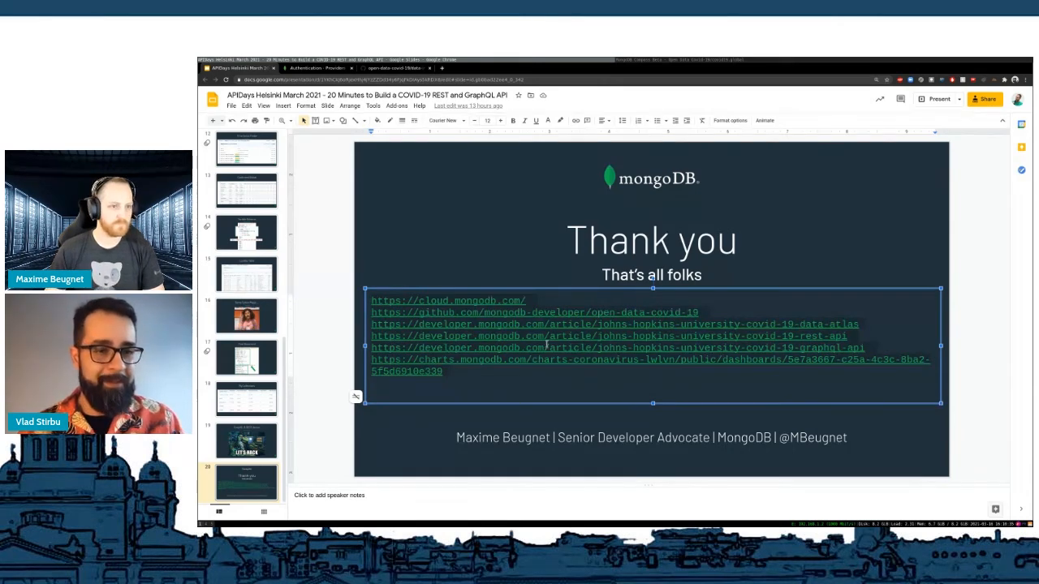
{"action": "left_click", "coordinate": [652, 438]}
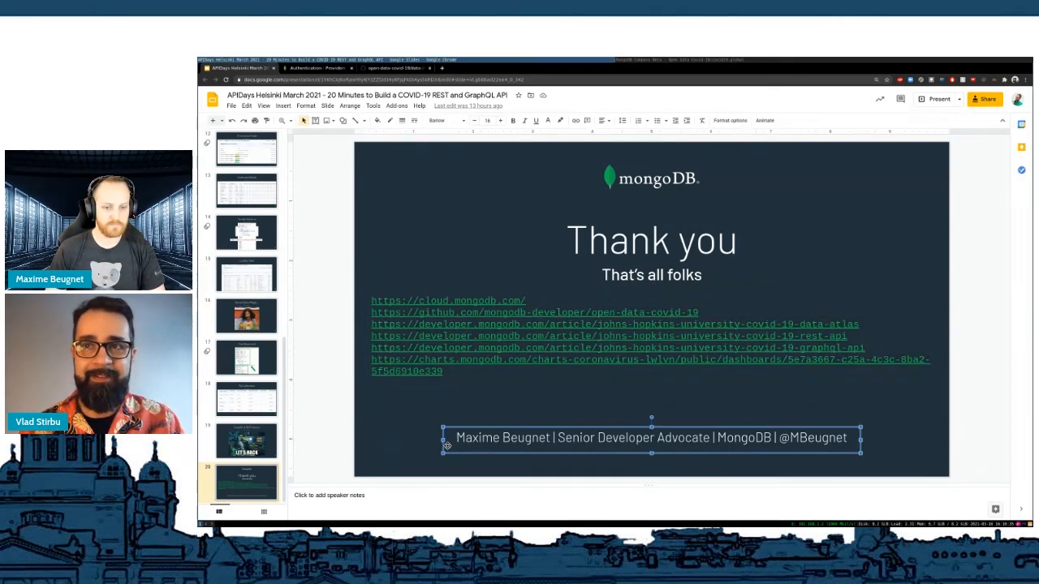
{"action": "left_click", "coordinate": [938, 99]}
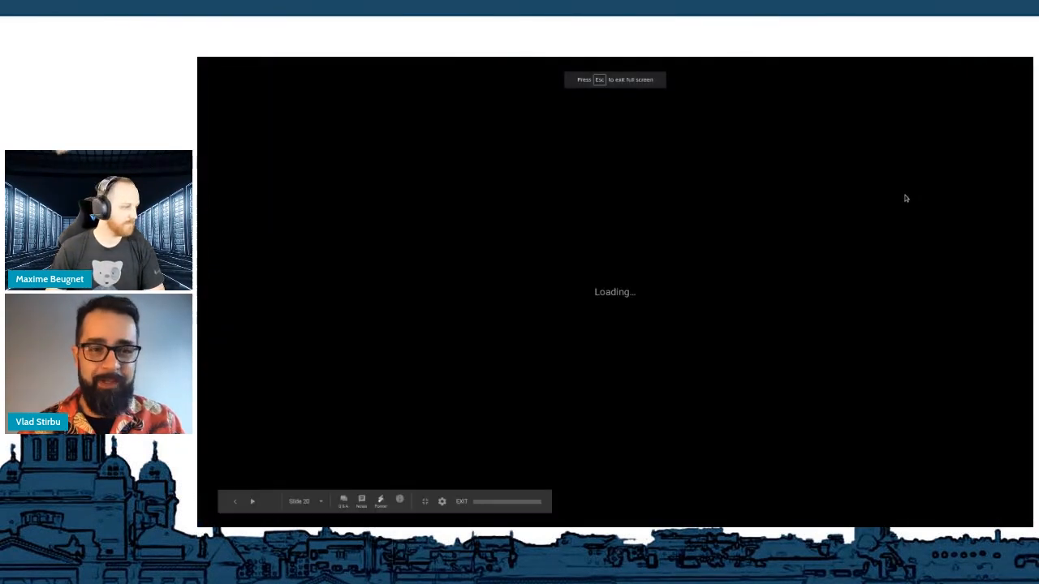